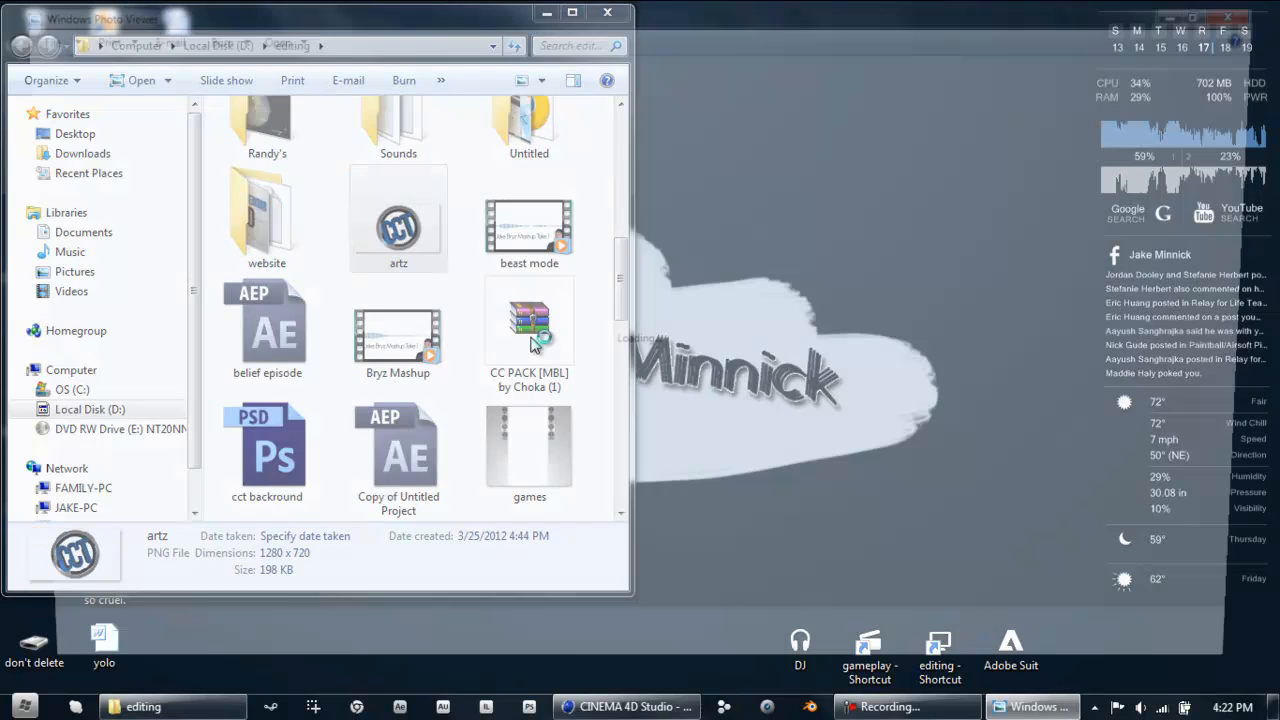
Preview artz.png in Photo Viewer, then close the viewer and the editing folder
double_click(398, 218)
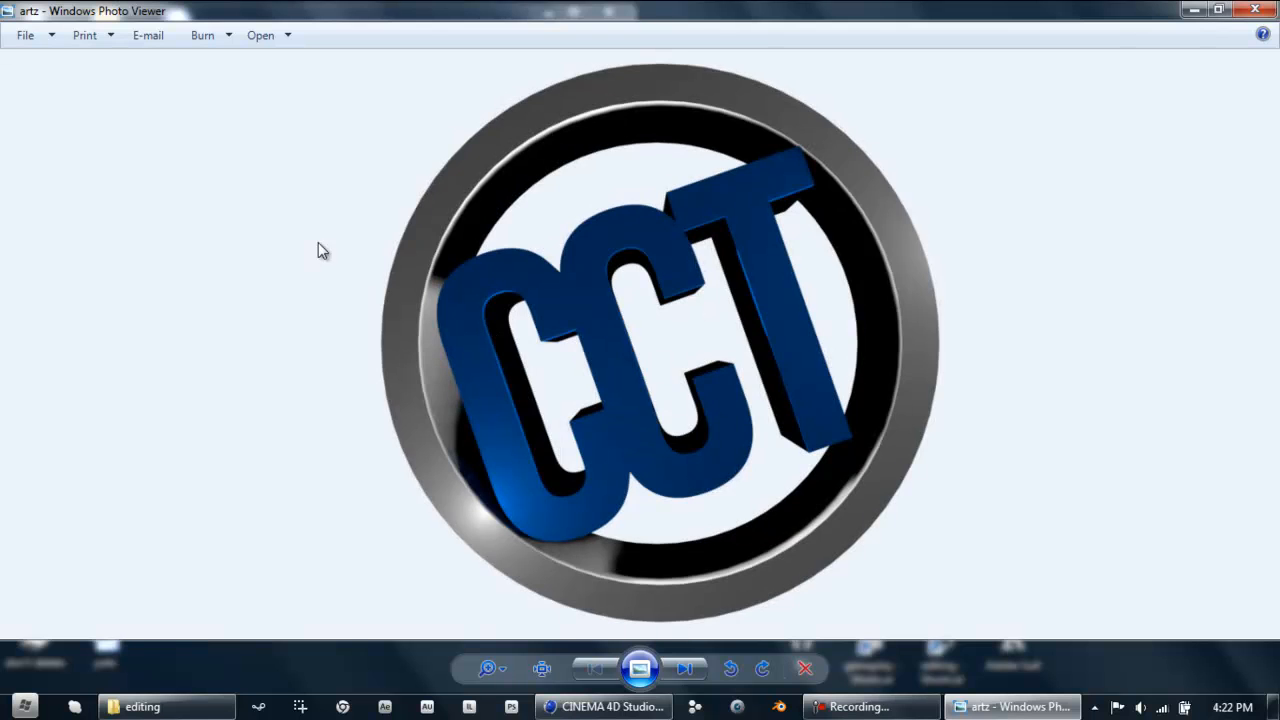
left_click(1255, 11)
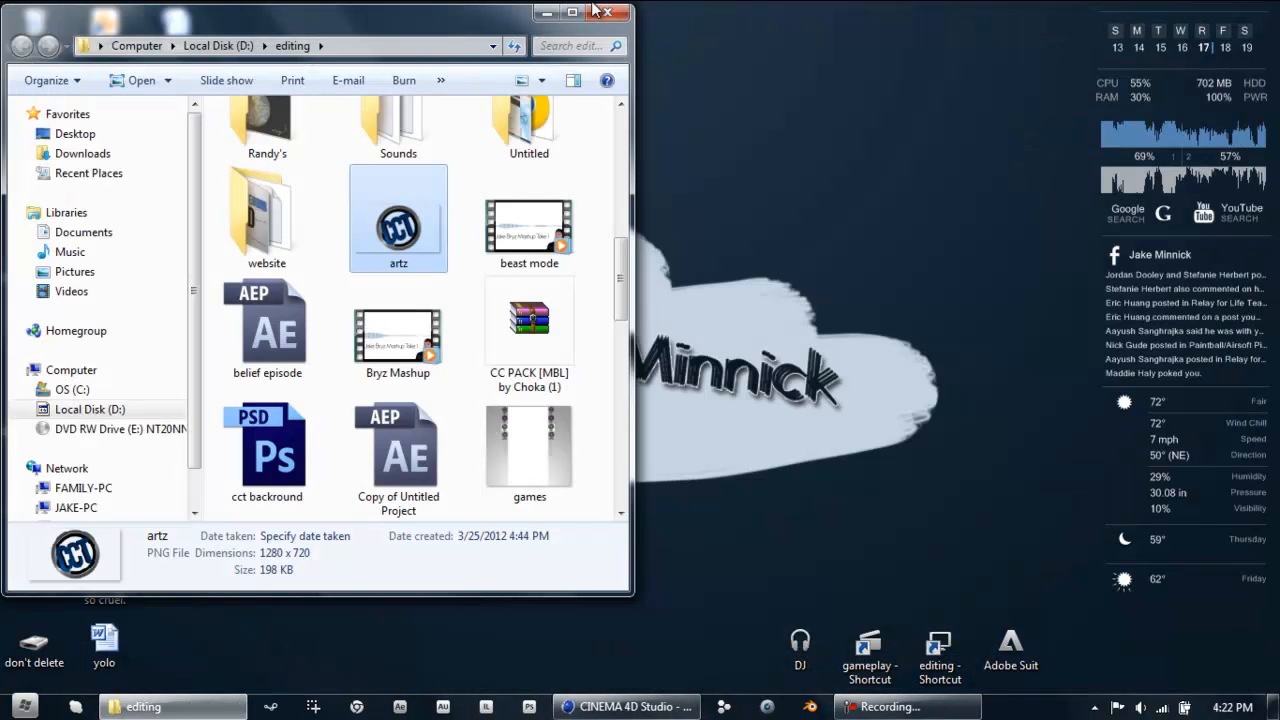
left_click(610, 12)
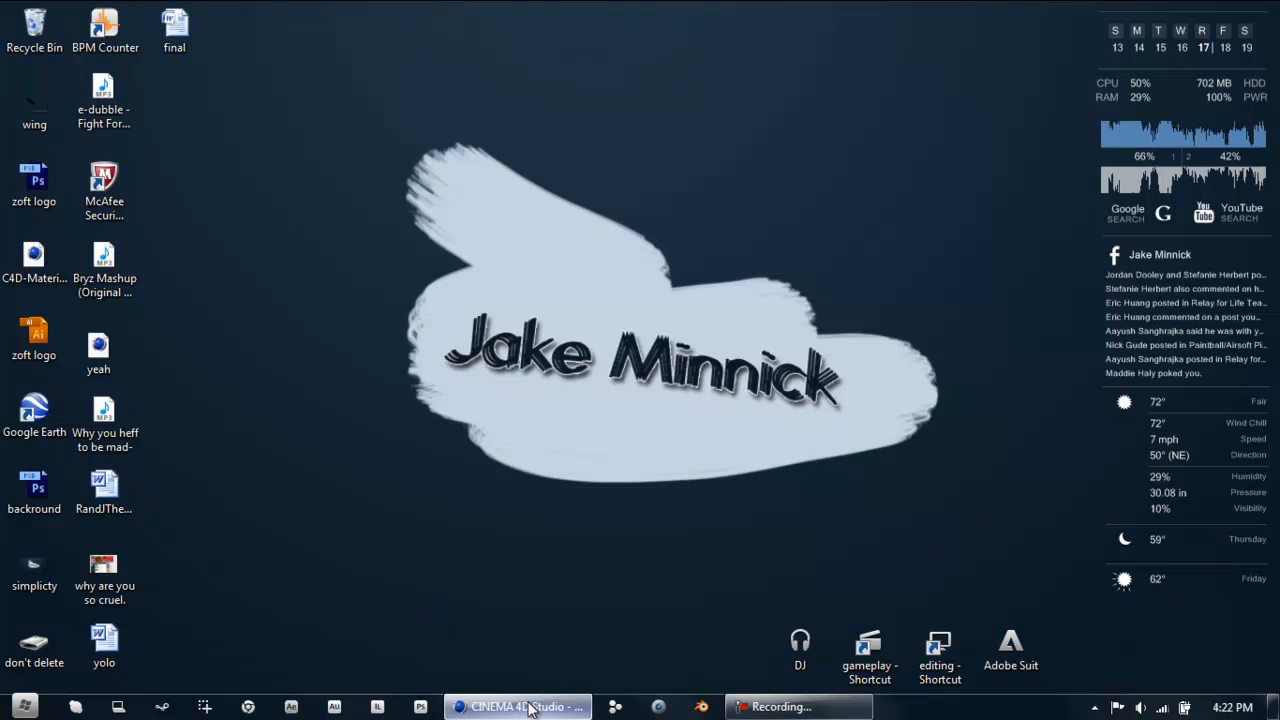
In Cinema 4D, add a Camera object and drag it to centre over the origin
left_click(517, 707)
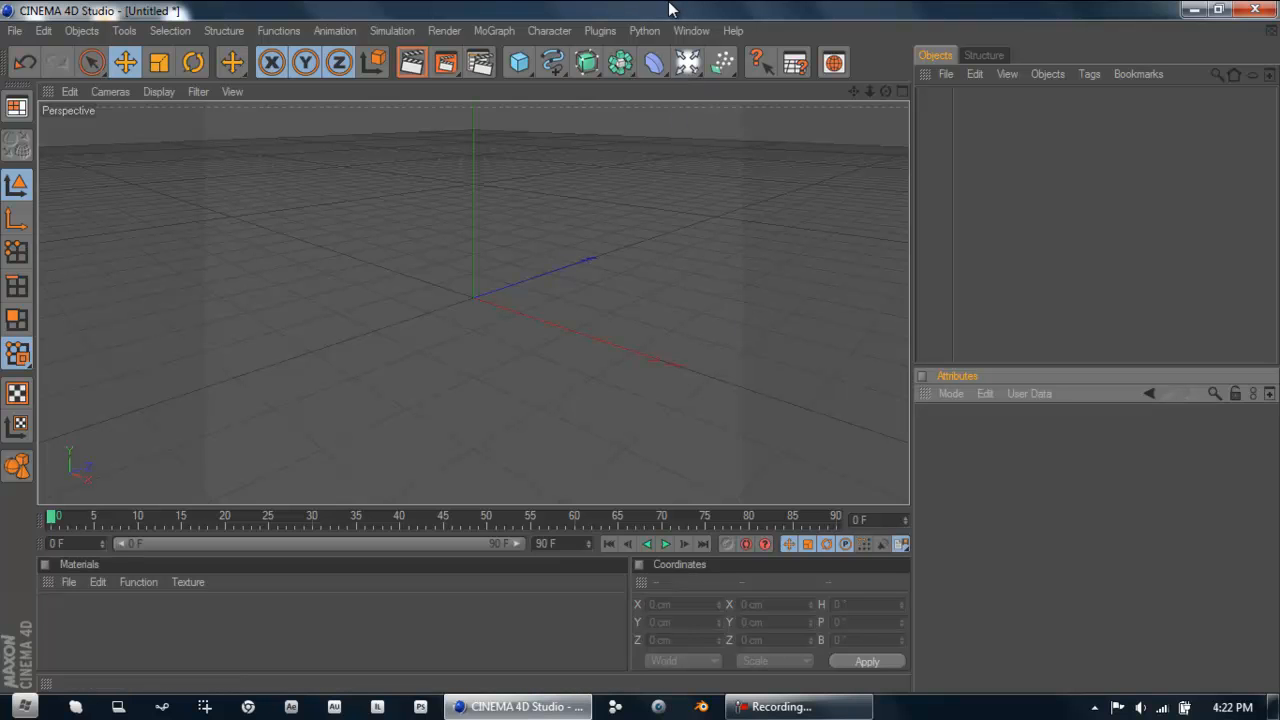
mouse_move(687, 63)
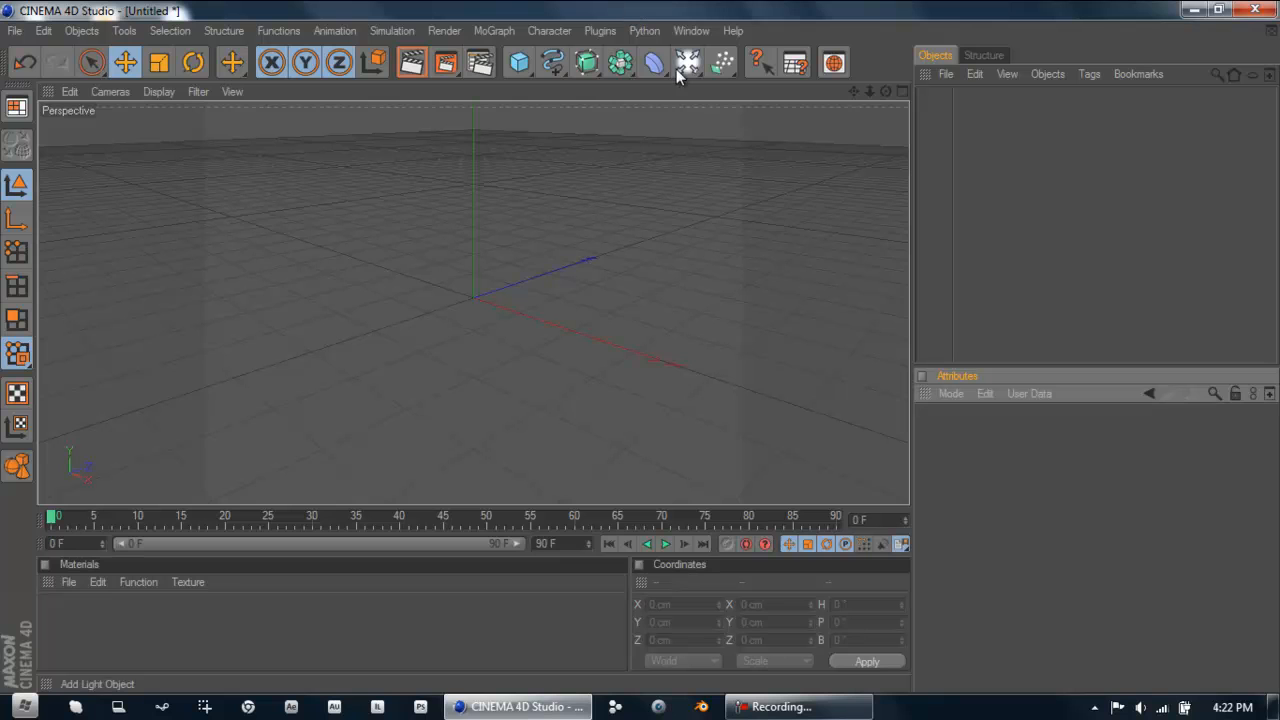
left_click(687, 63)
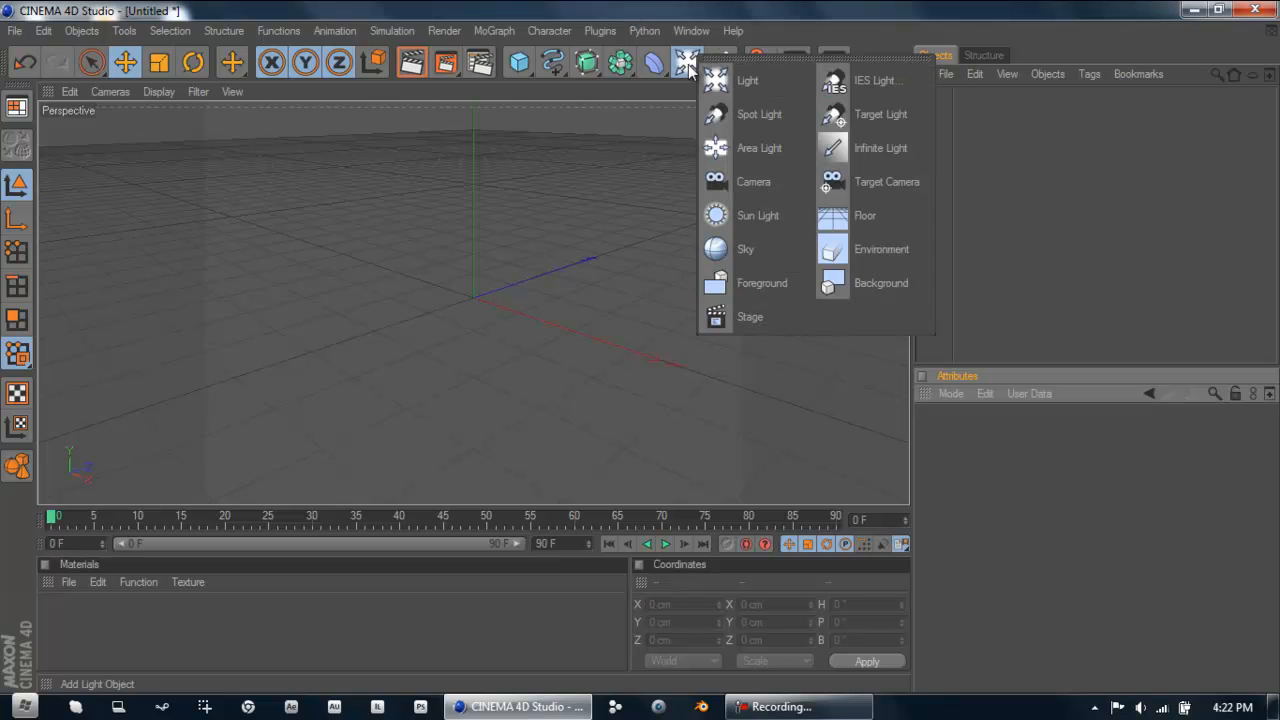
mouse_move(753, 181)
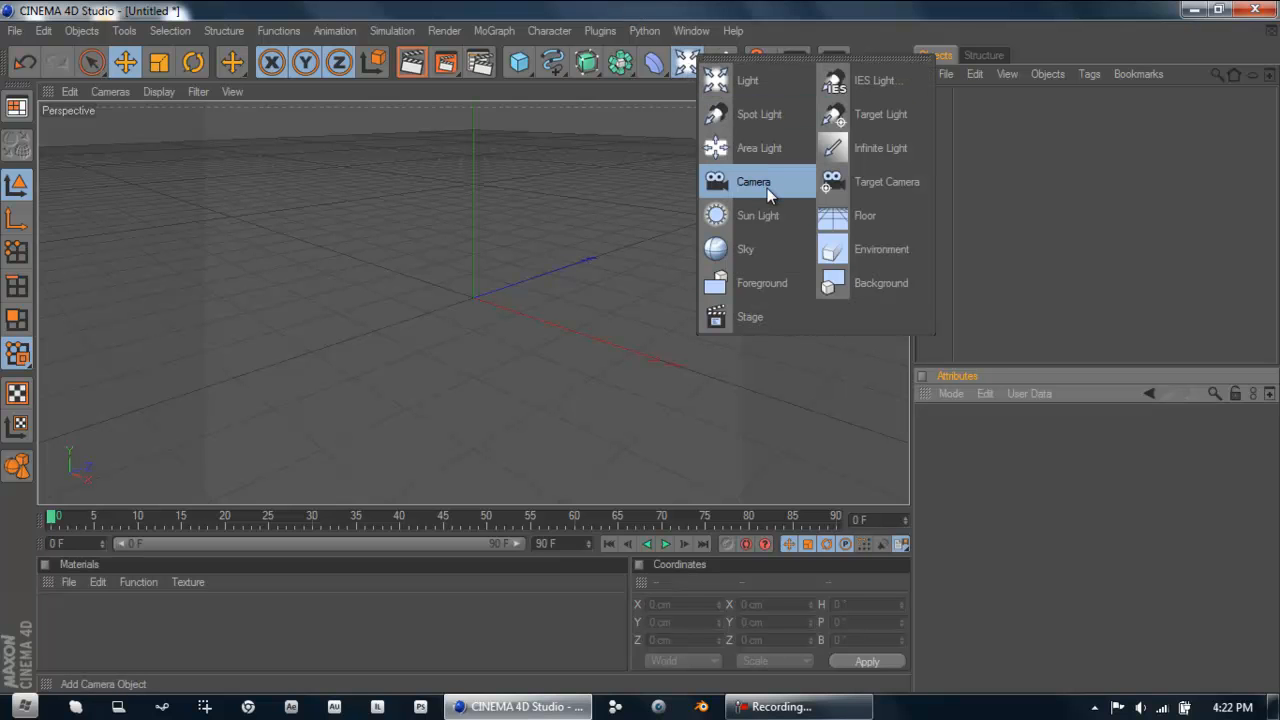
left_click(753, 181)
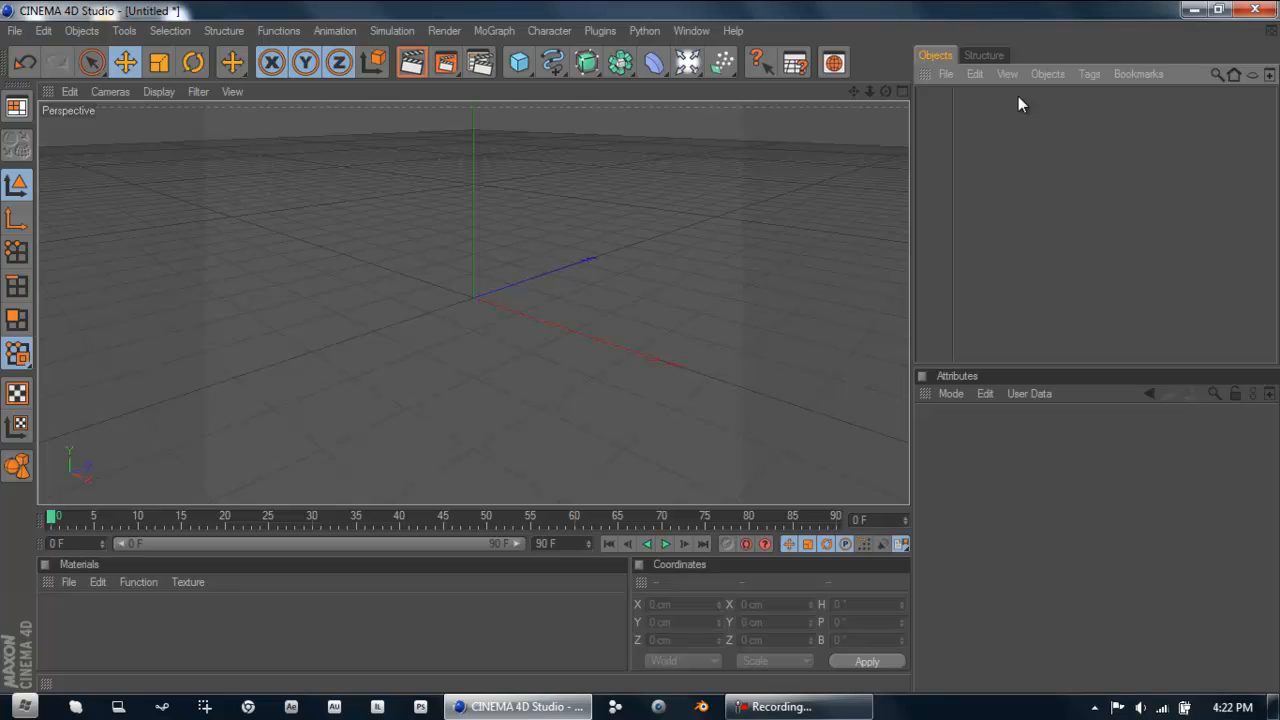
mouse_move(688, 63)
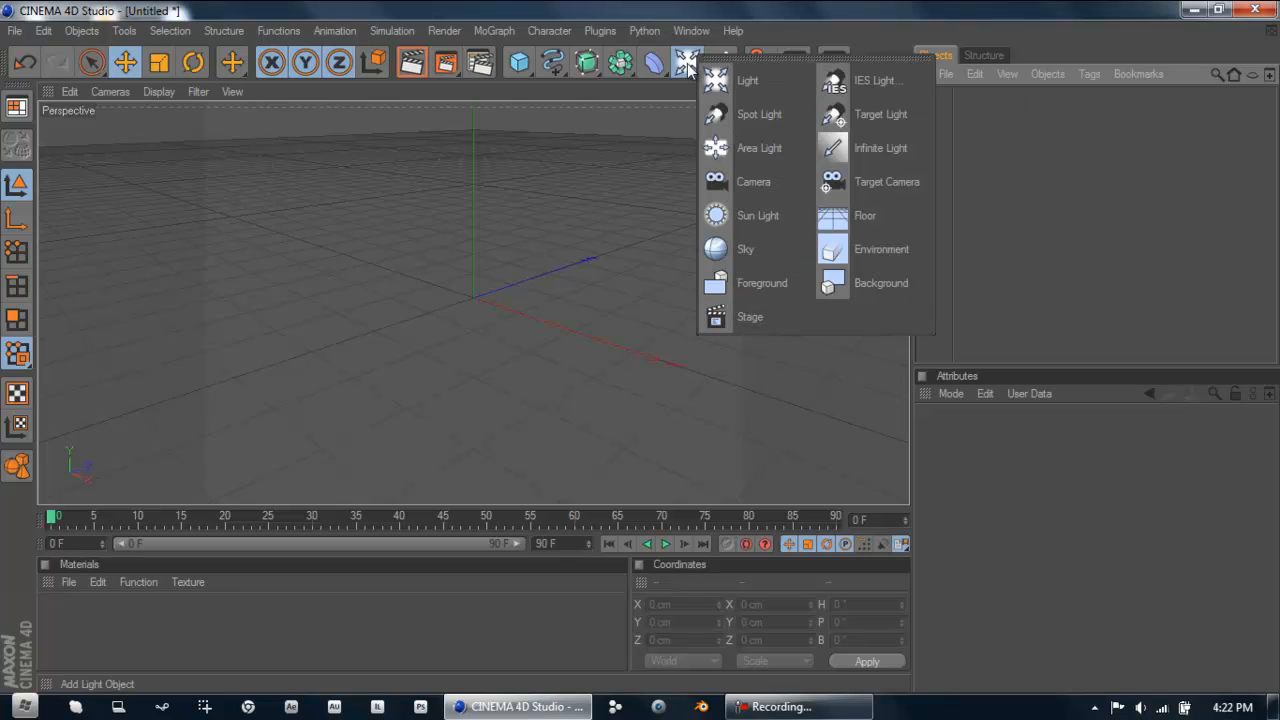
left_click(687, 62)
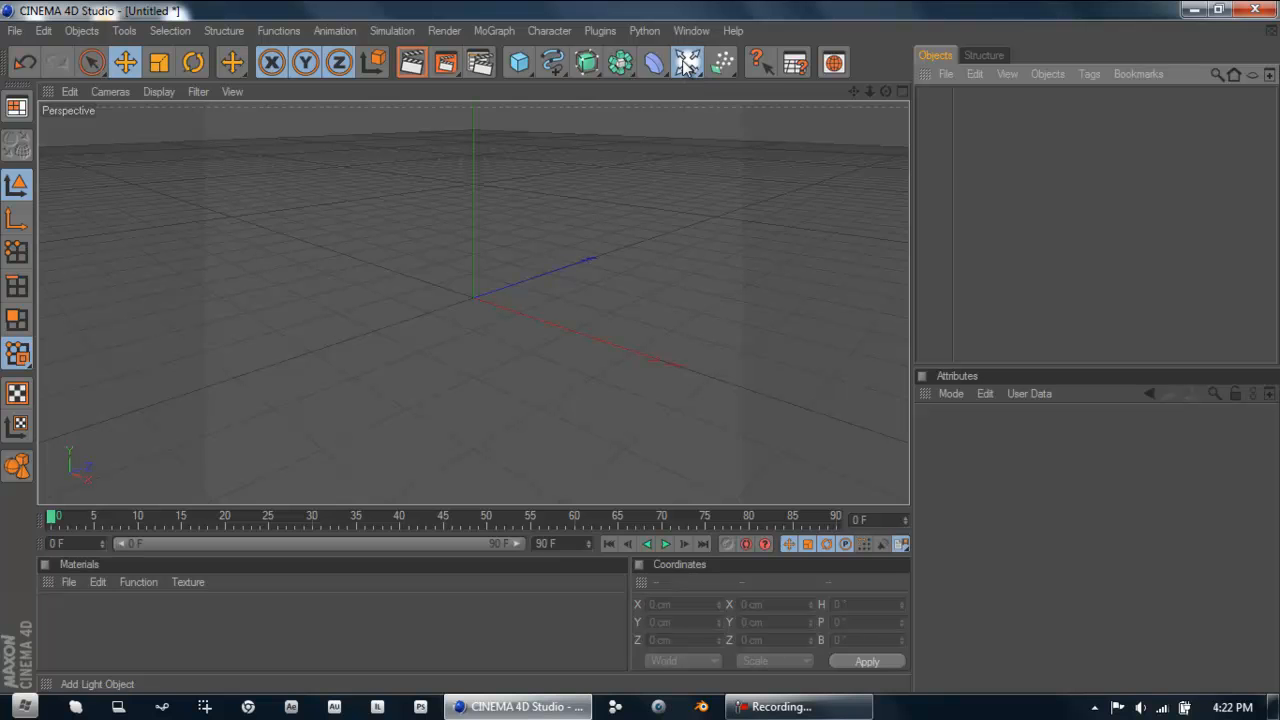
left_click(686, 62)
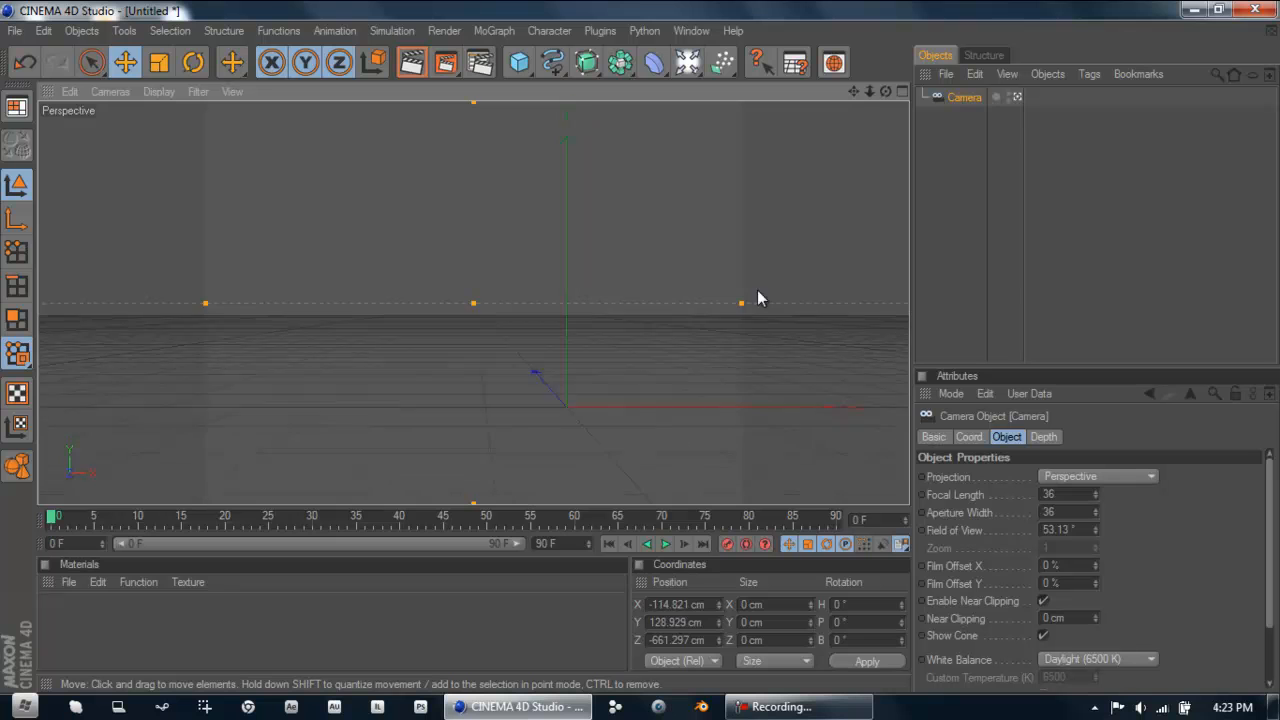
left_click_drag(760, 298, 675, 268)
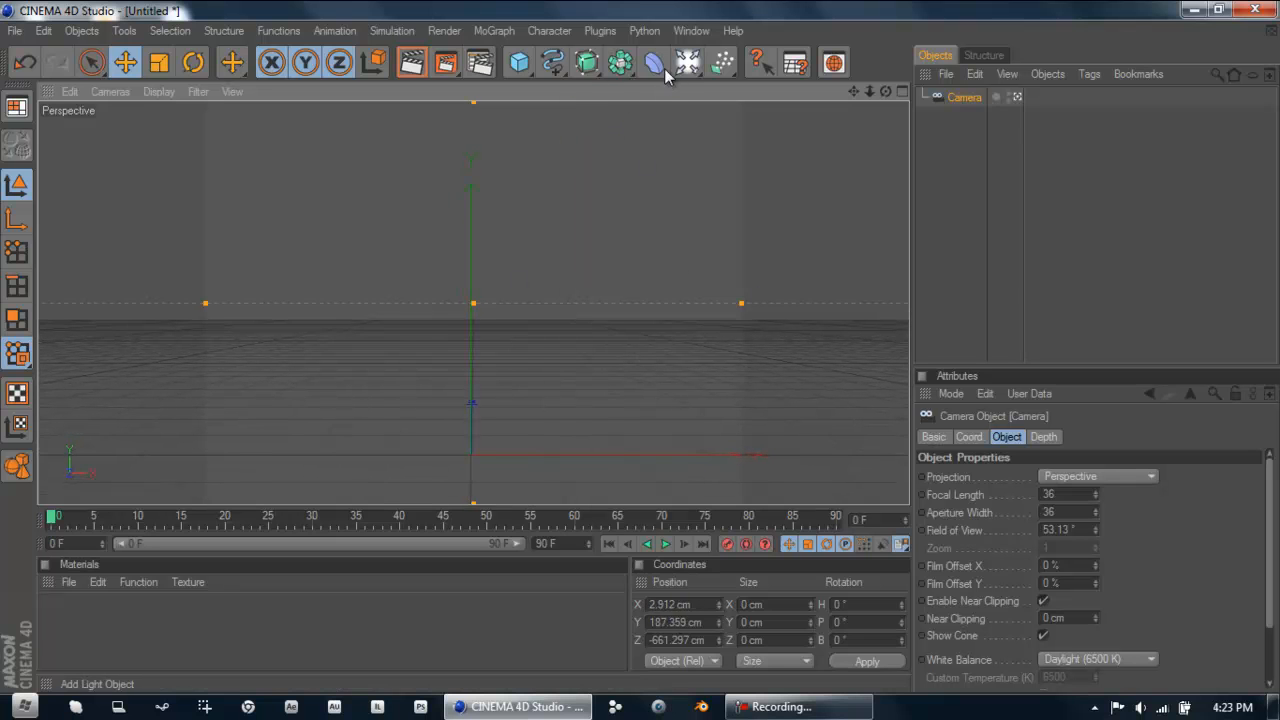
Add a Tube primitive, raise it along Y, and set rotation P to 90°
left_click(518, 63)
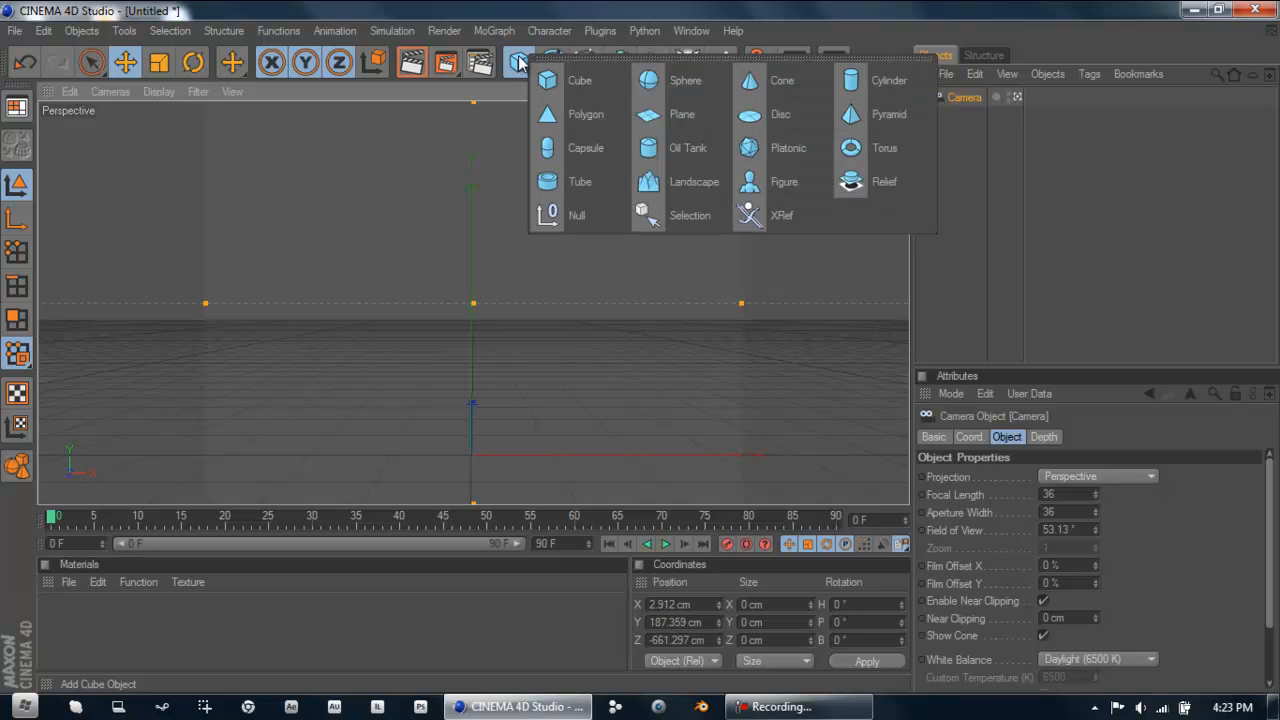
left_click(580, 181)
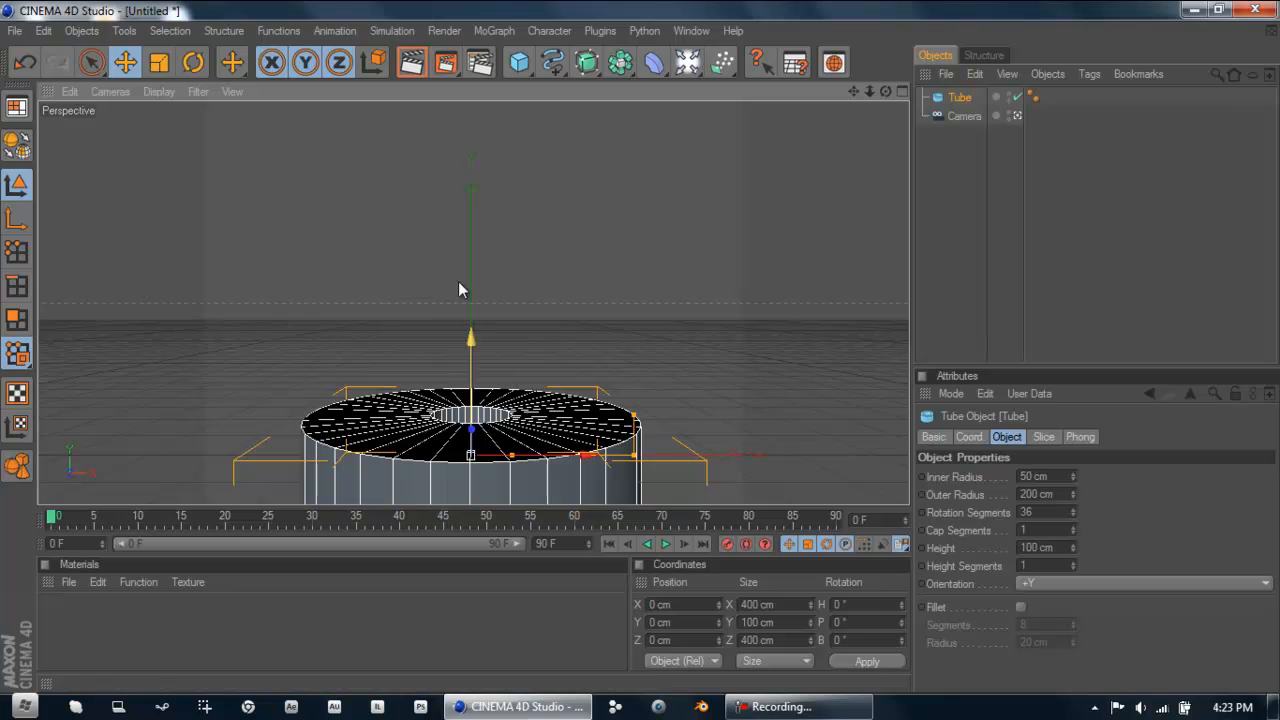
mouse_move(470, 345)
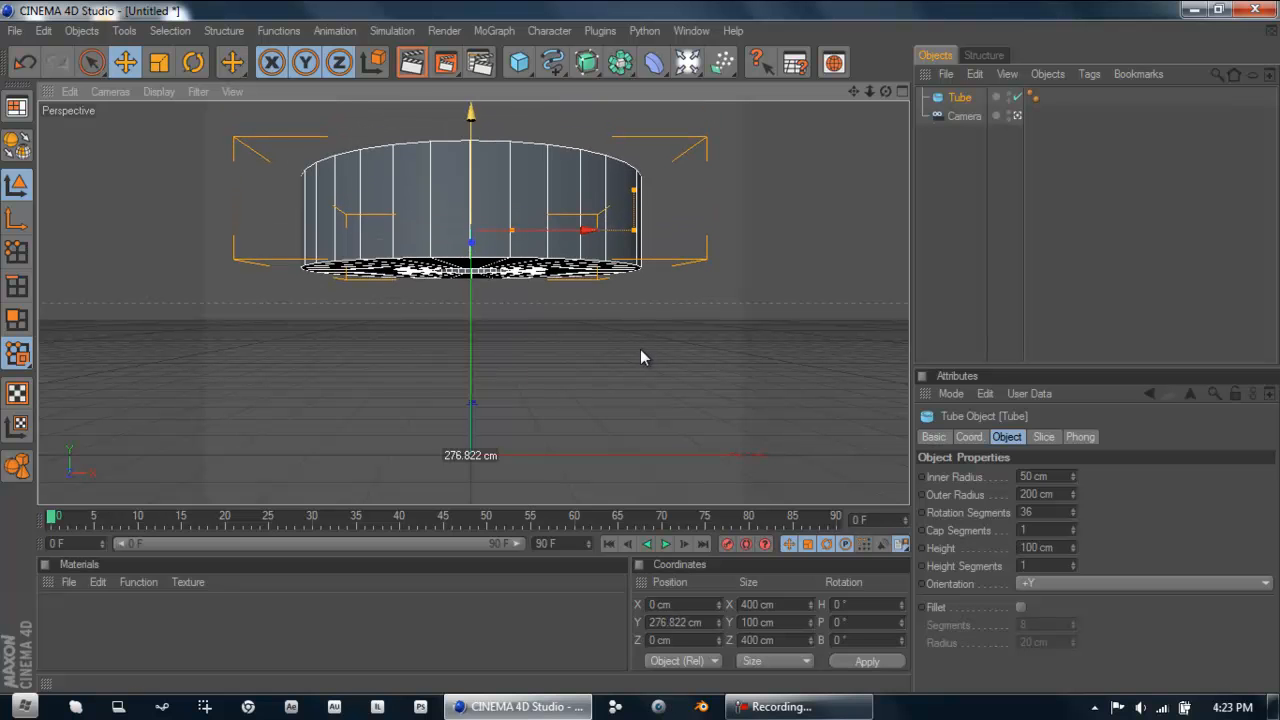
left_click(192, 62)
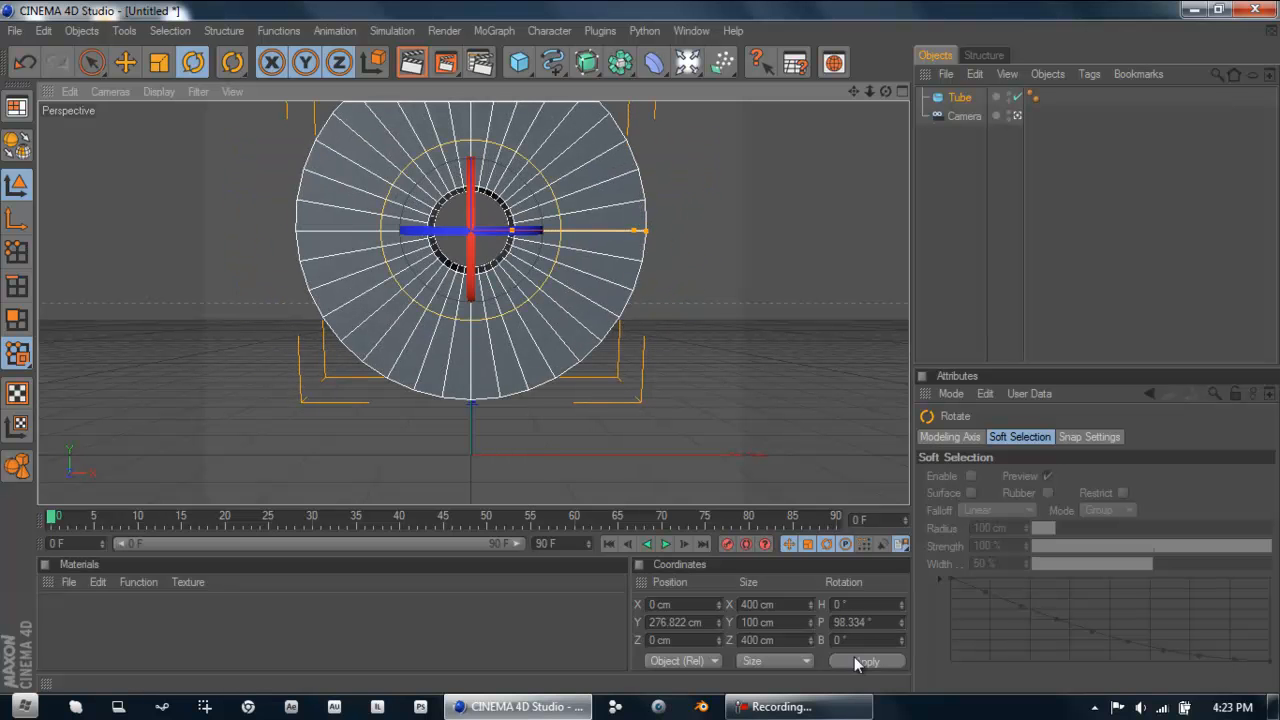
mouse_move(821, 621)
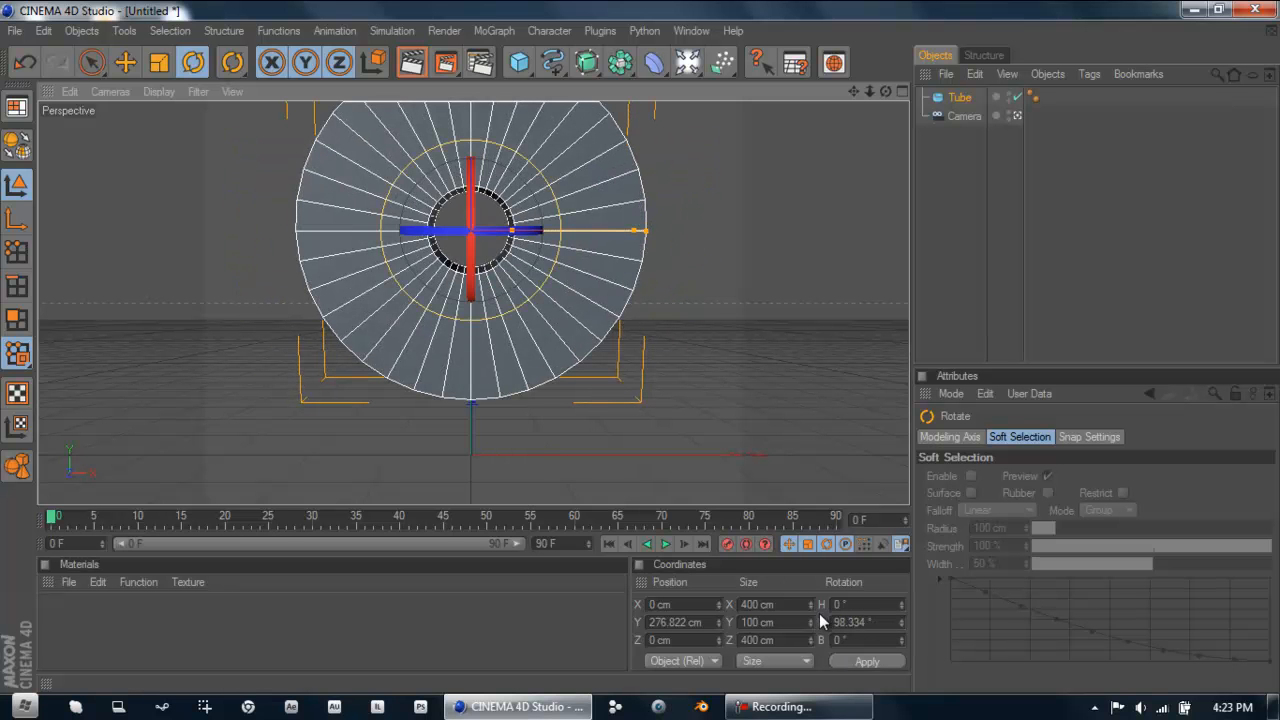
triple_click(850, 622)
type("90")
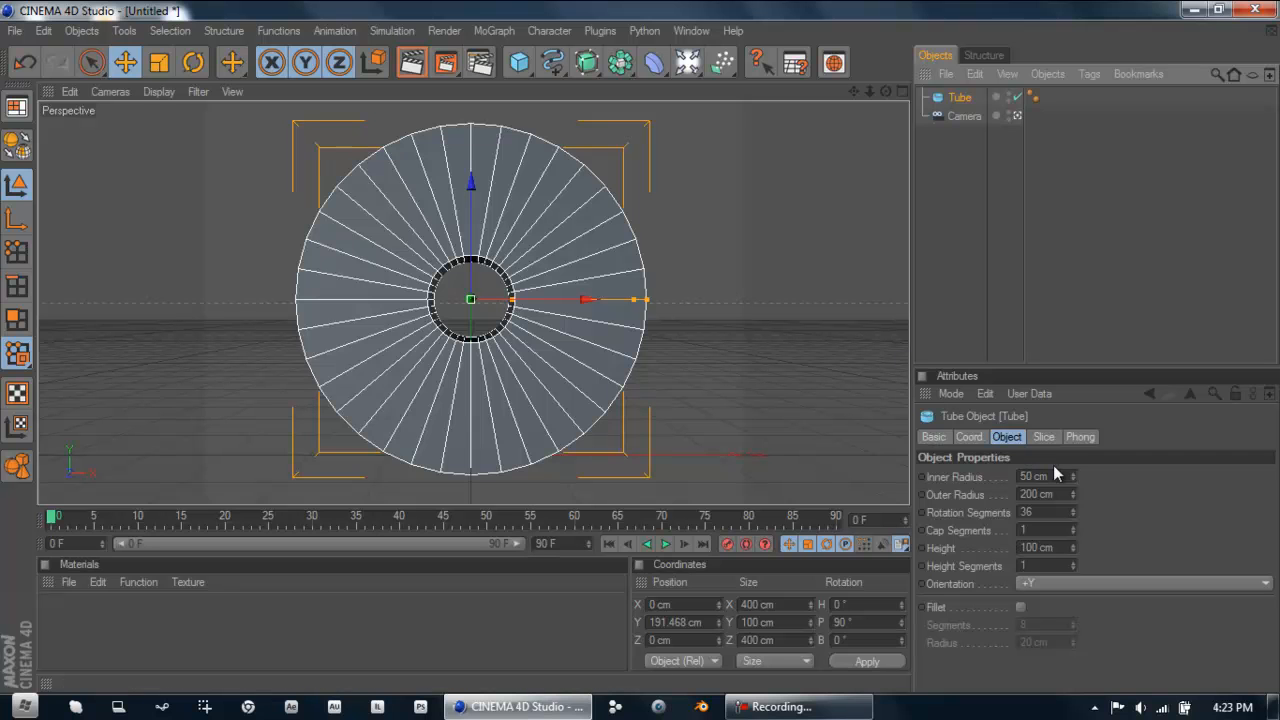
Increase the Tube's Inner Radius to about 170 cm, forming a thin ring
left_click(1073, 479)
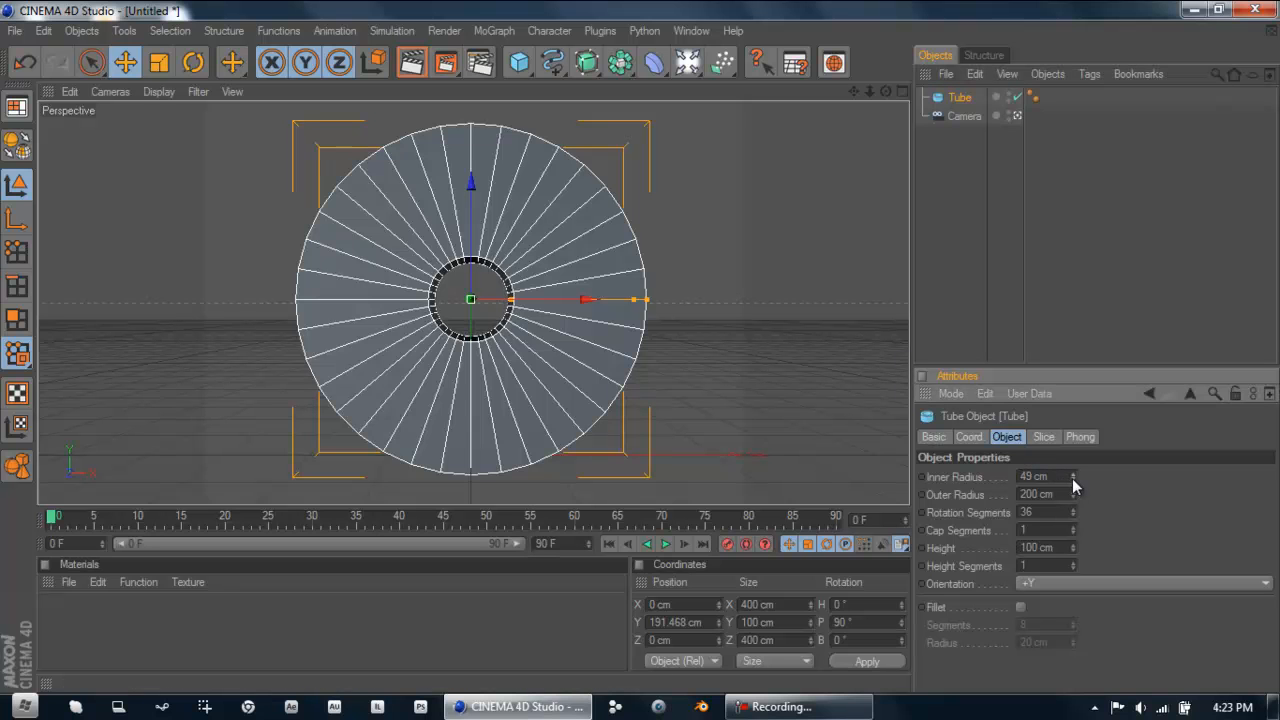
left_click_drag(1072, 480, 1072, 470)
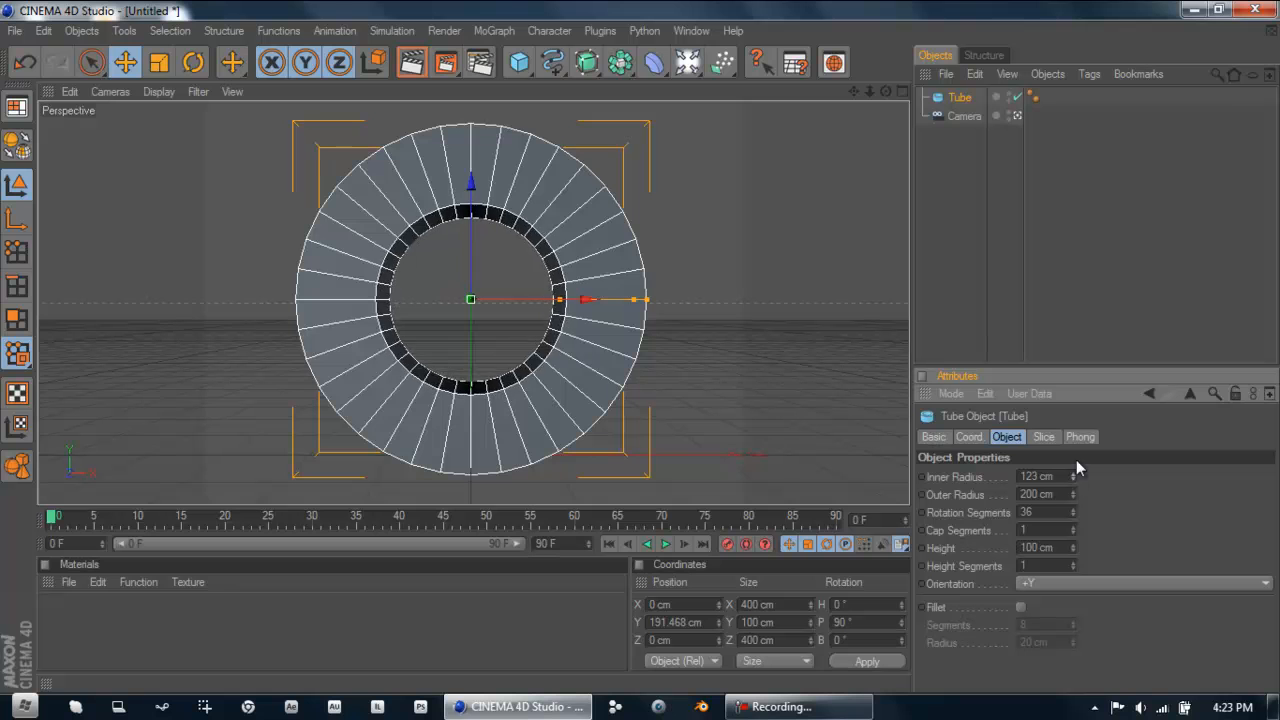
left_click(1073, 476)
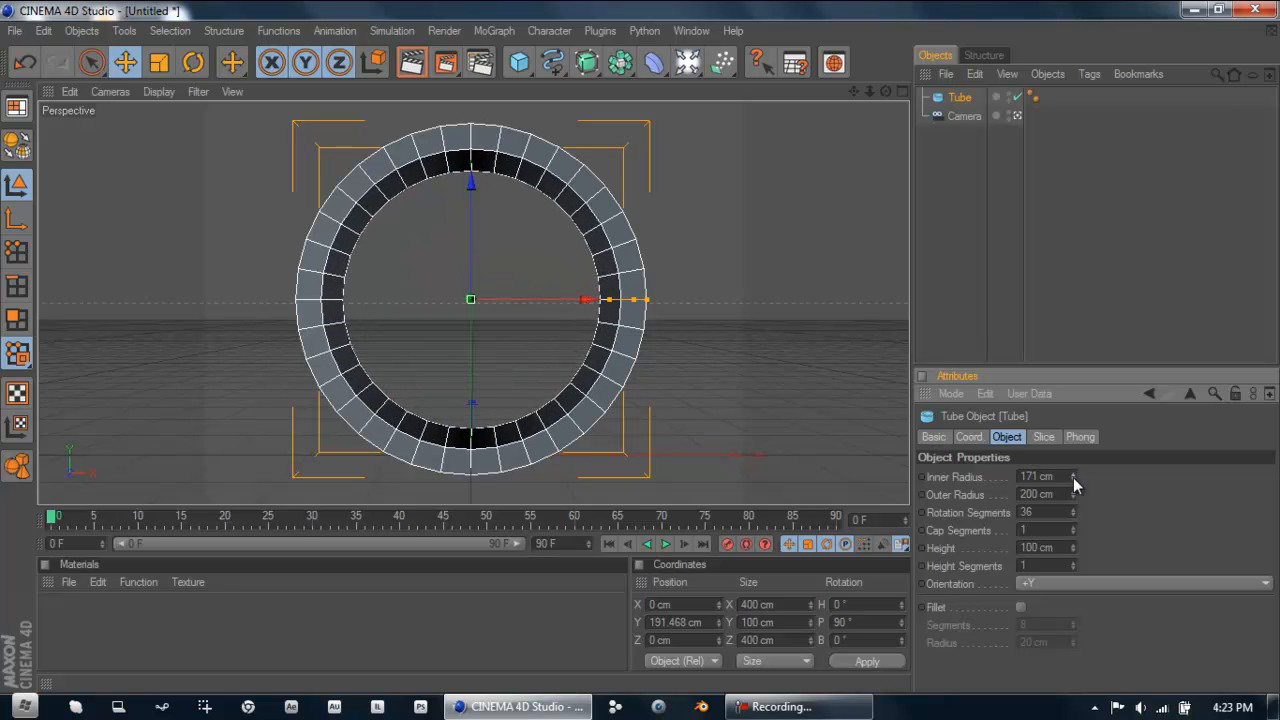
left_click(1040, 476)
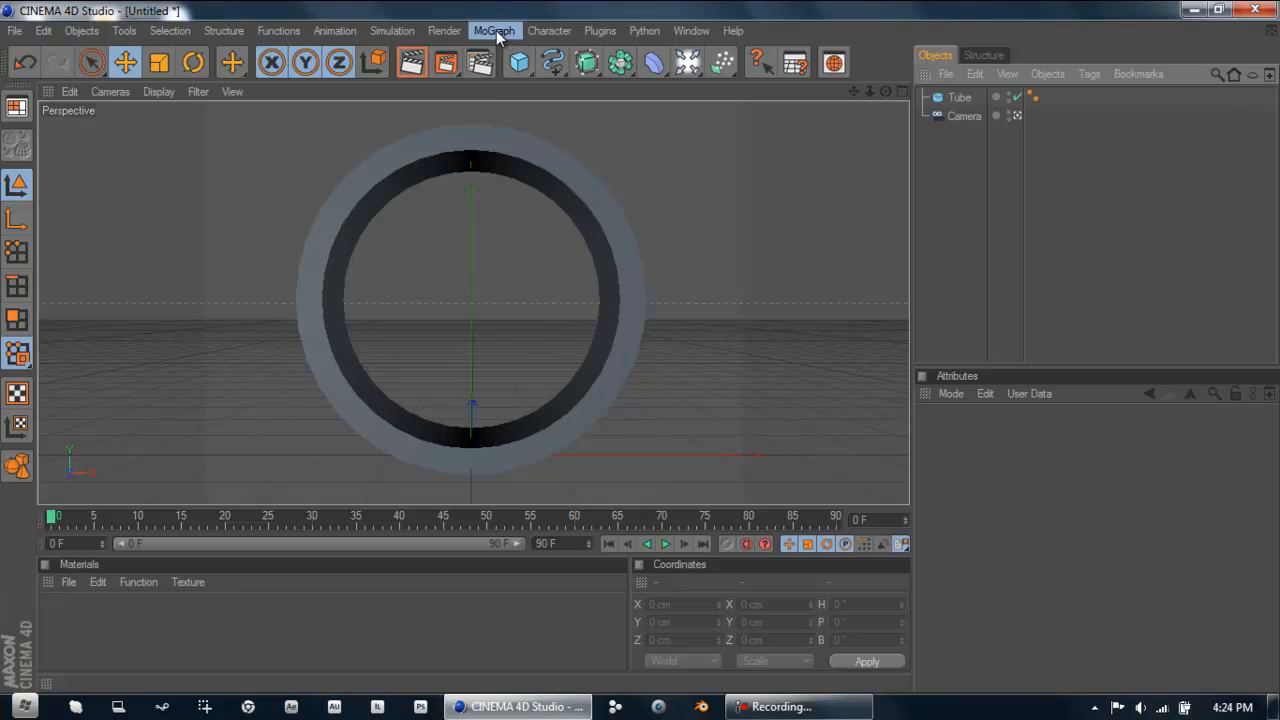
Add a MoText object in the Bebas Neue font, then select the Tube
left_click(493, 30)
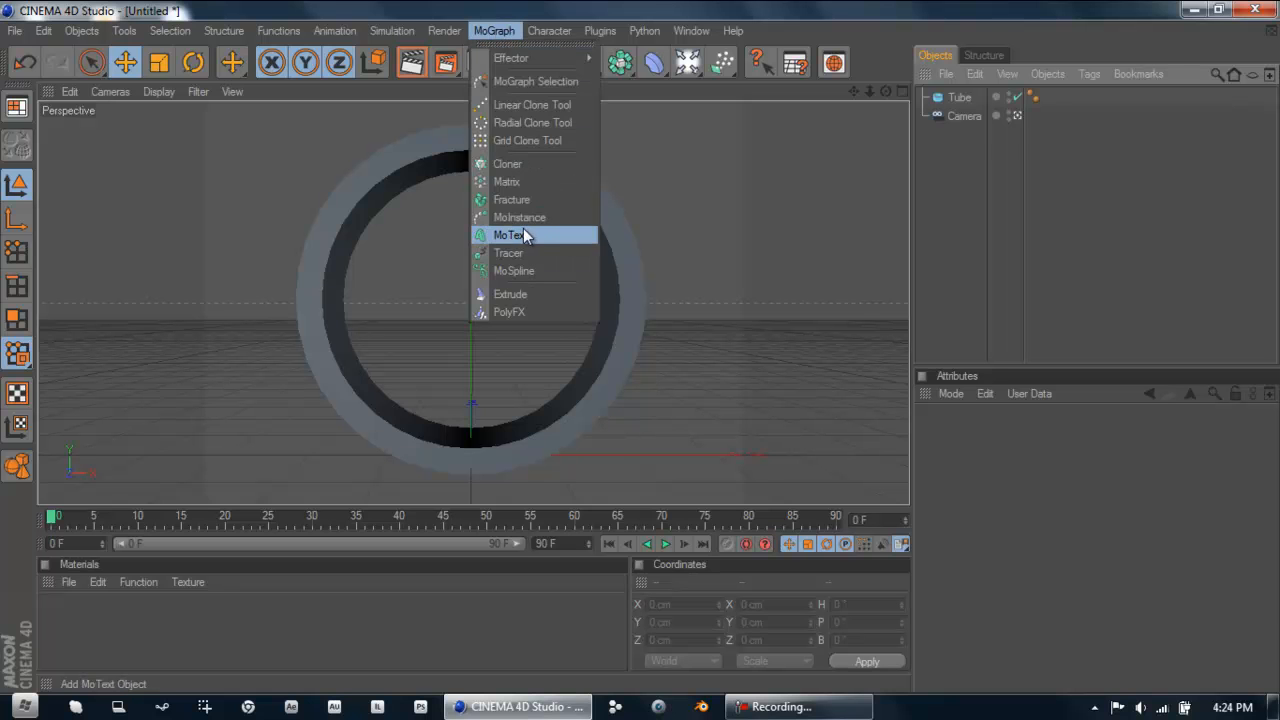
left_click(508, 235)
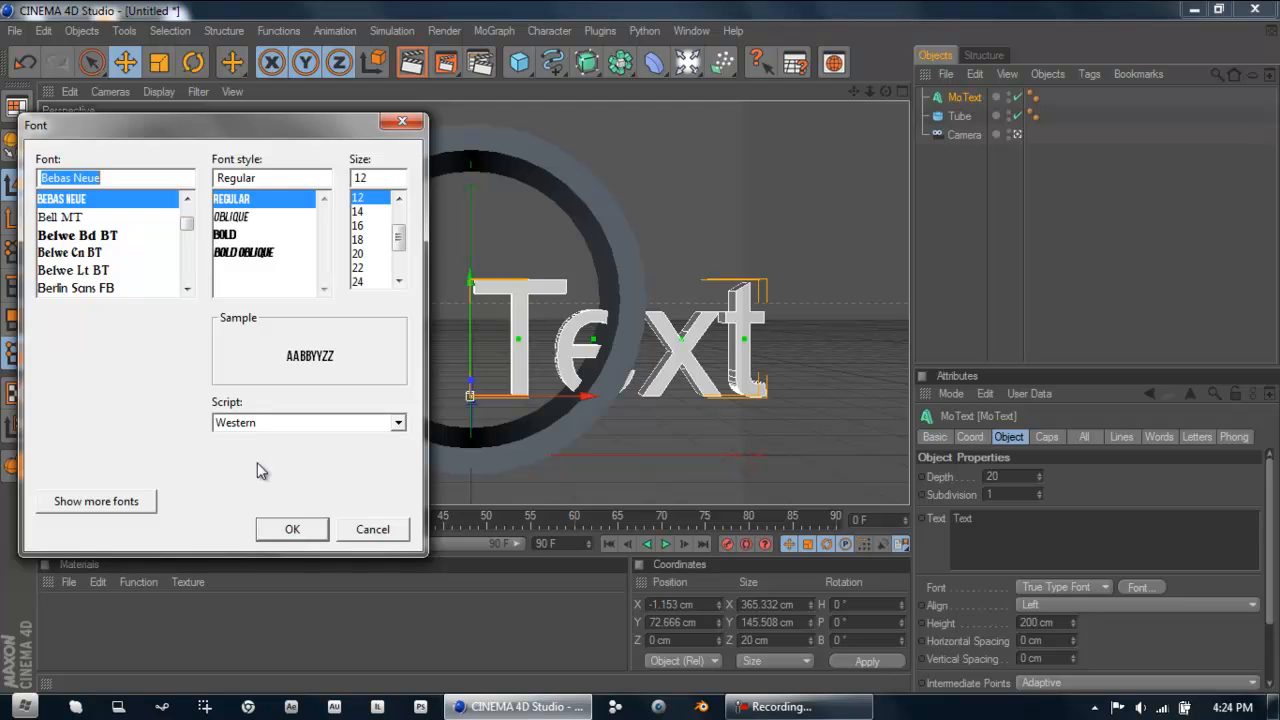
left_click(292, 529)
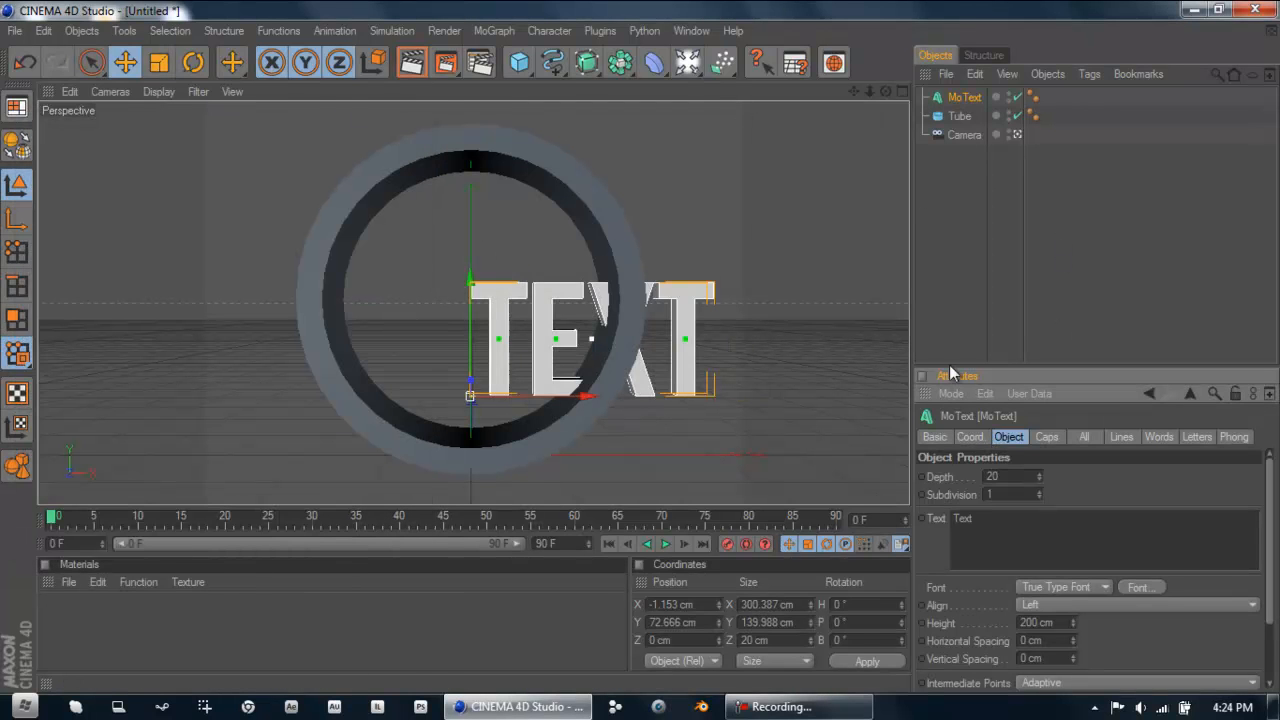
left_click(959, 115)
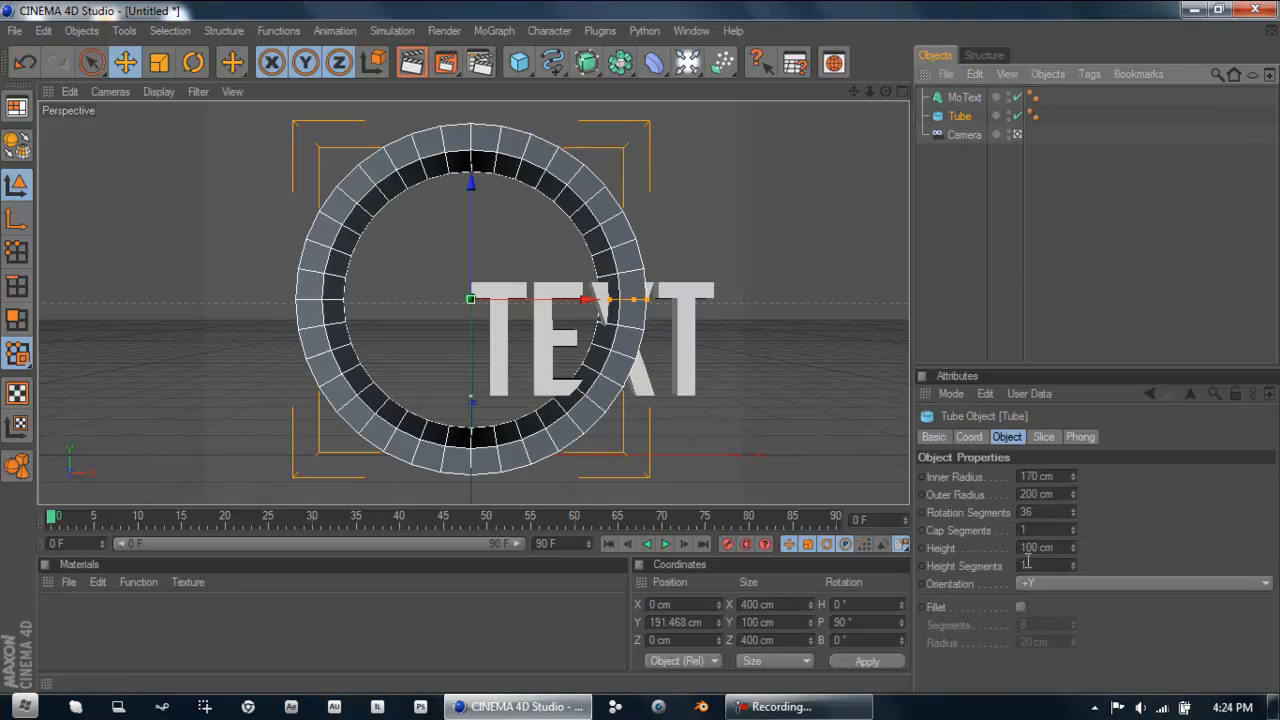
mouse_move(880, 116)
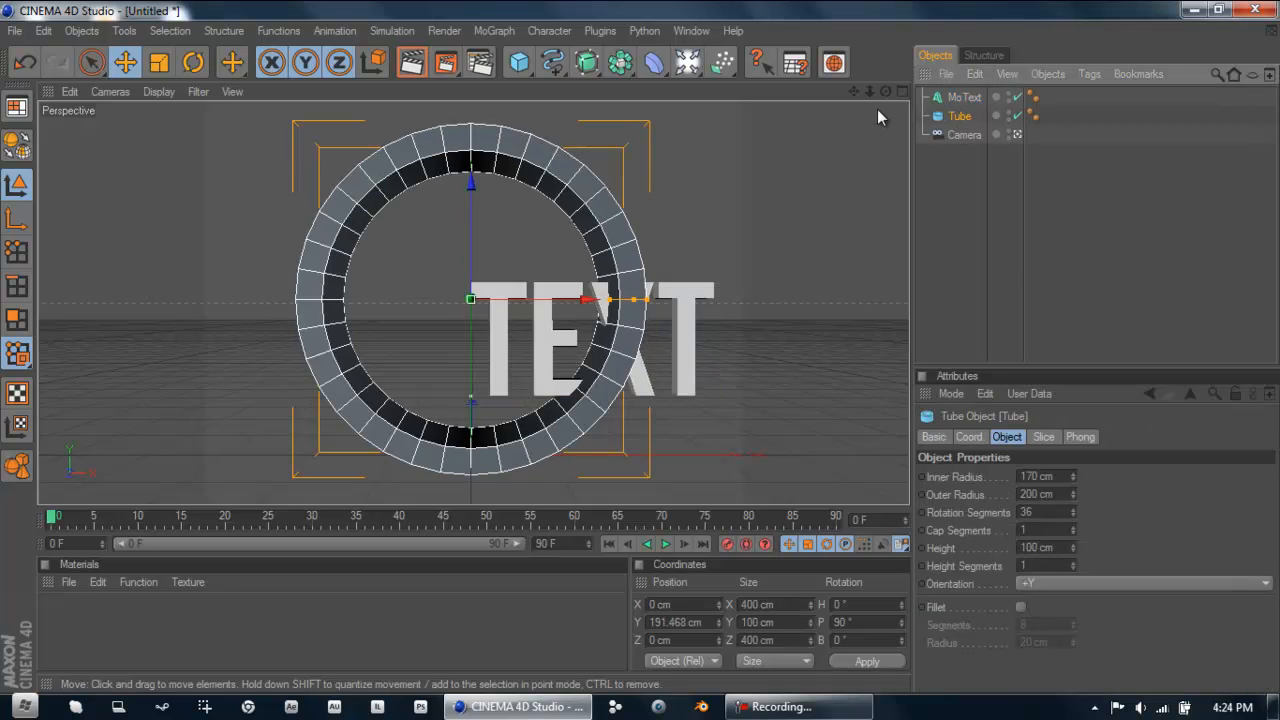
left_click_drag(600, 300, 640, 355)
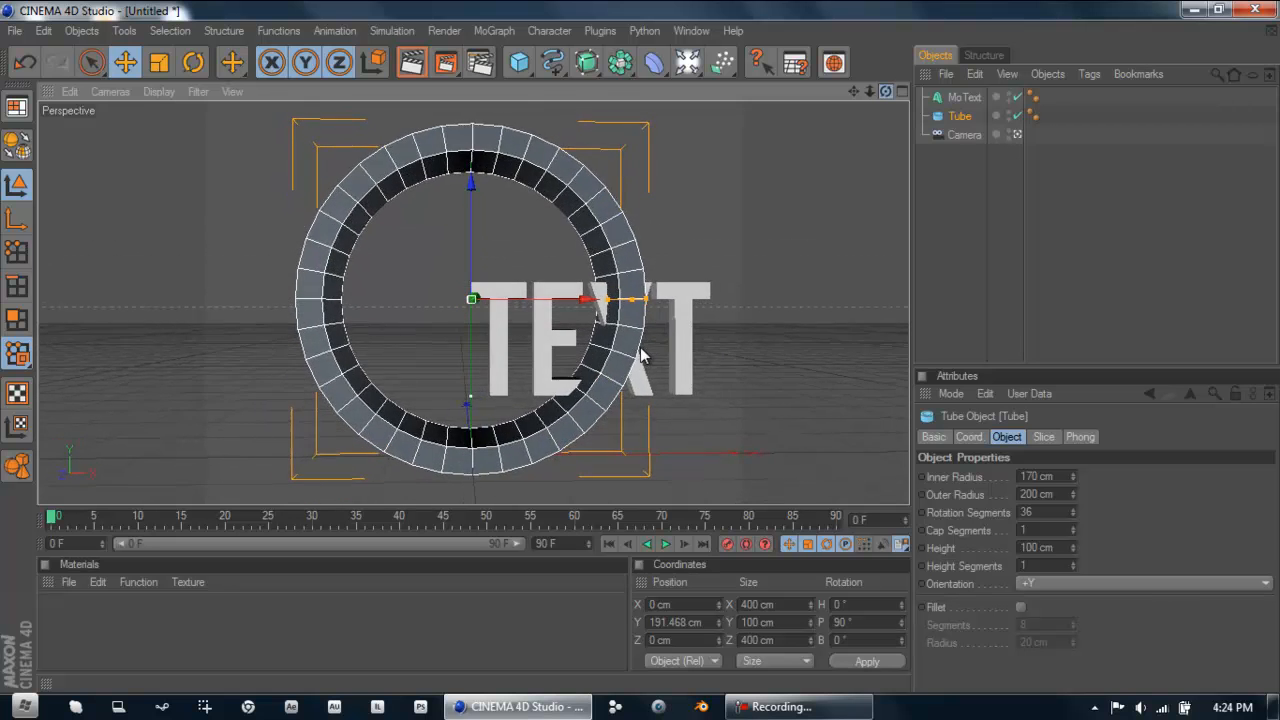
Change the MoText to 'VFX', shift it left to centre in the ring, and orbit to check
left_click(964, 97)
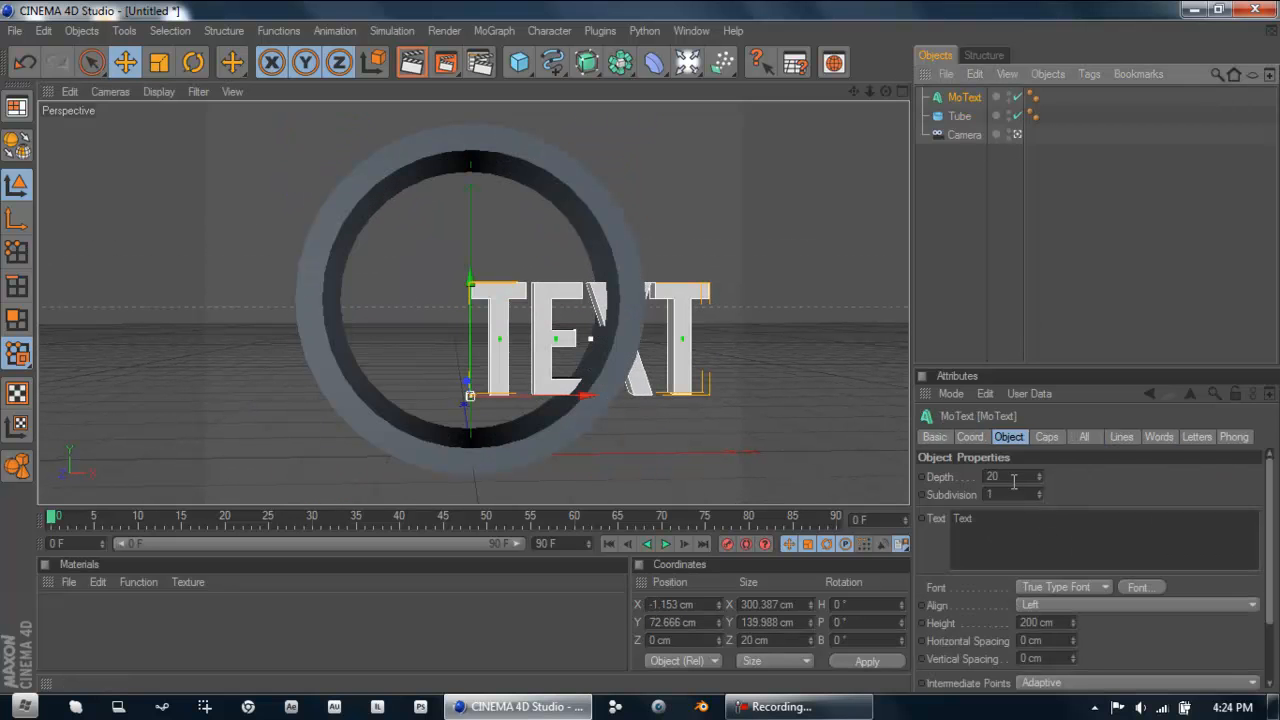
left_click(964, 134)
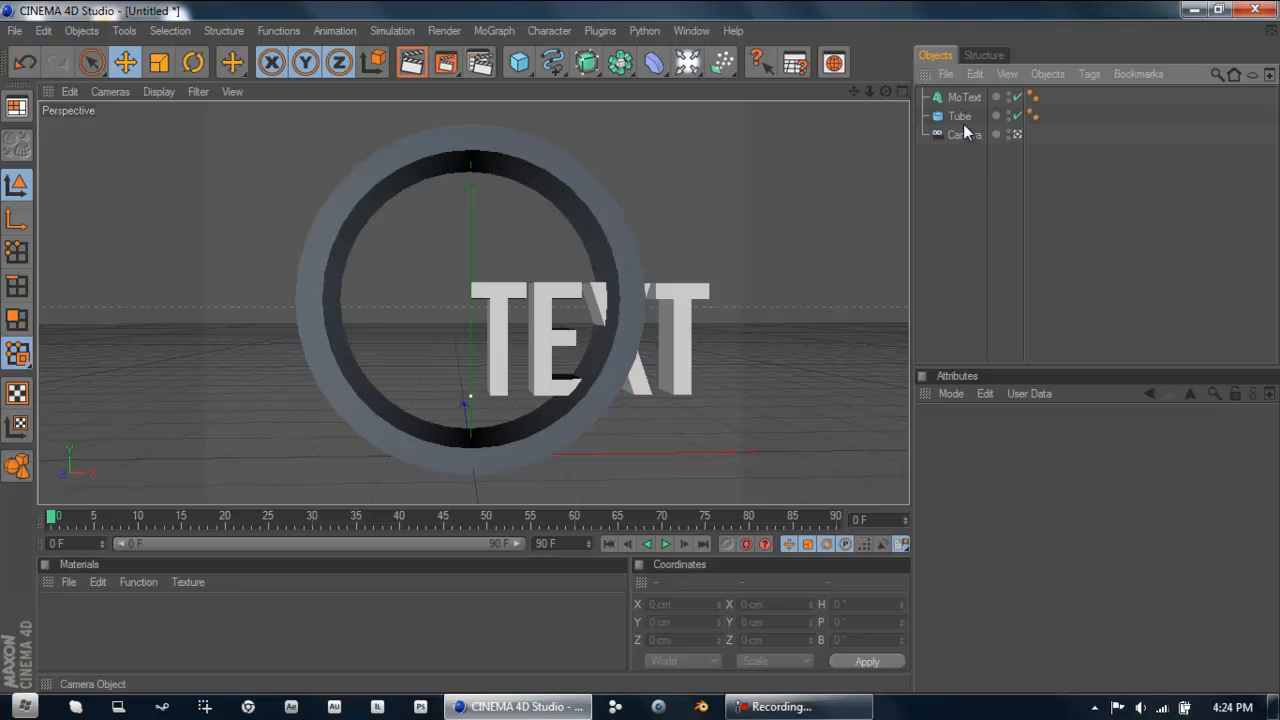
left_click(964, 97)
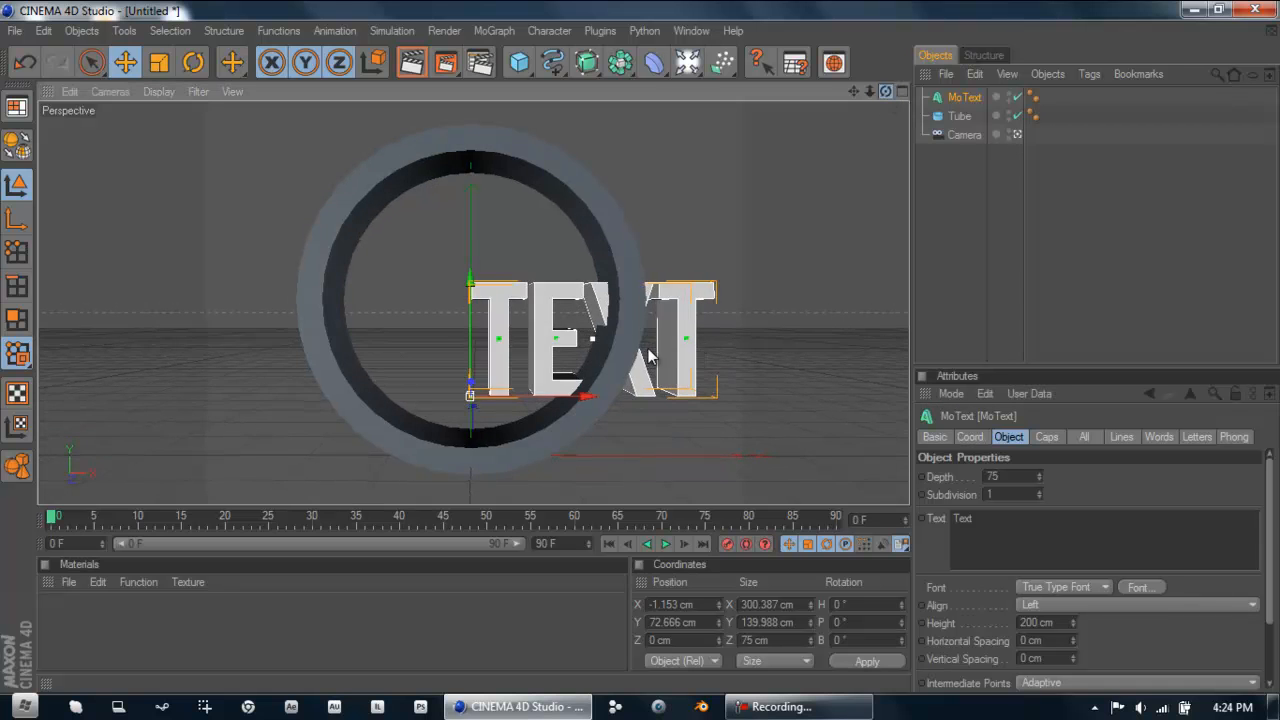
left_click_drag(590, 398, 540, 398)
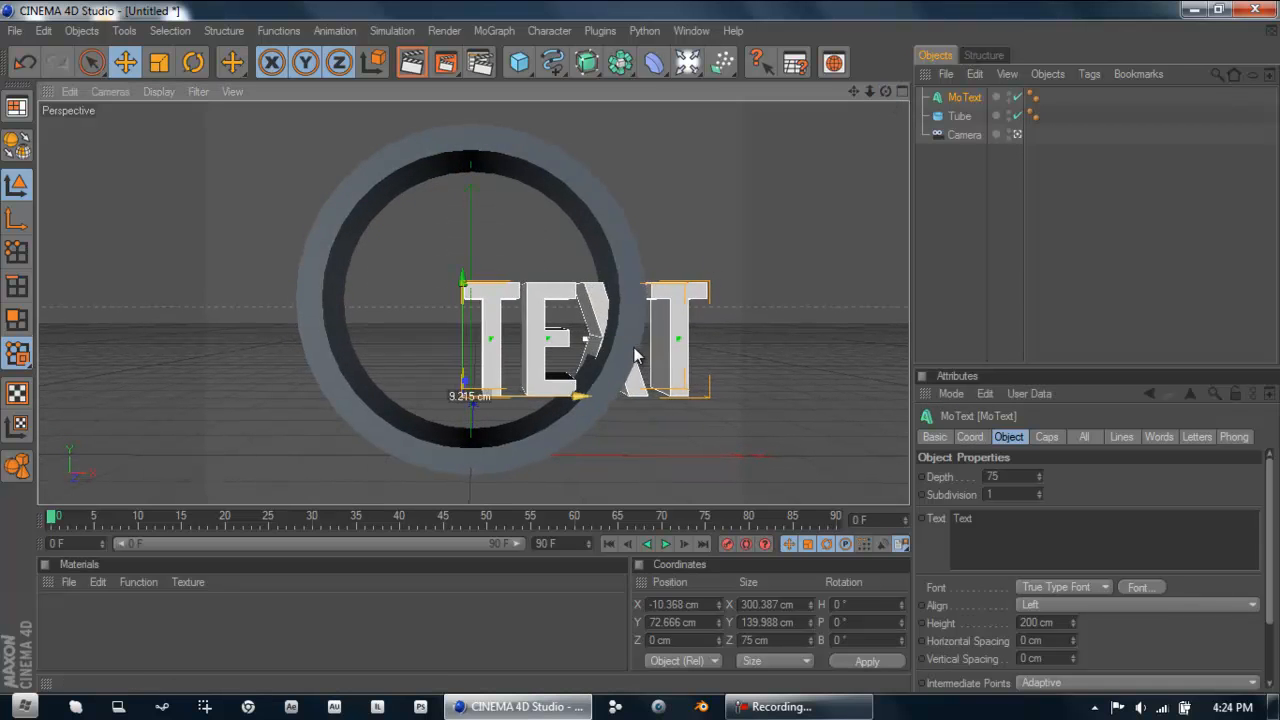
left_click_drag(590, 340, 510, 340)
type("VF")
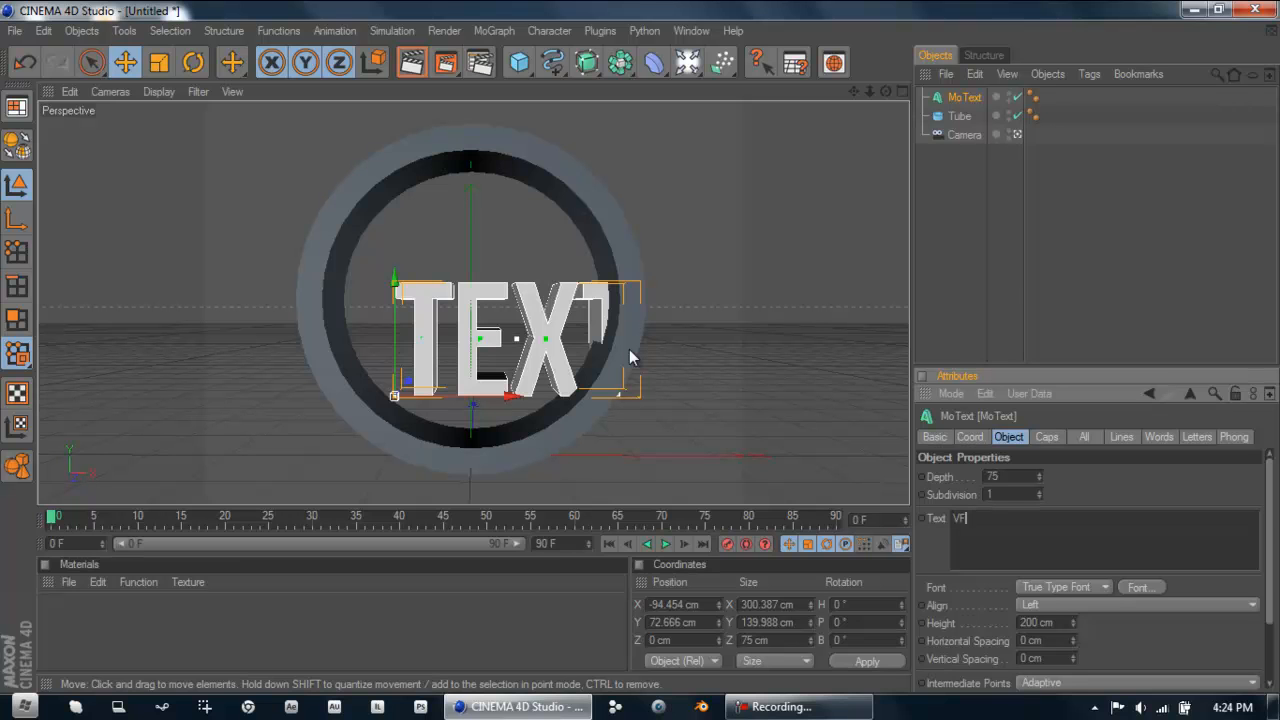
type("X")
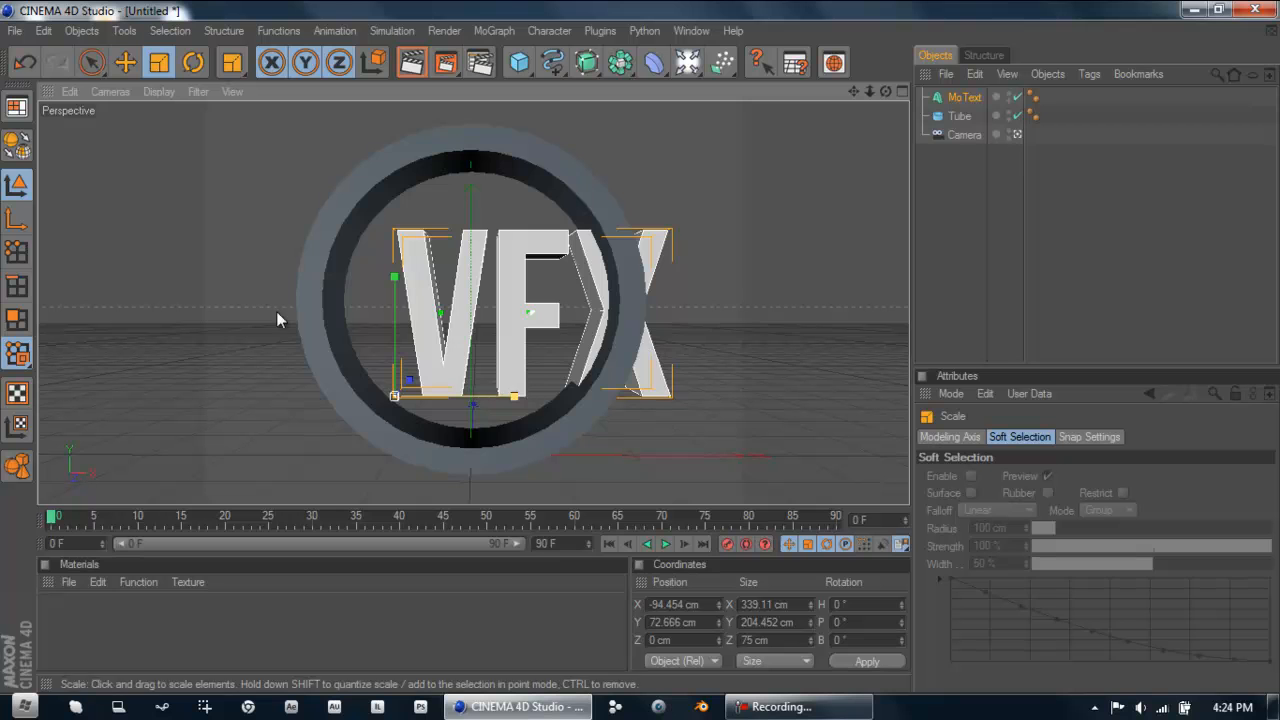
left_click(124, 62)
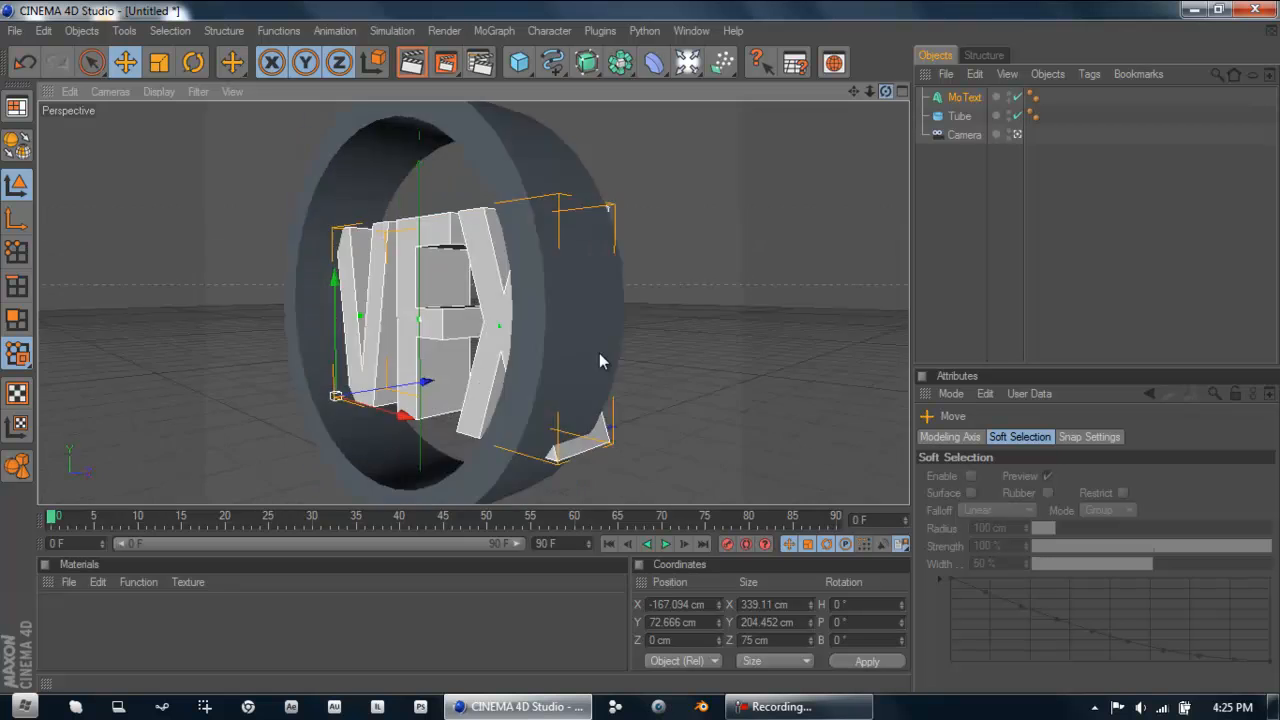
left_click_drag(600, 360, 303, 347)
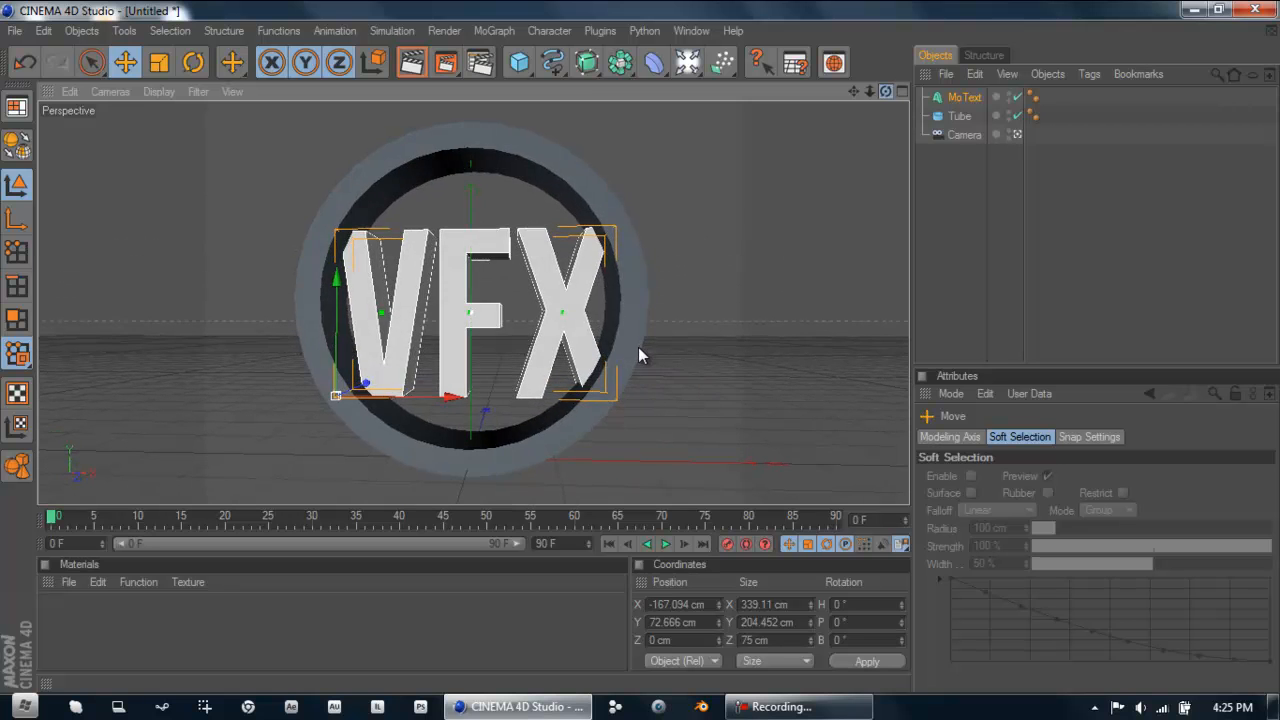
Move the VFX text back along Z into the ring and scale it down slightly
left_click(884, 91)
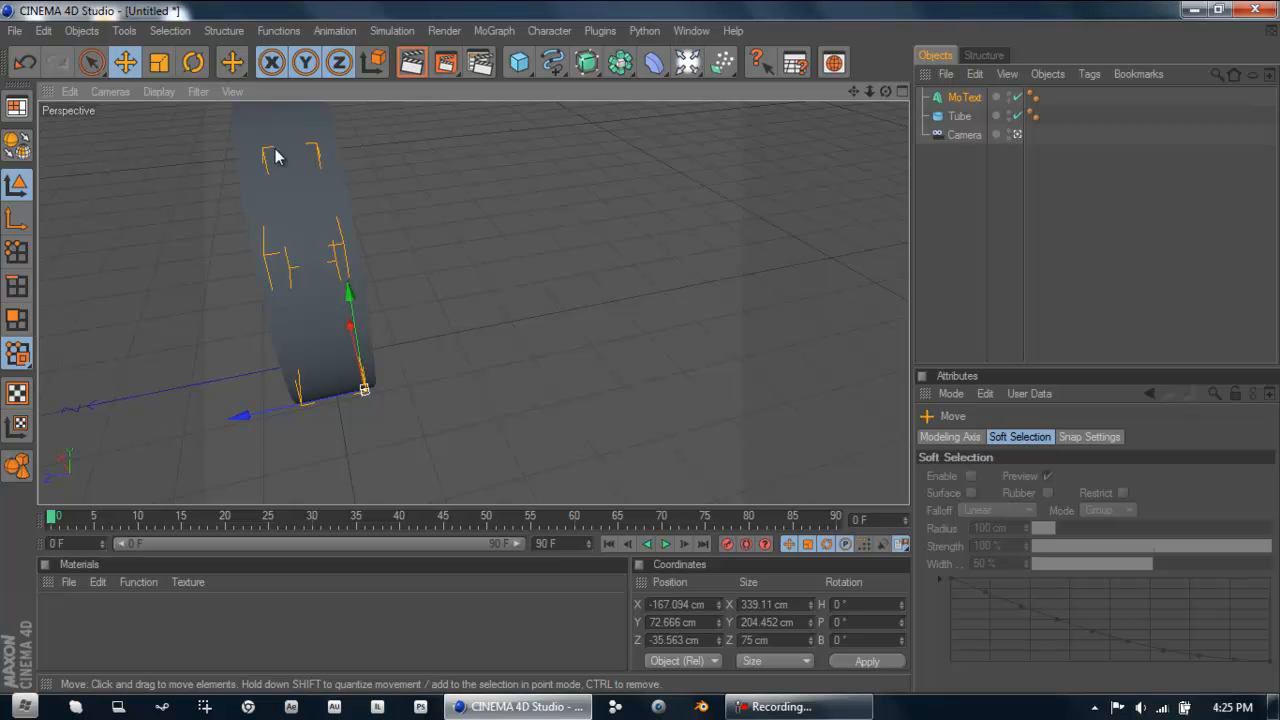
mouse_move(980, 167)
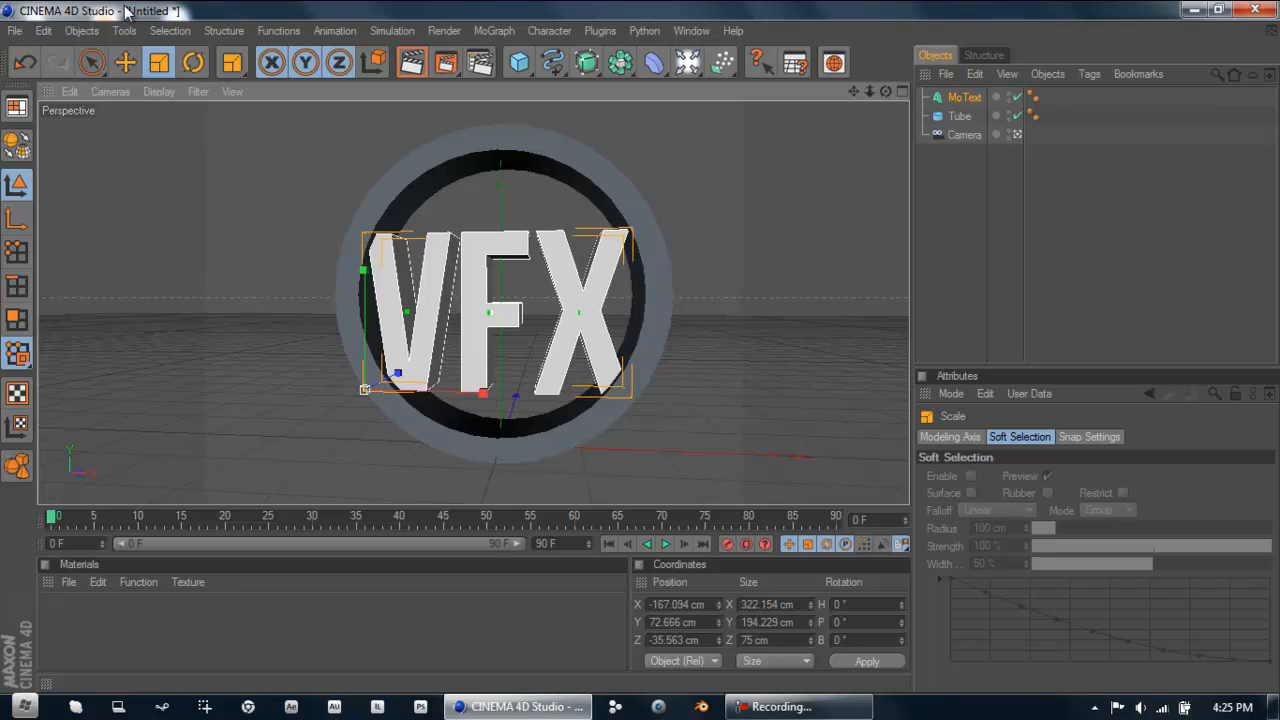
left_click(125, 62)
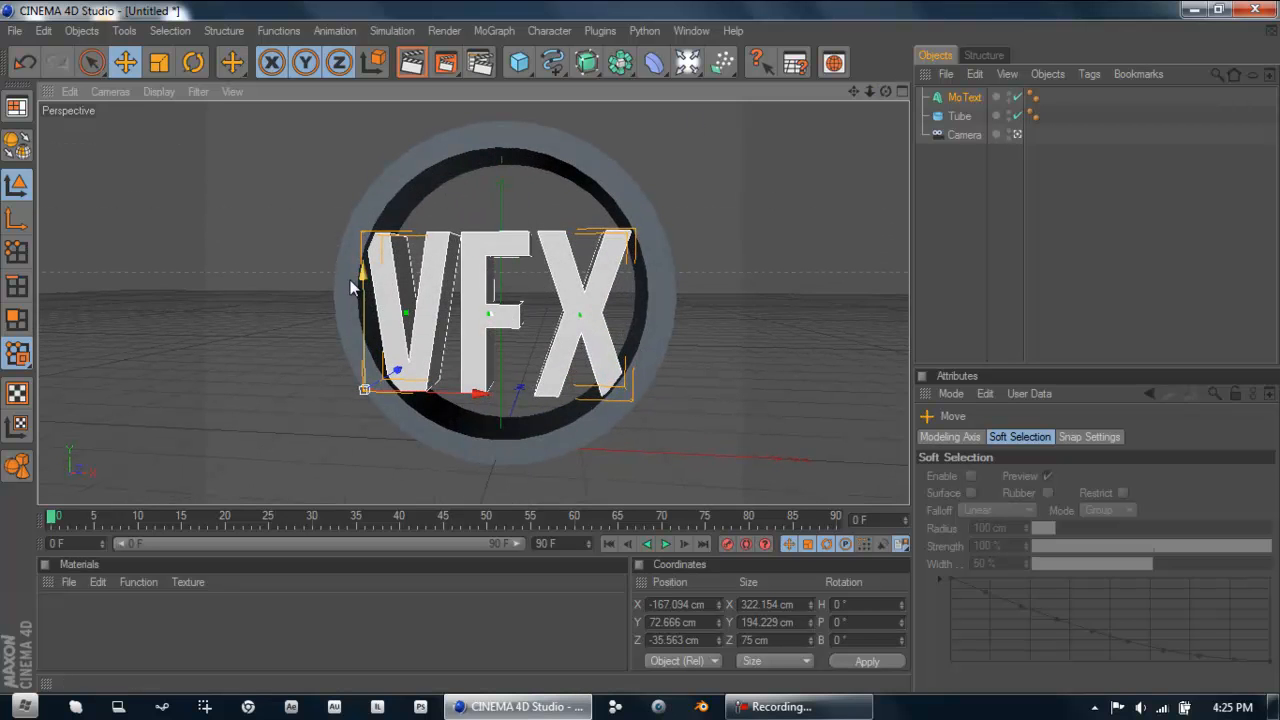
mouse_move(375, 282)
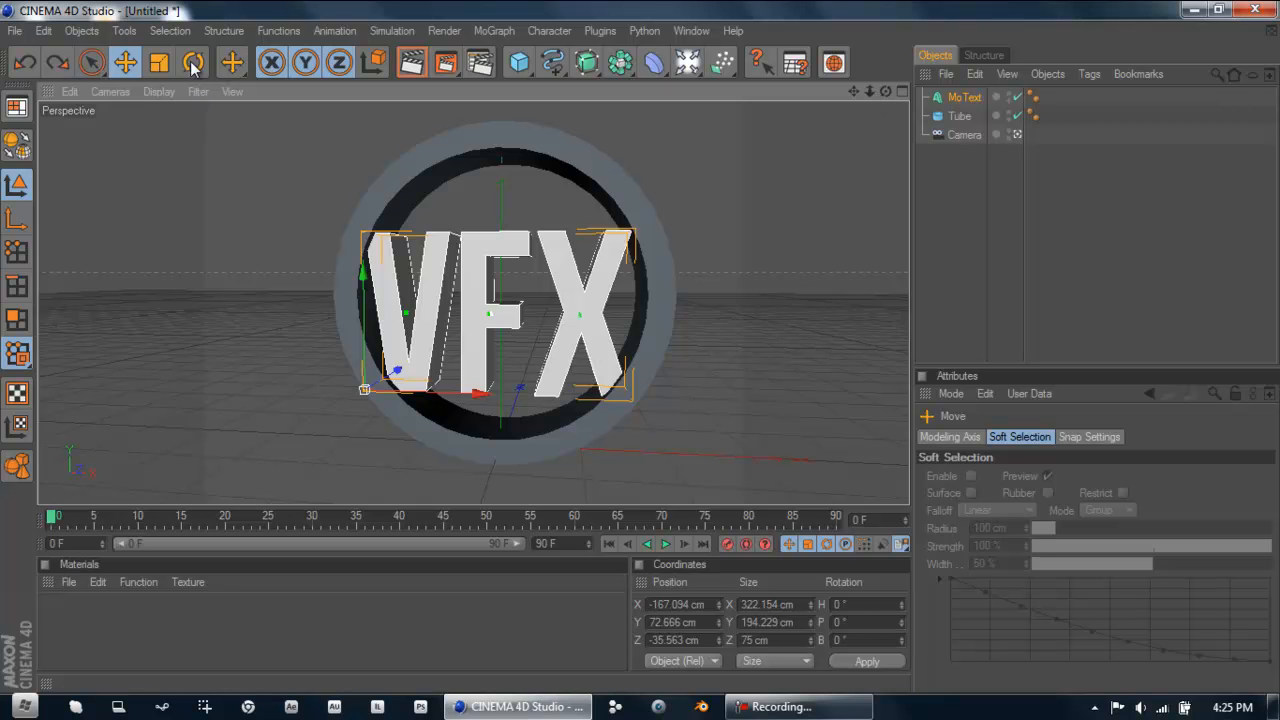
Set the VFX text's banking rotation B to -6° so it leans
left_click(193, 62)
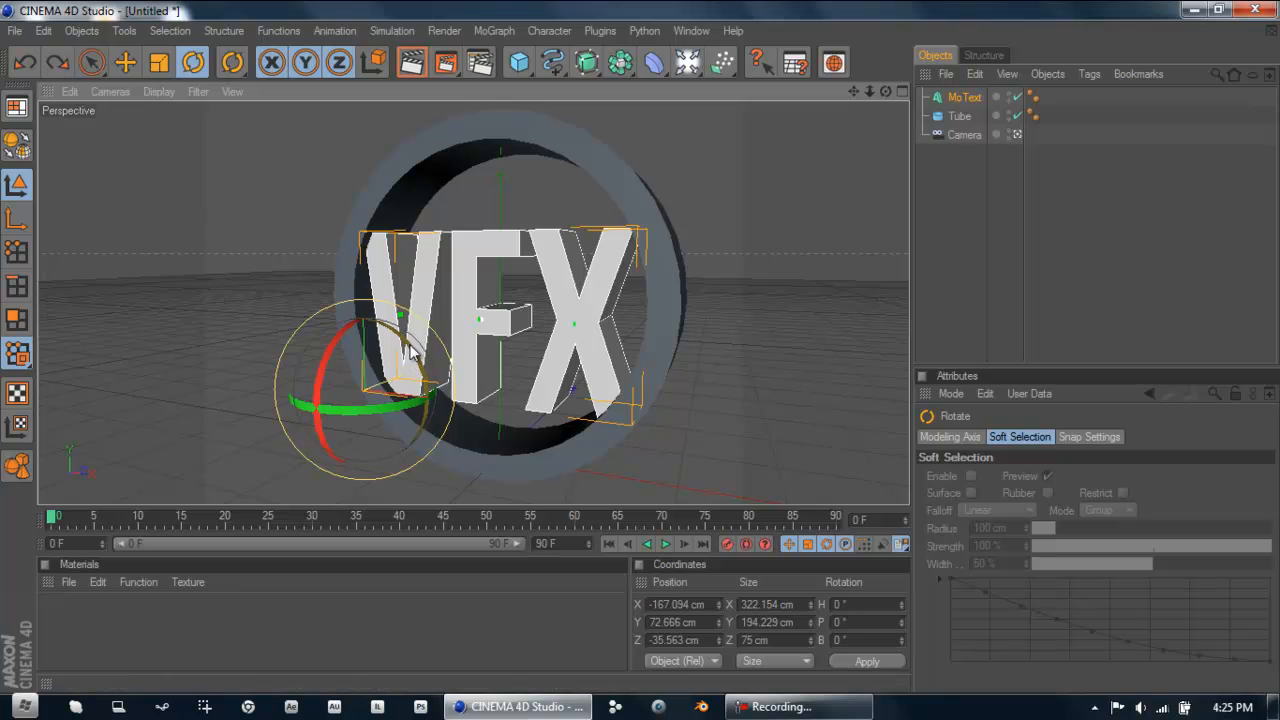
mouse_move(415, 360)
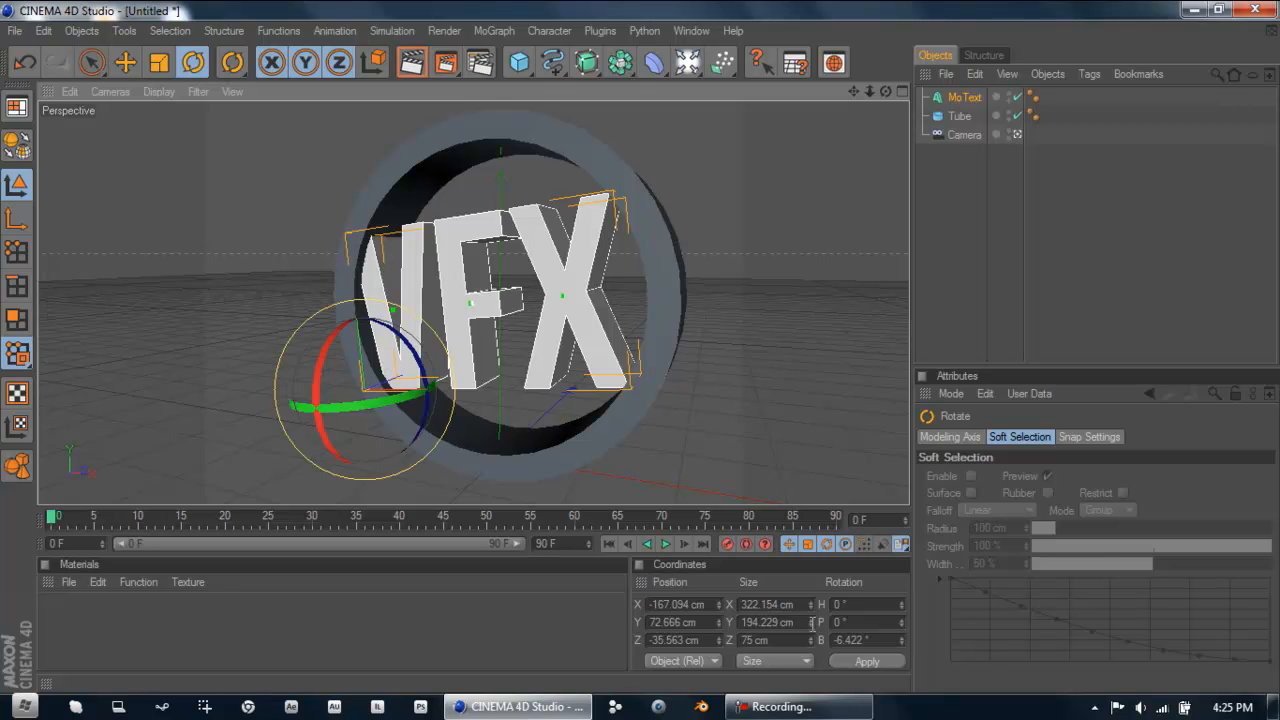
triple_click(860, 640)
type("-6")
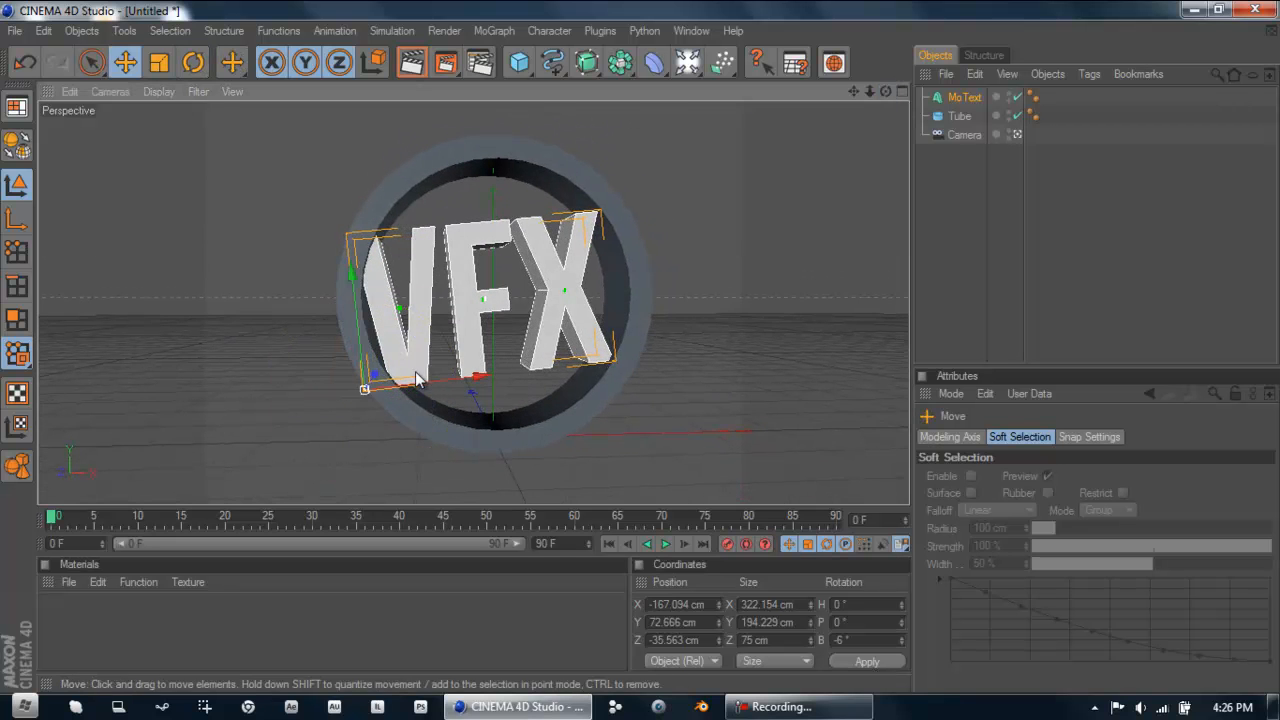
left_click_drag(420, 378, 640, 355)
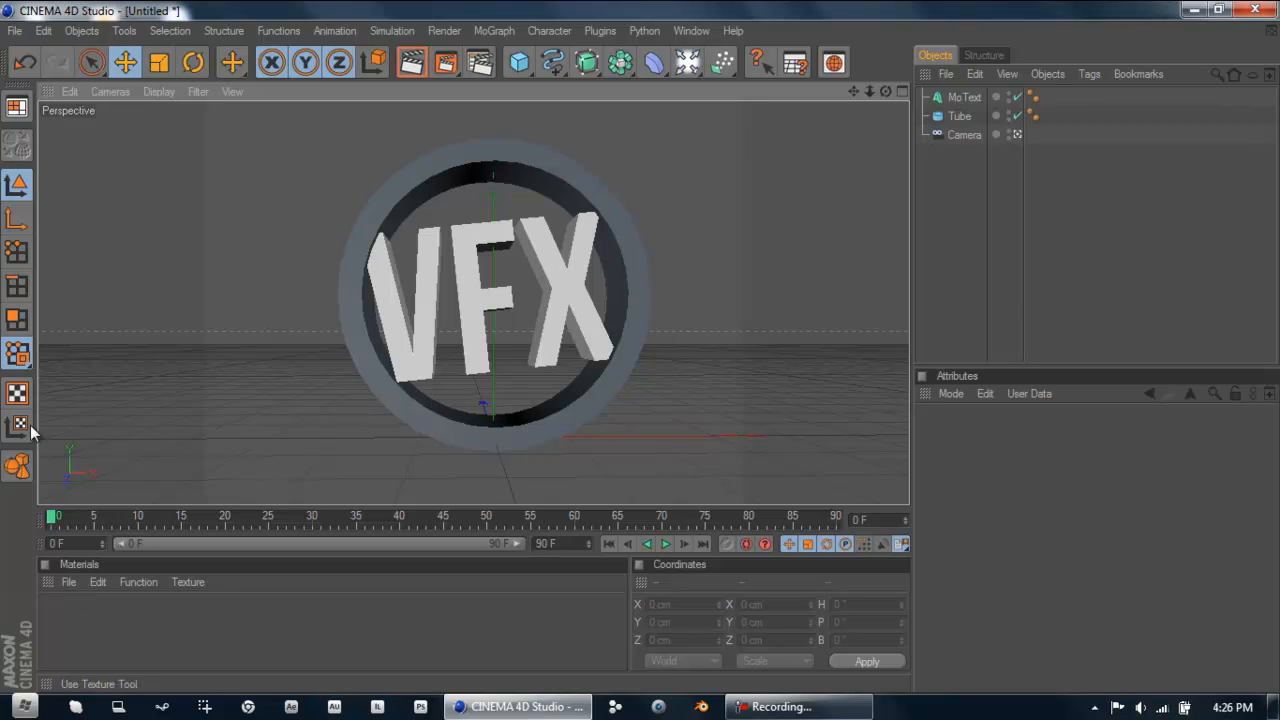
mouse_move(90, 588)
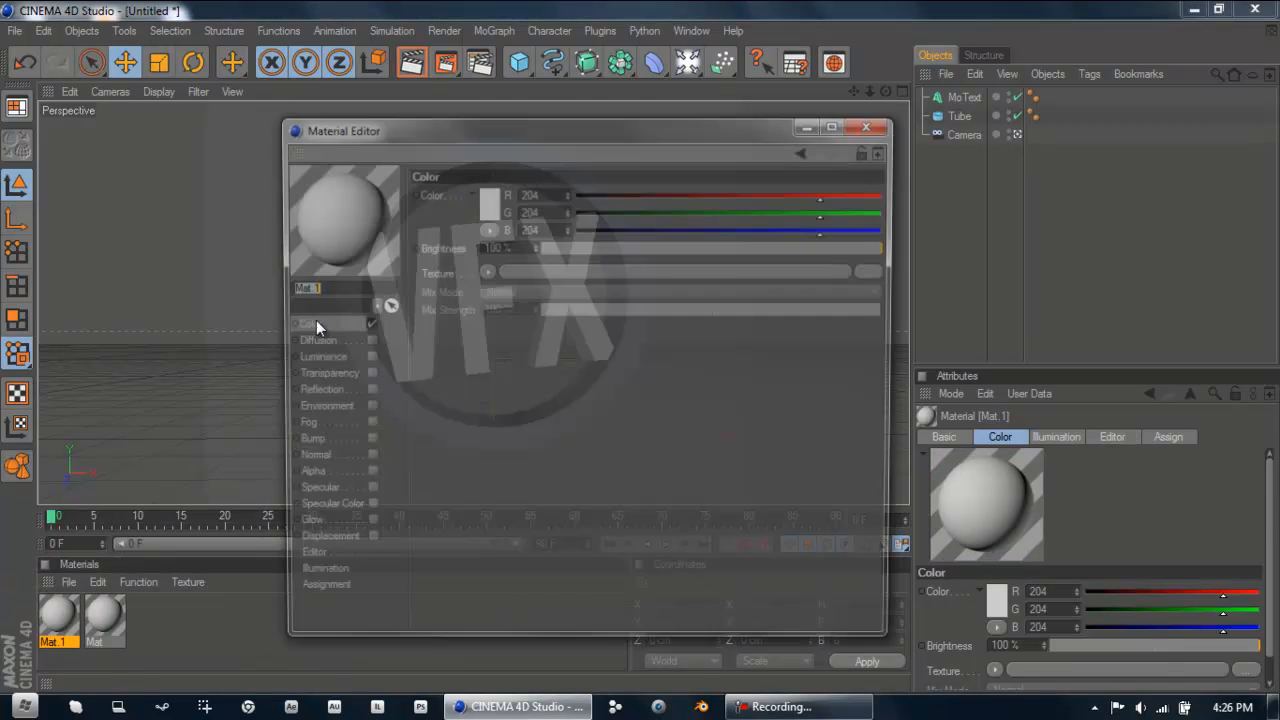
Set Mat.1's colour to blue, RGB 46/120/224
left_click(488, 195)
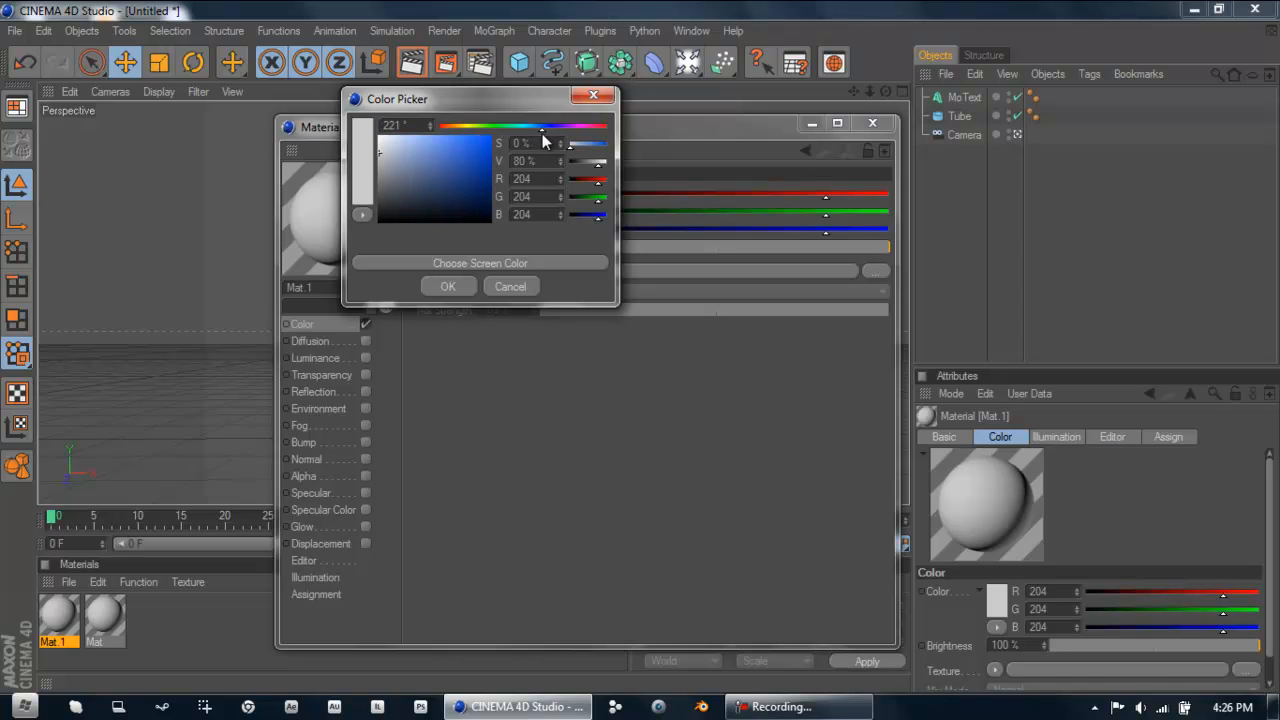
left_click(470, 150)
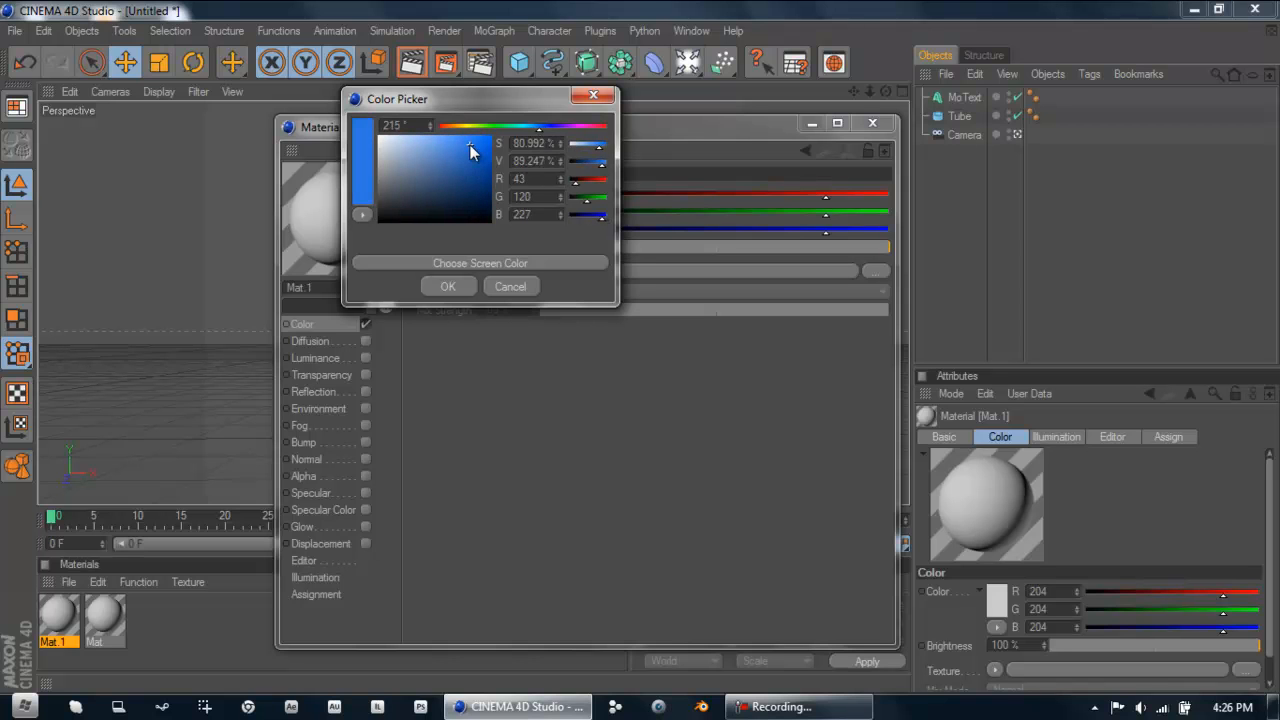
left_click(466, 146)
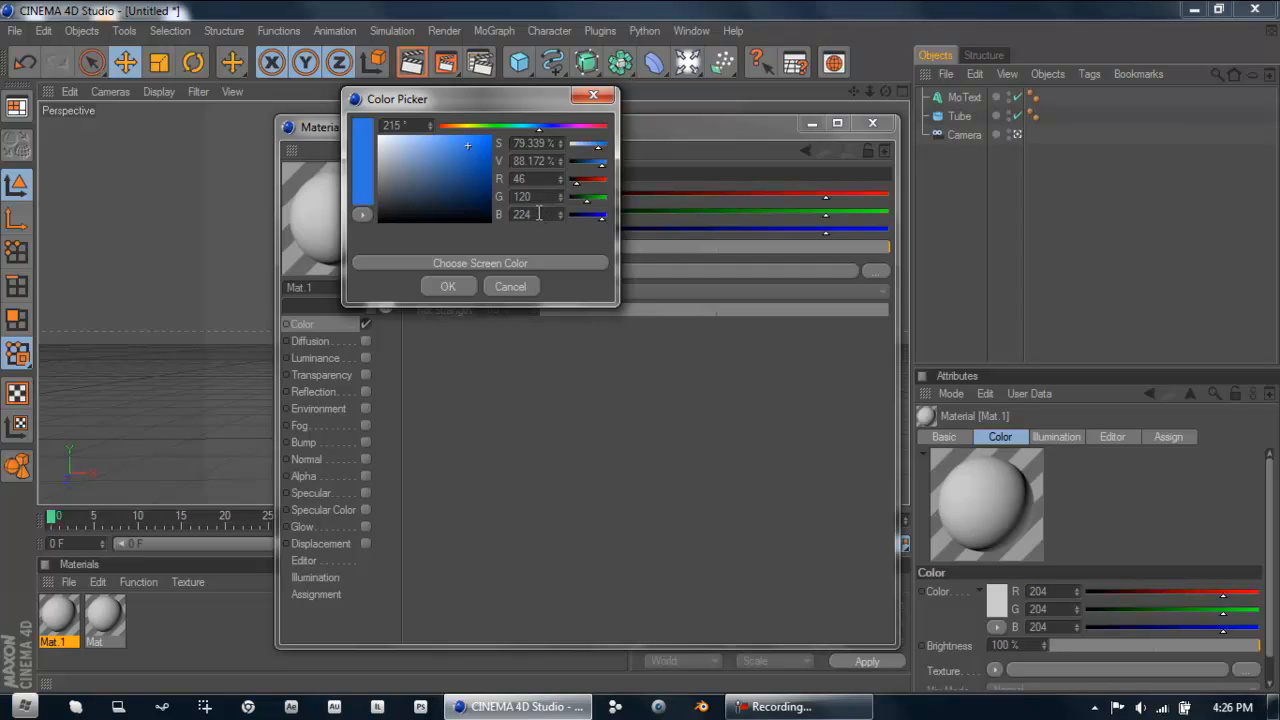
mouse_move(450, 308)
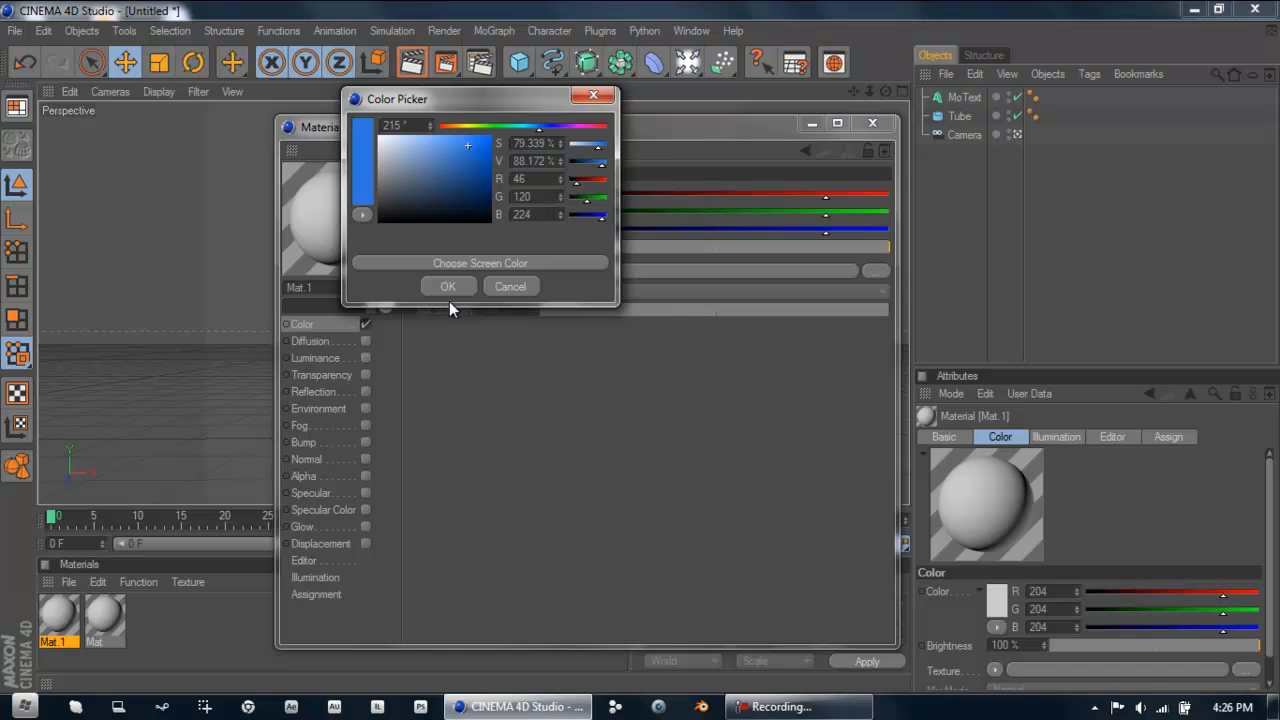
left_click(447, 286)
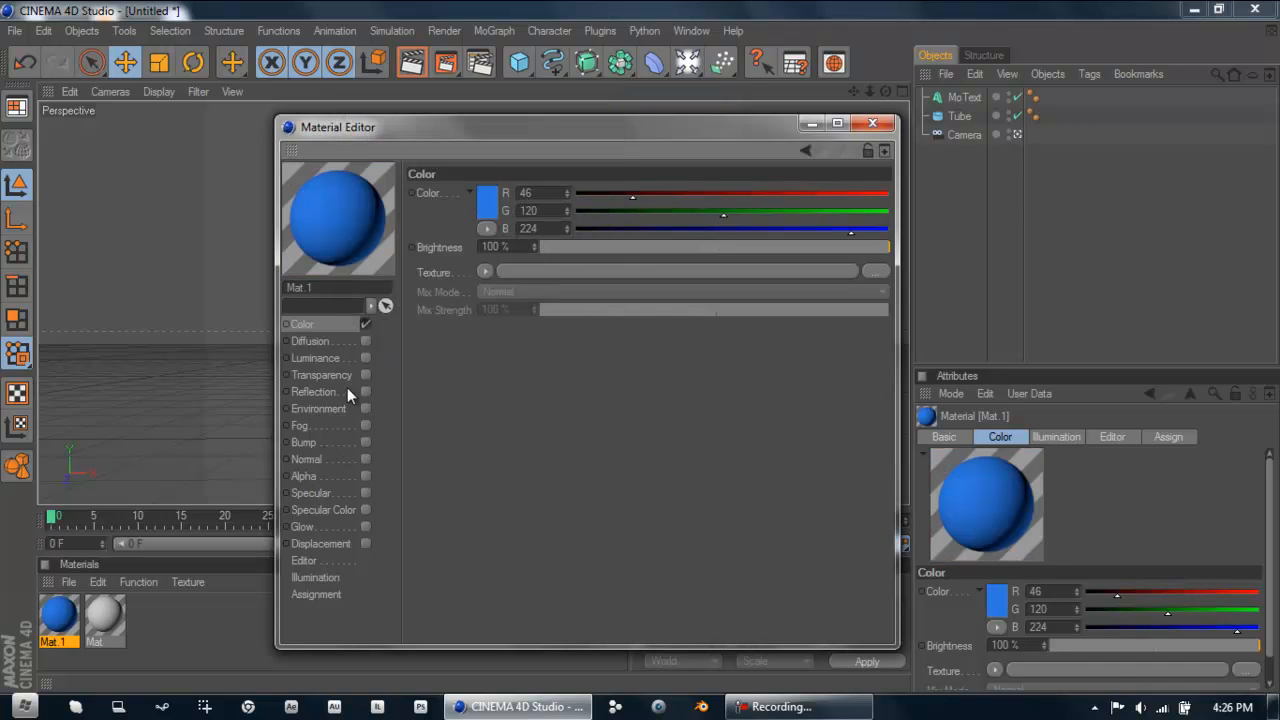
Enable Mat.1 reflection at 50% with a Fresnel texture and 5% blurriness
left_click(366, 391)
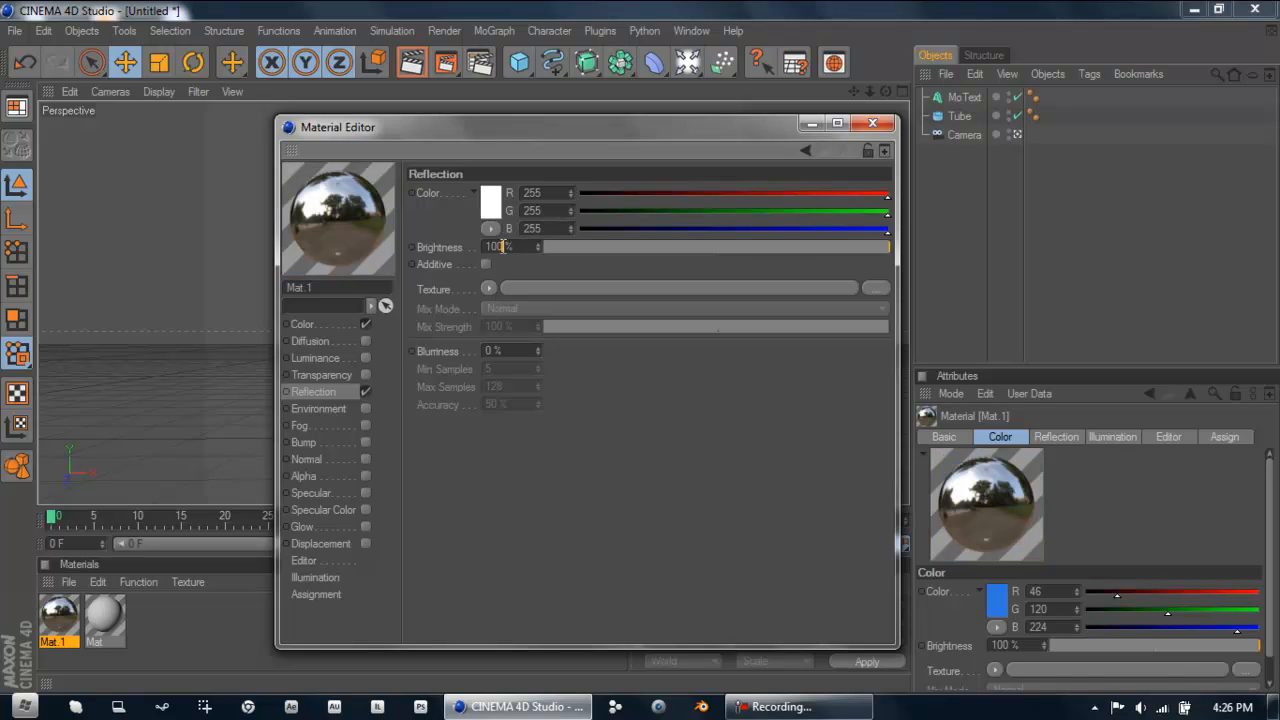
left_click_drag(885, 247, 715, 247)
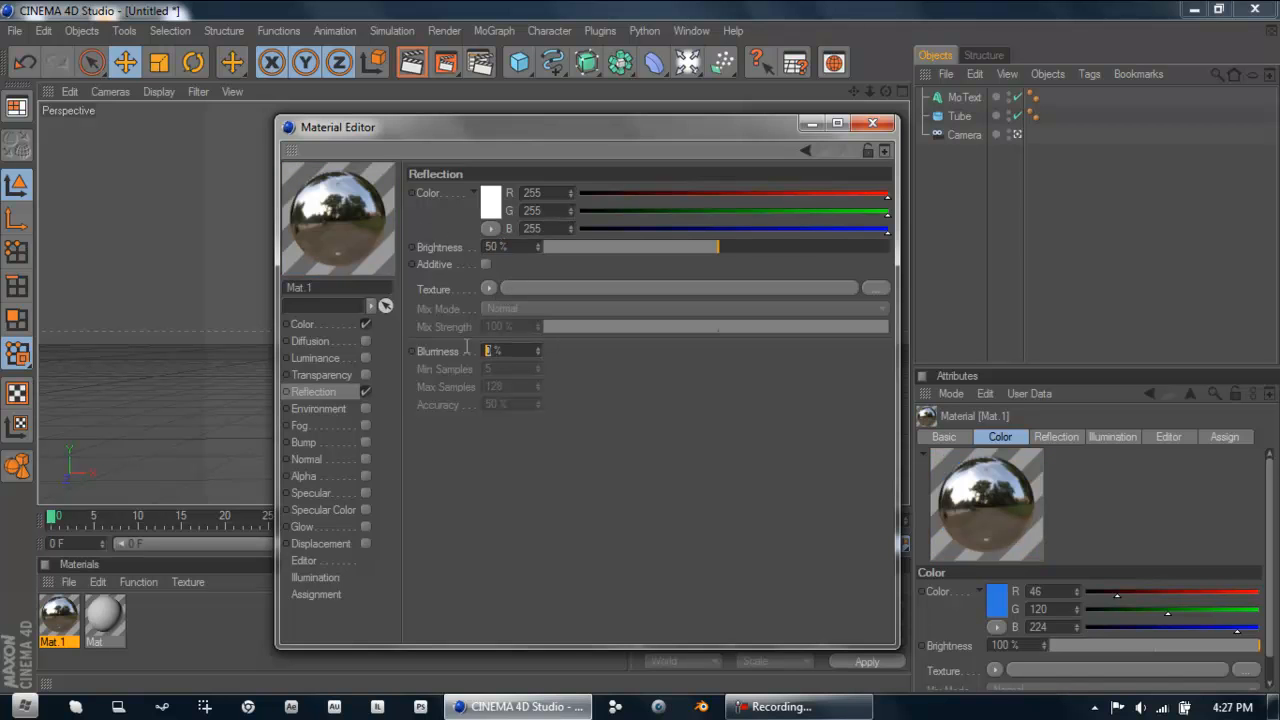
left_click(489, 288)
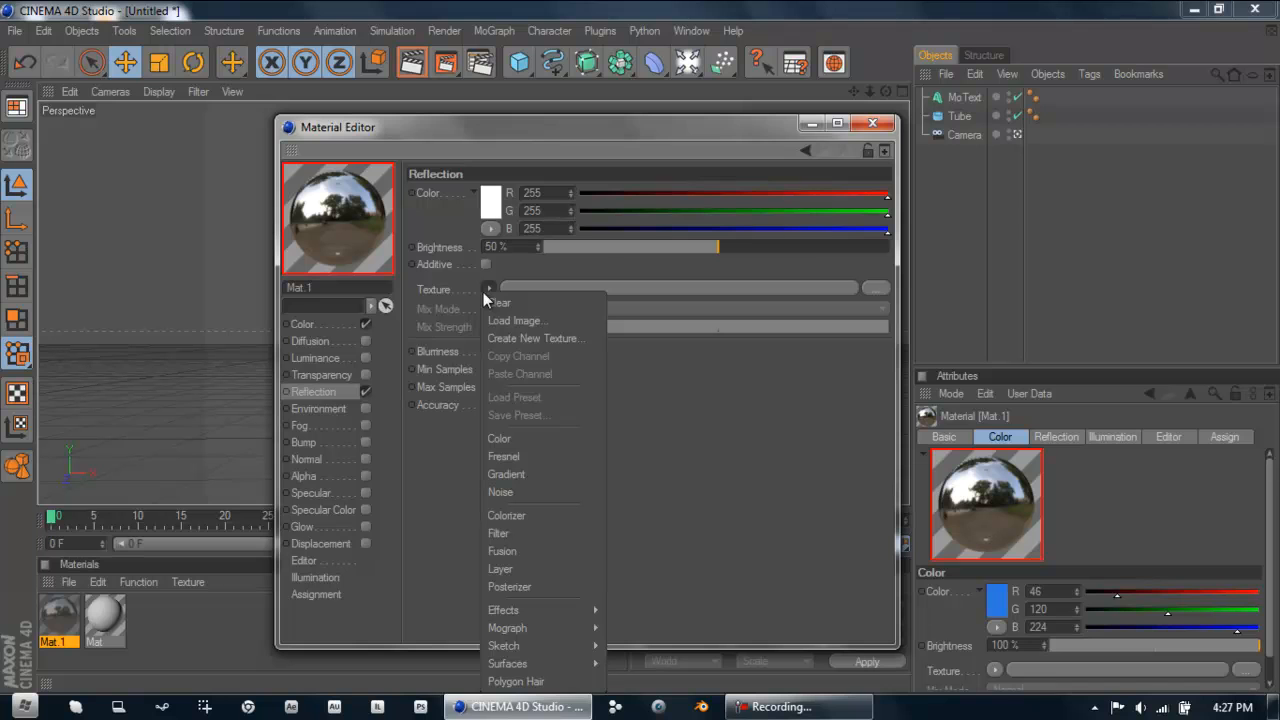
mouse_move(503, 456)
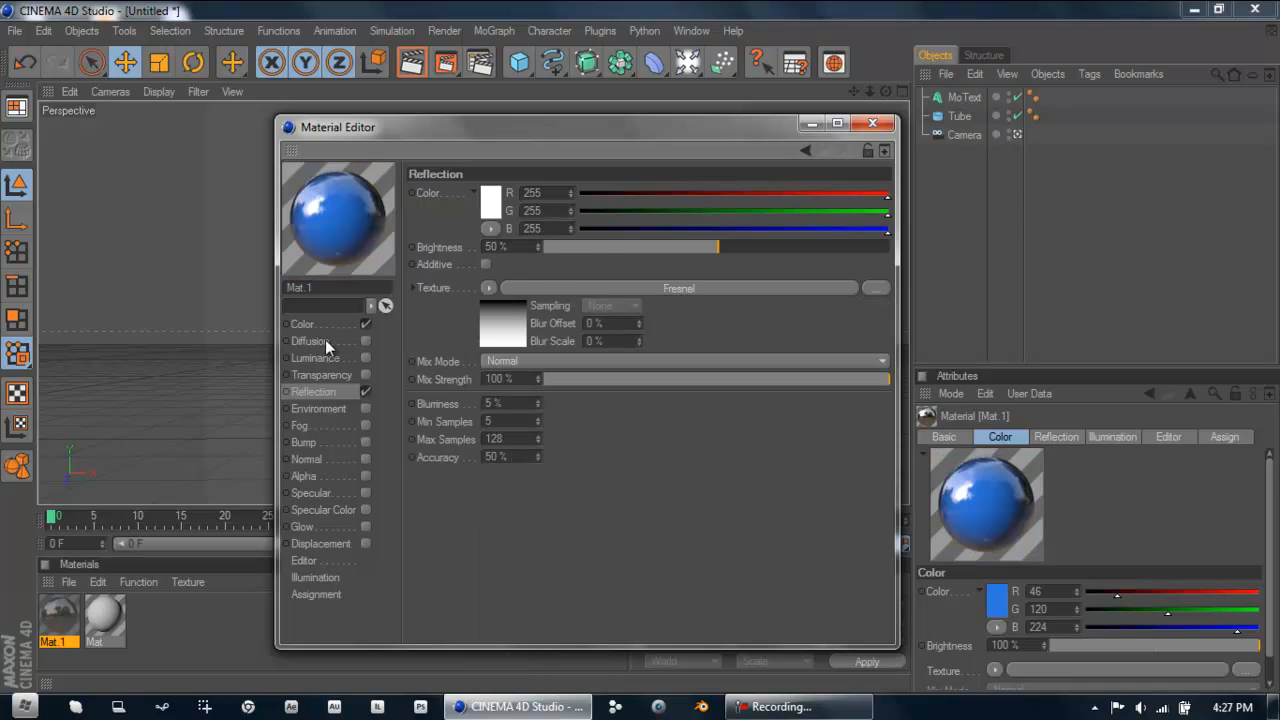
left_click(303, 323)
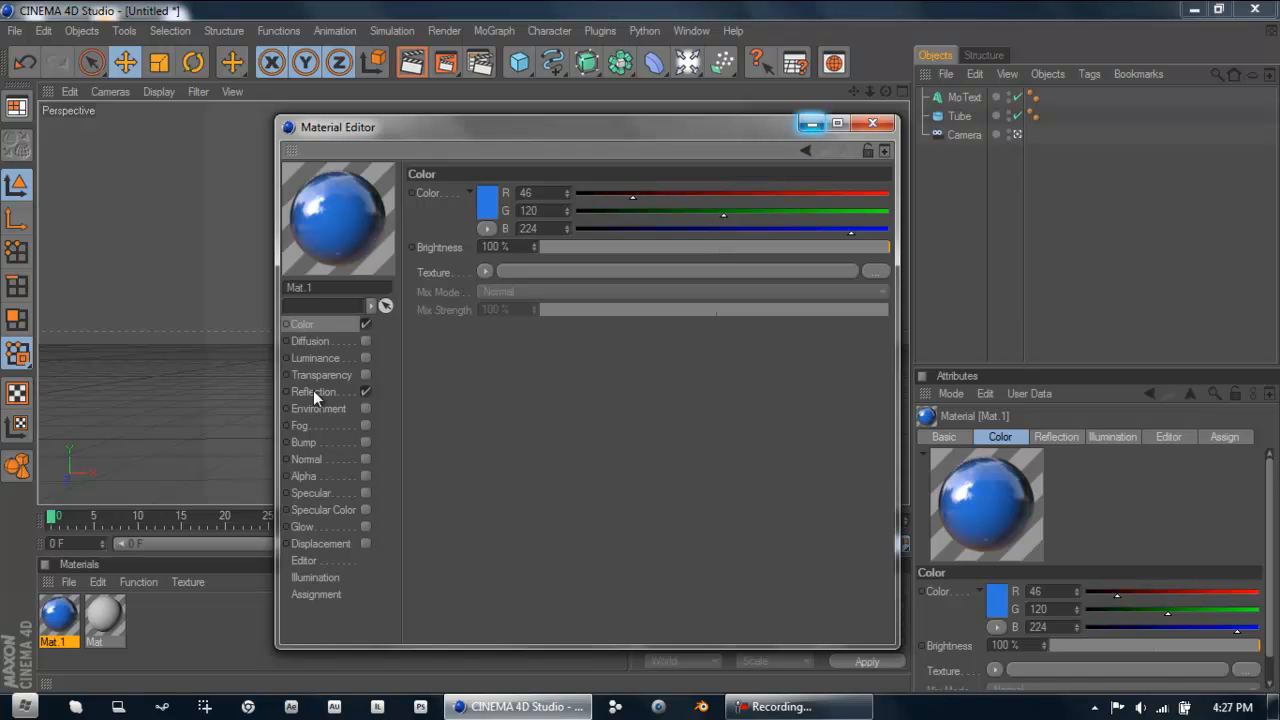
left_click(314, 391)
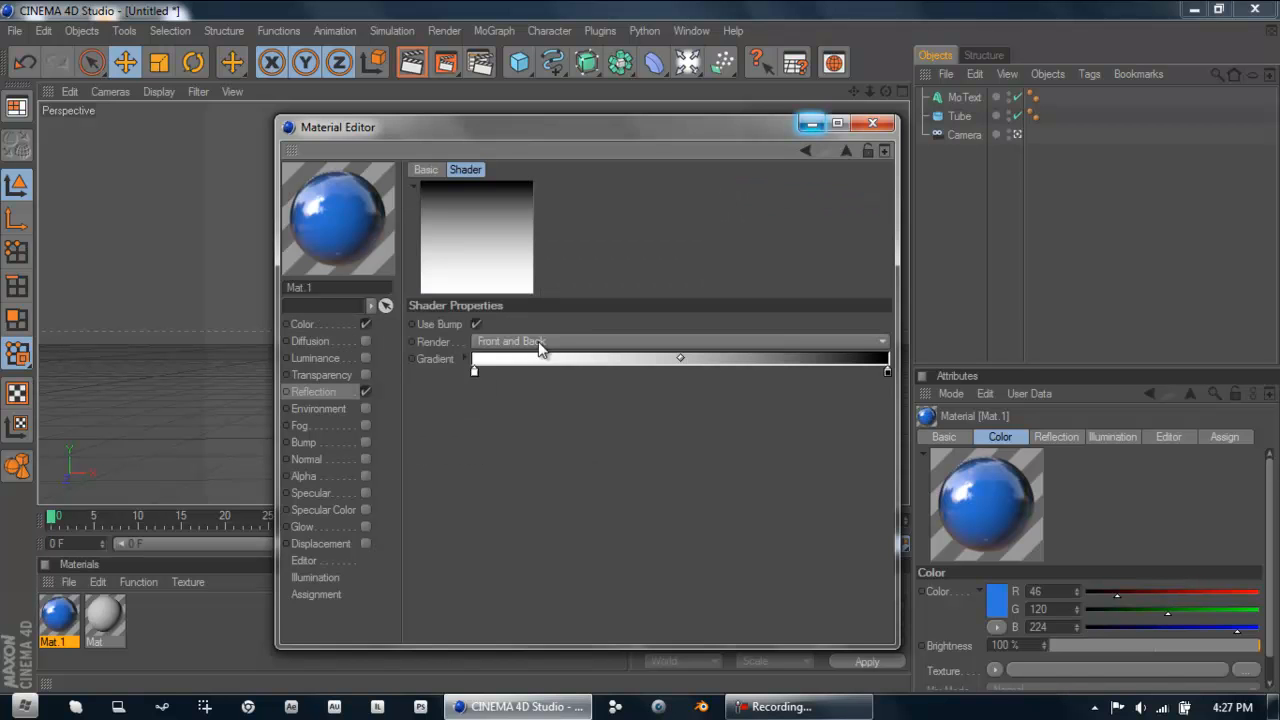
left_click(680, 341)
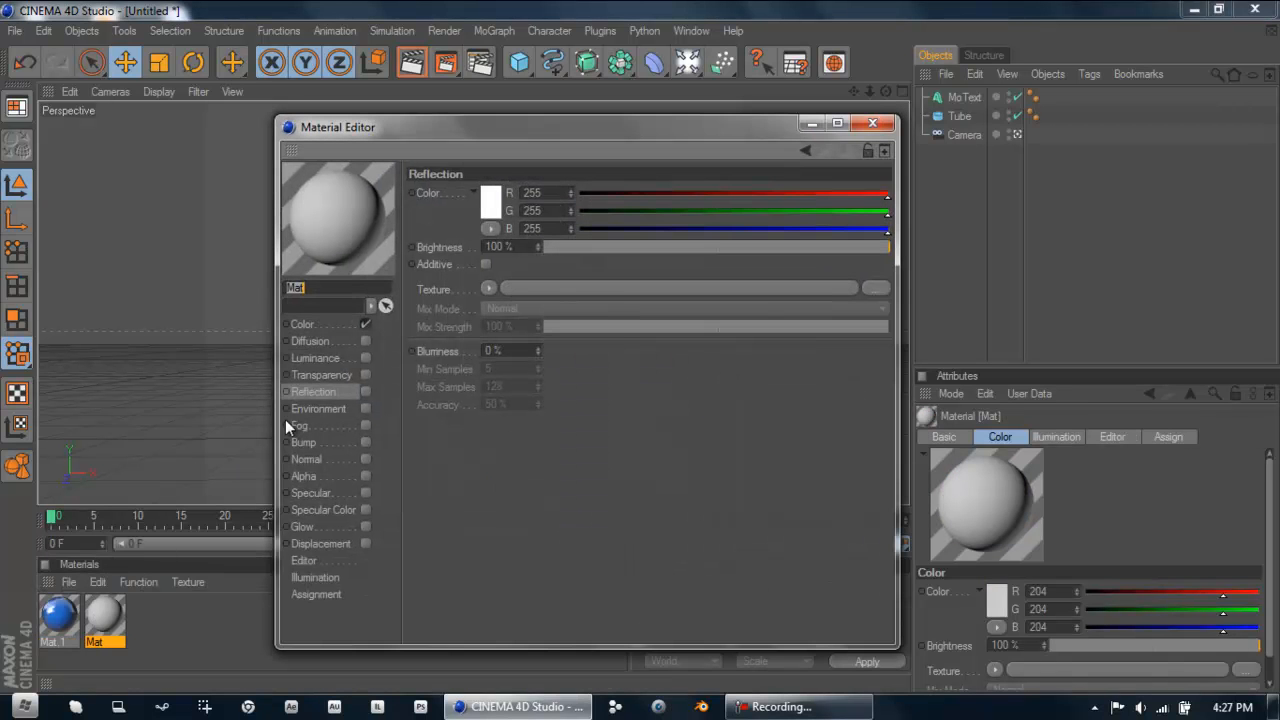
Set the second material's colour to pure white (255)
left_click(303, 323)
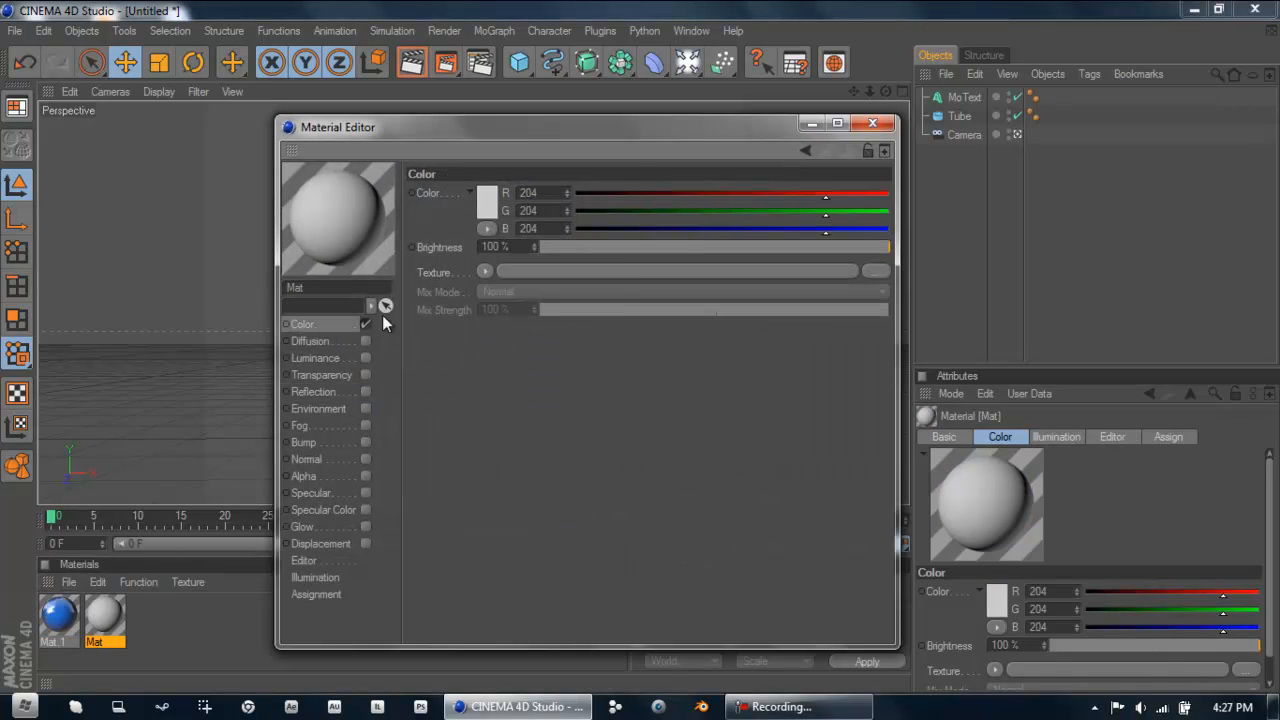
left_click(486, 192)
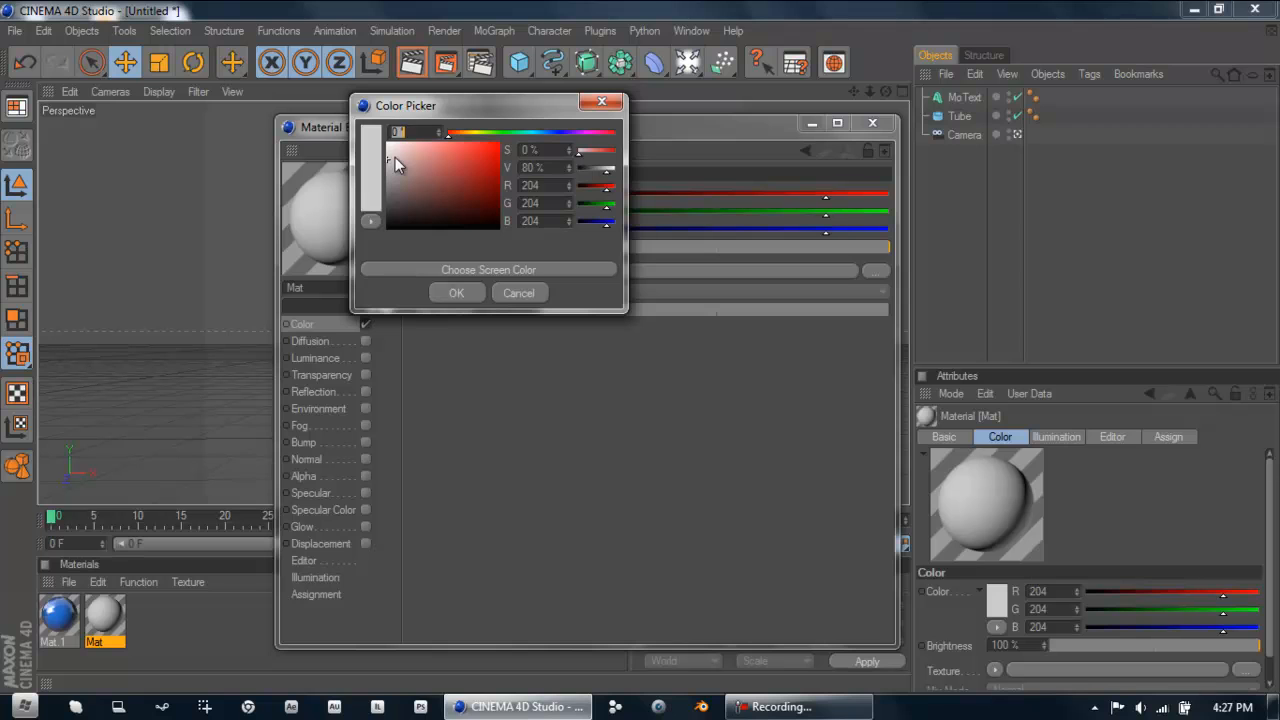
left_click(393, 160)
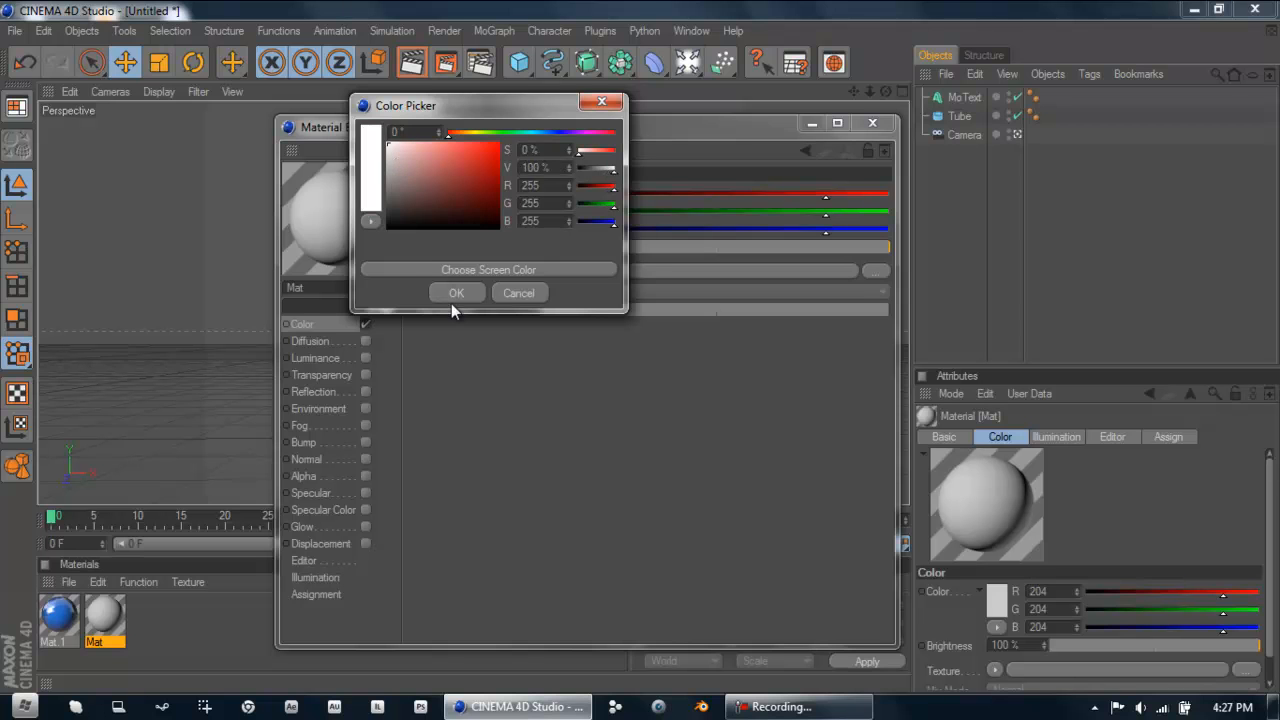
left_click(456, 292)
type("5")
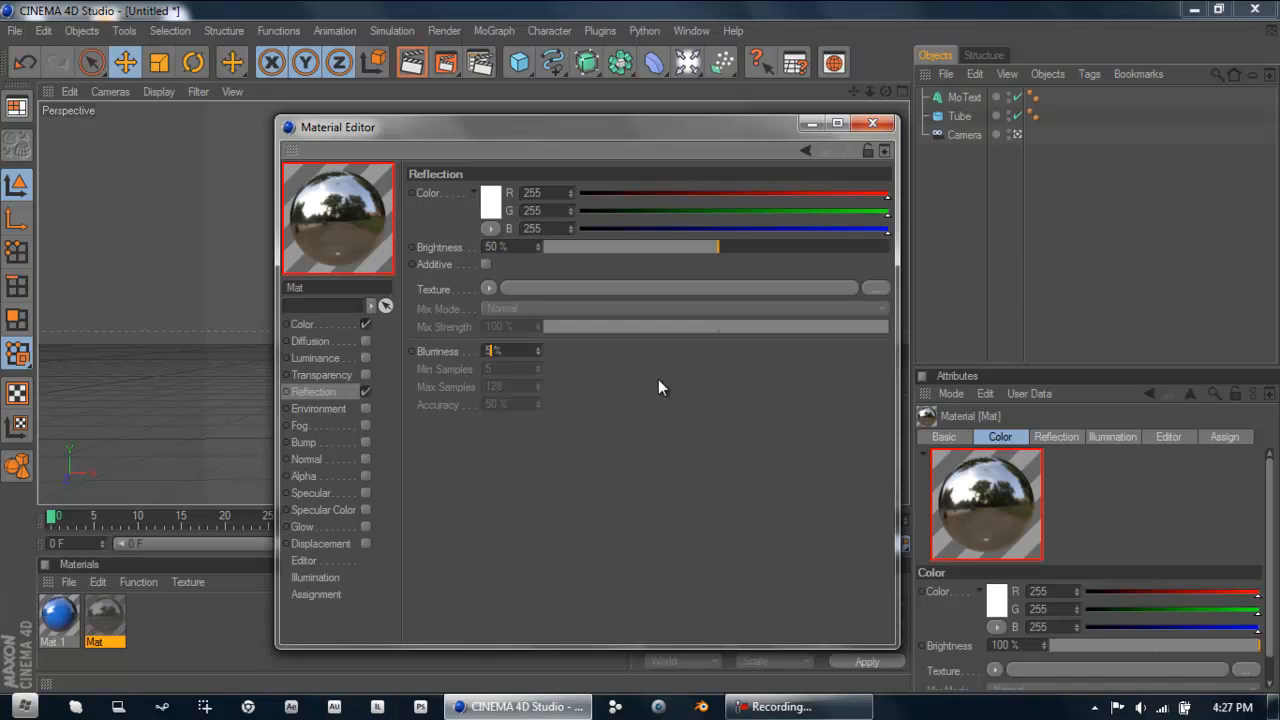
Add a Fresnel texture to its 50% reflection and close the material editor
left_click(489, 289)
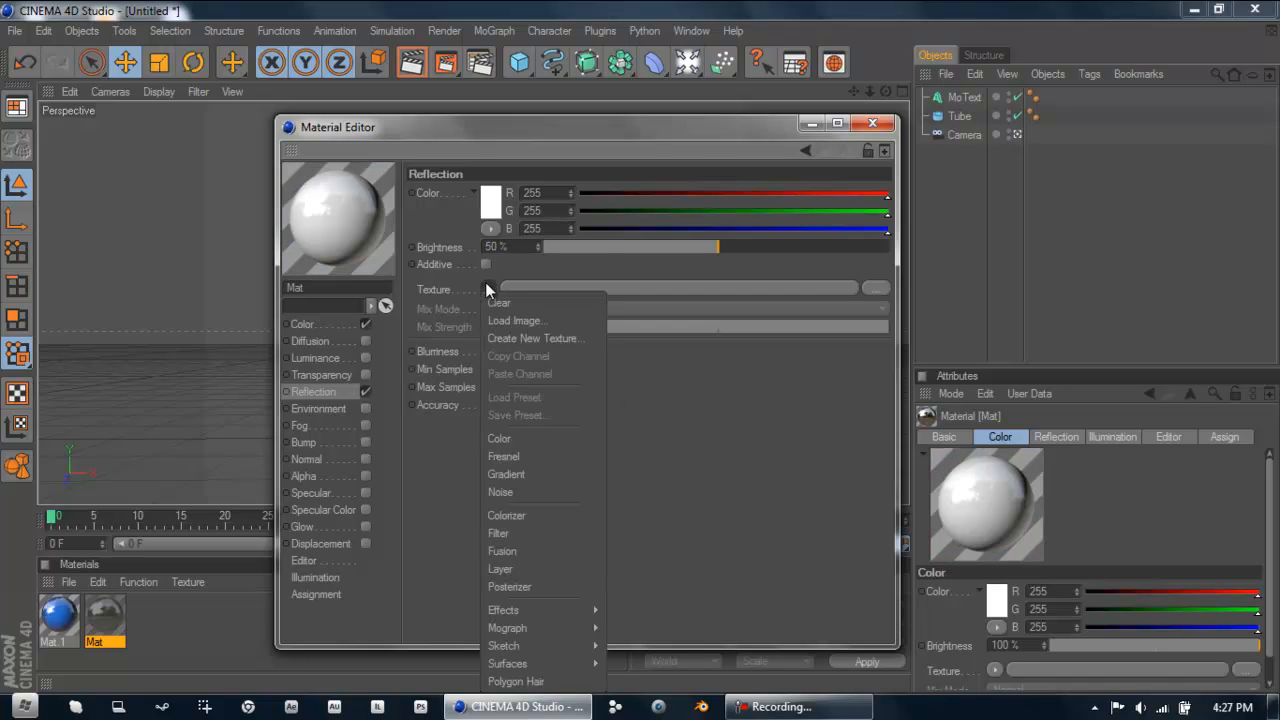
left_click(503, 456)
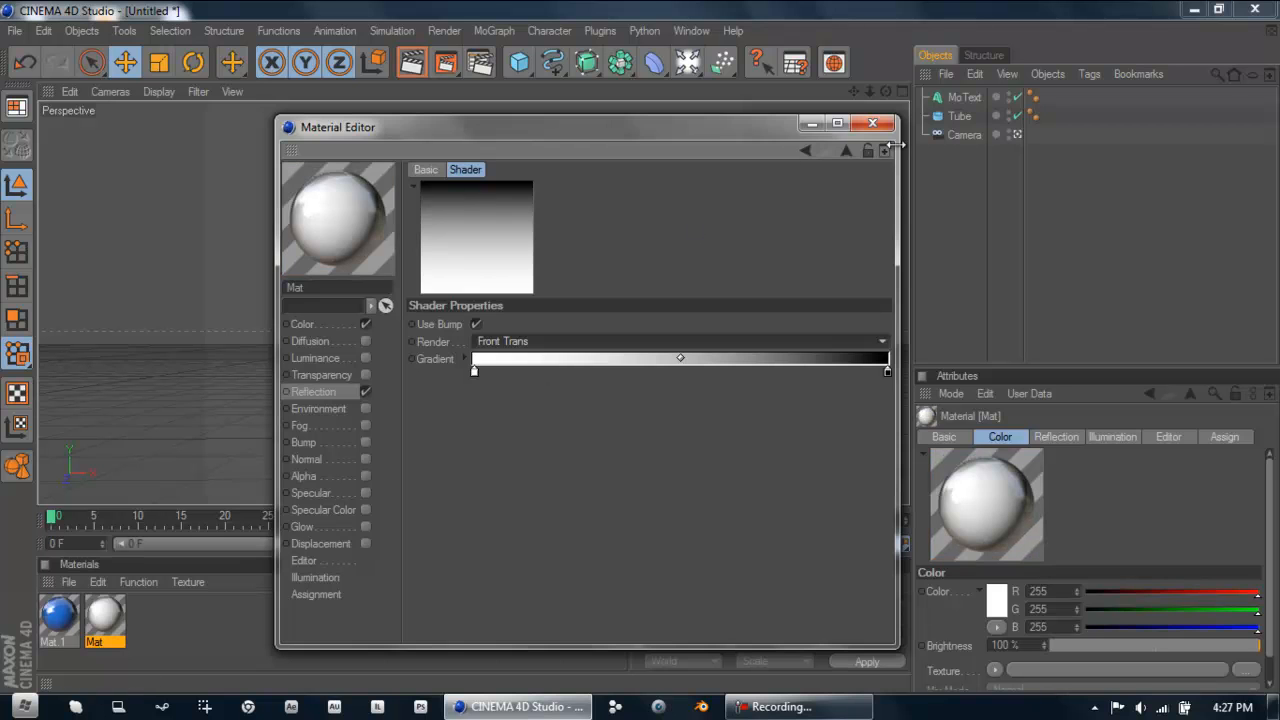
left_click(872, 123)
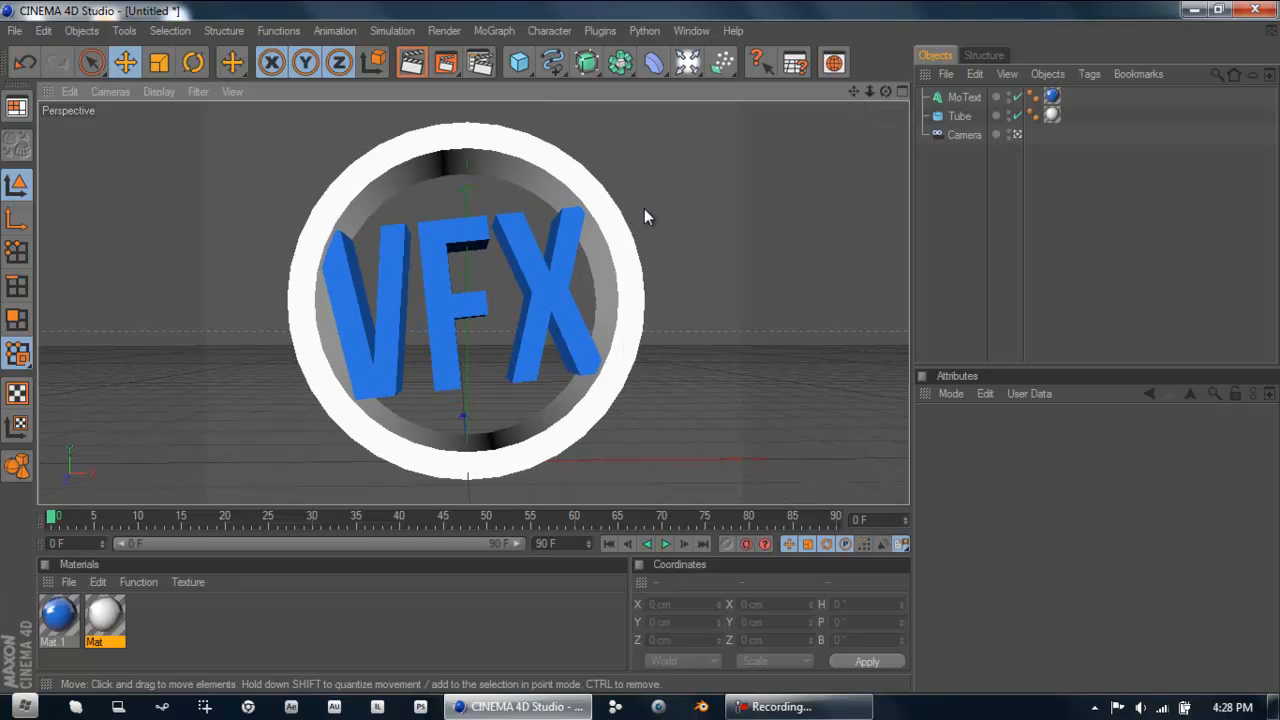
mouse_move(687, 63)
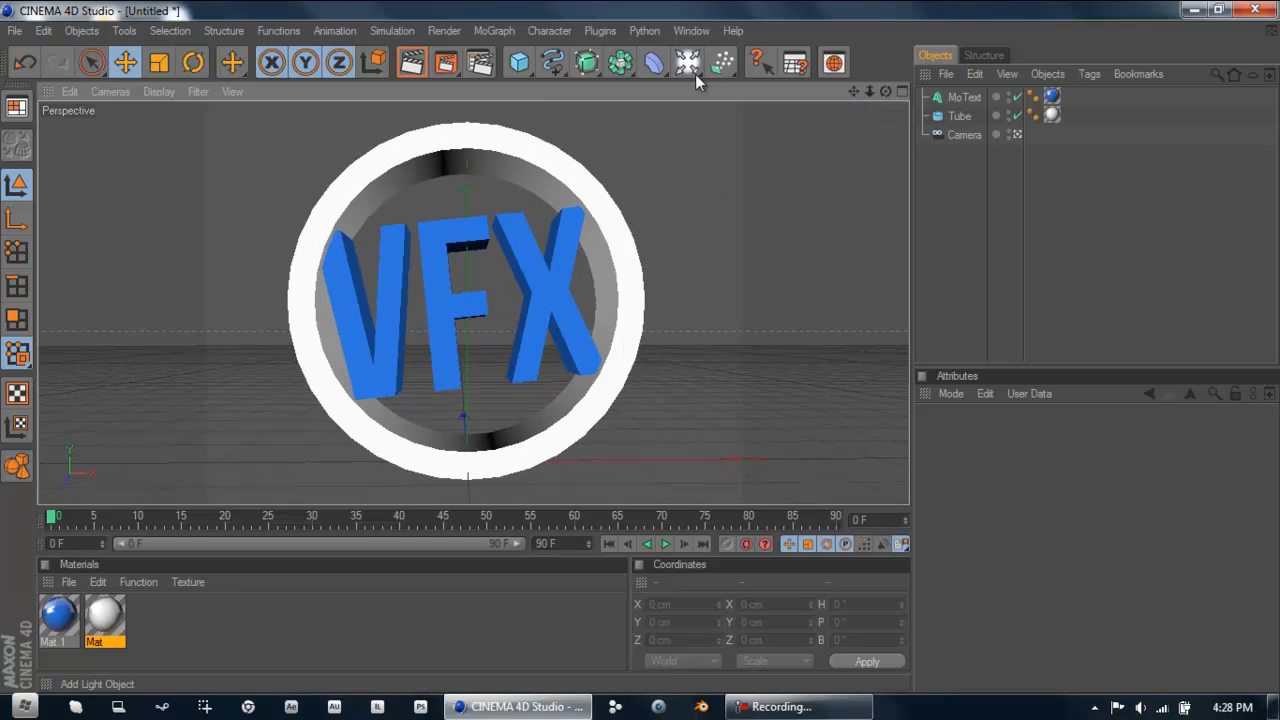
mouse_move(668, 64)
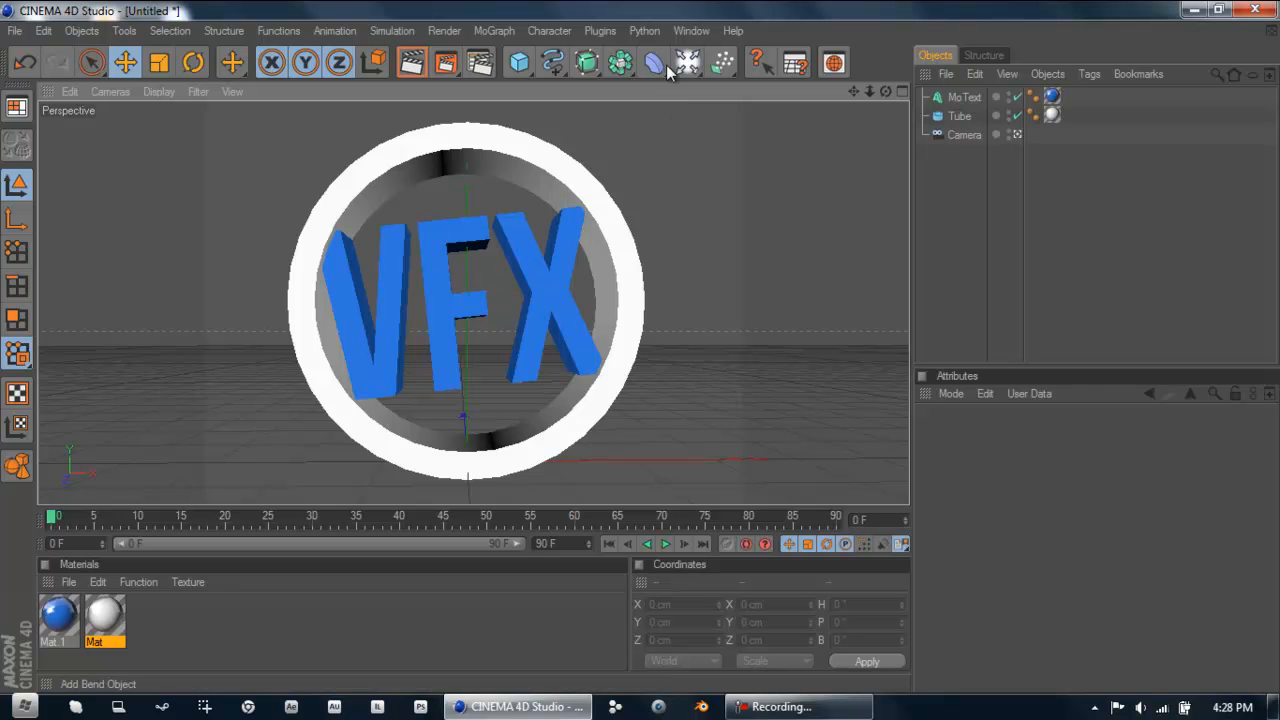
Add a light and position it above and in front of the VFX logo
left_click(655, 63)
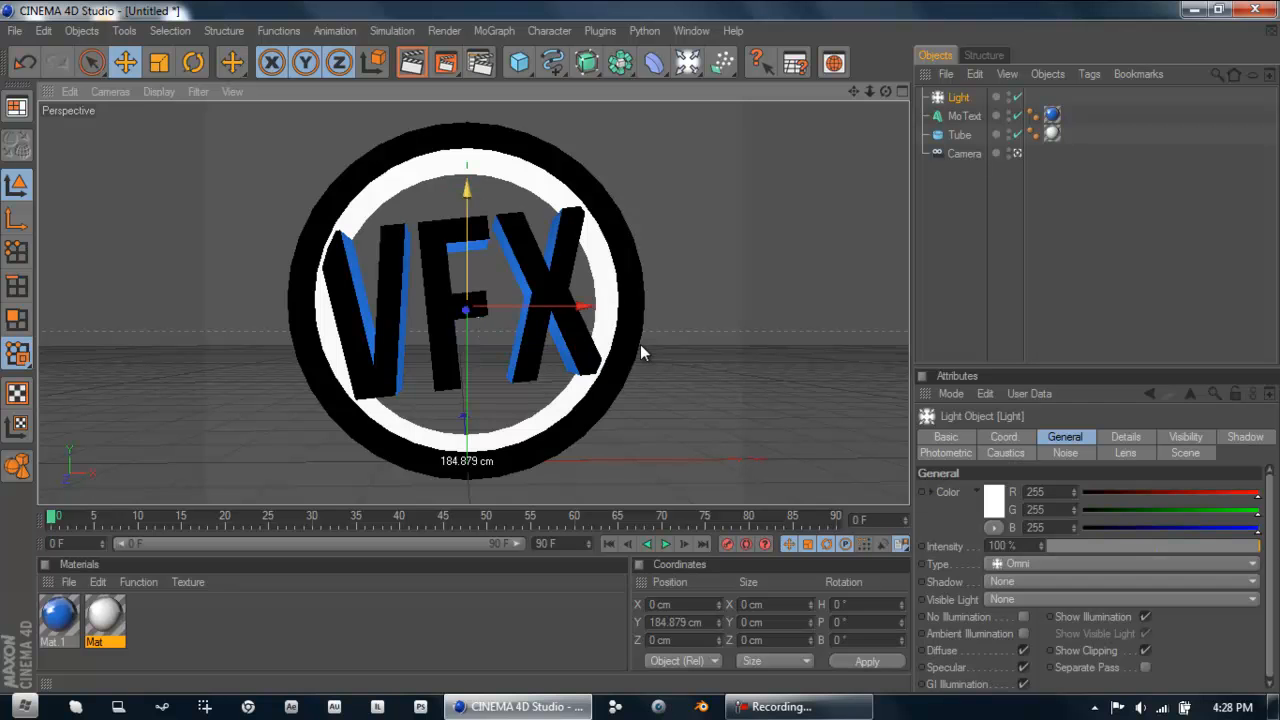
left_click_drag(640, 350, 615, 358)
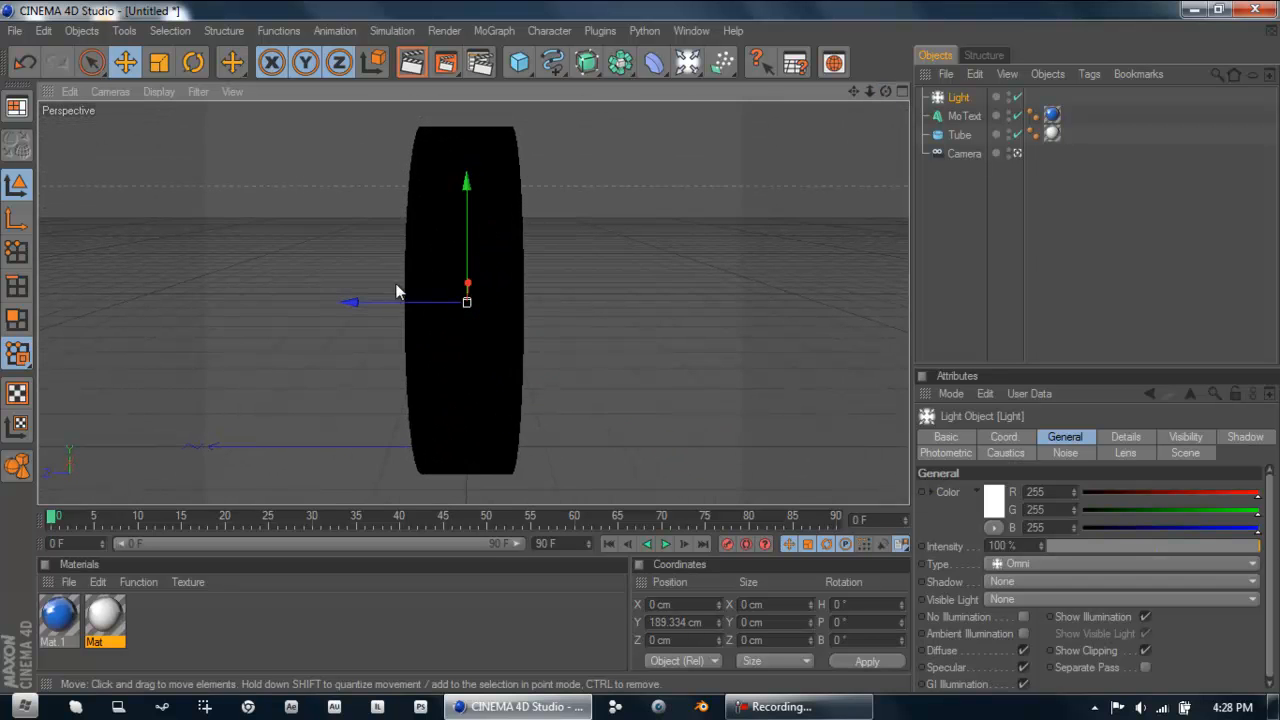
left_click_drag(466, 302, 573, 302)
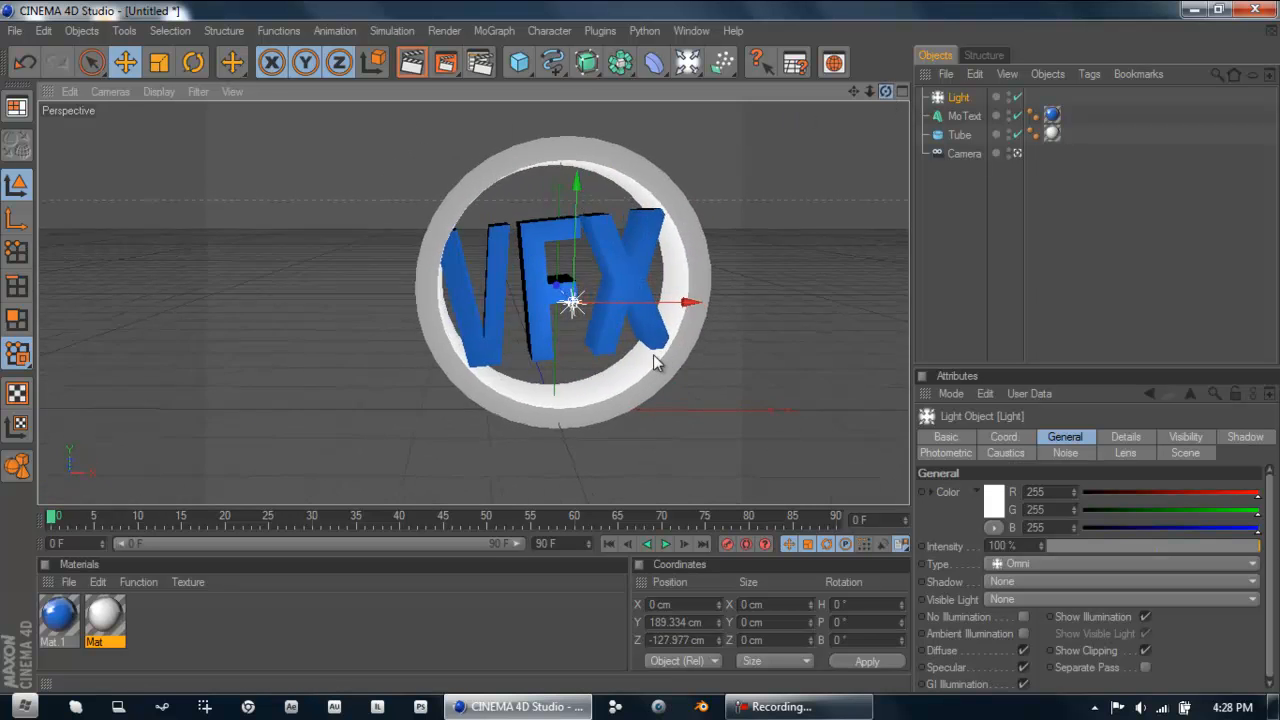
left_click(884, 92)
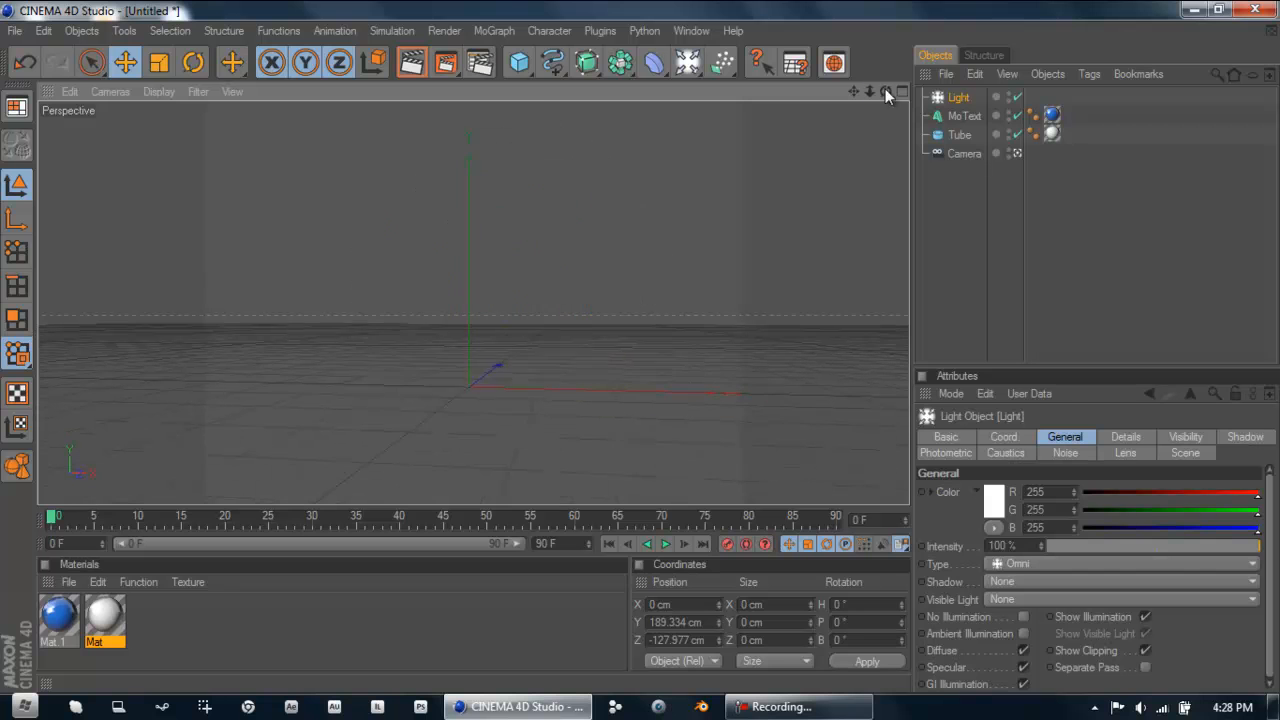
left_click(963, 153)
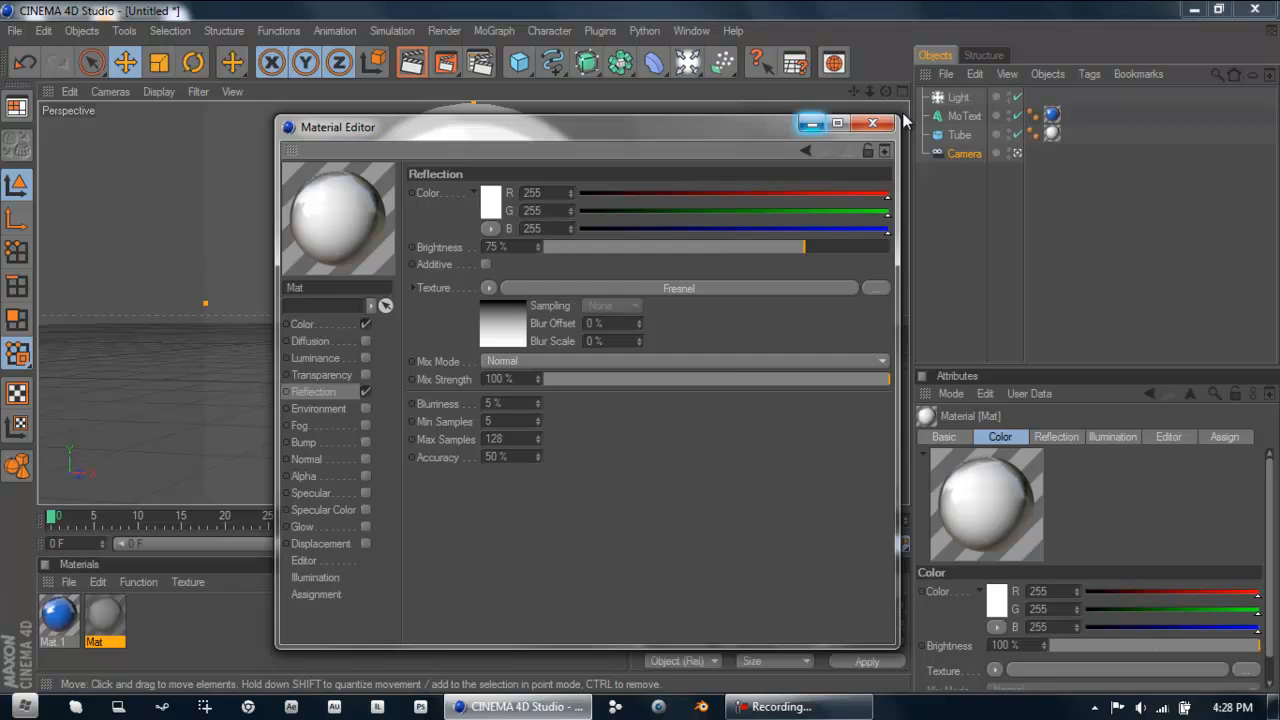
Close the white tube material's settings window
left_click(873, 123)
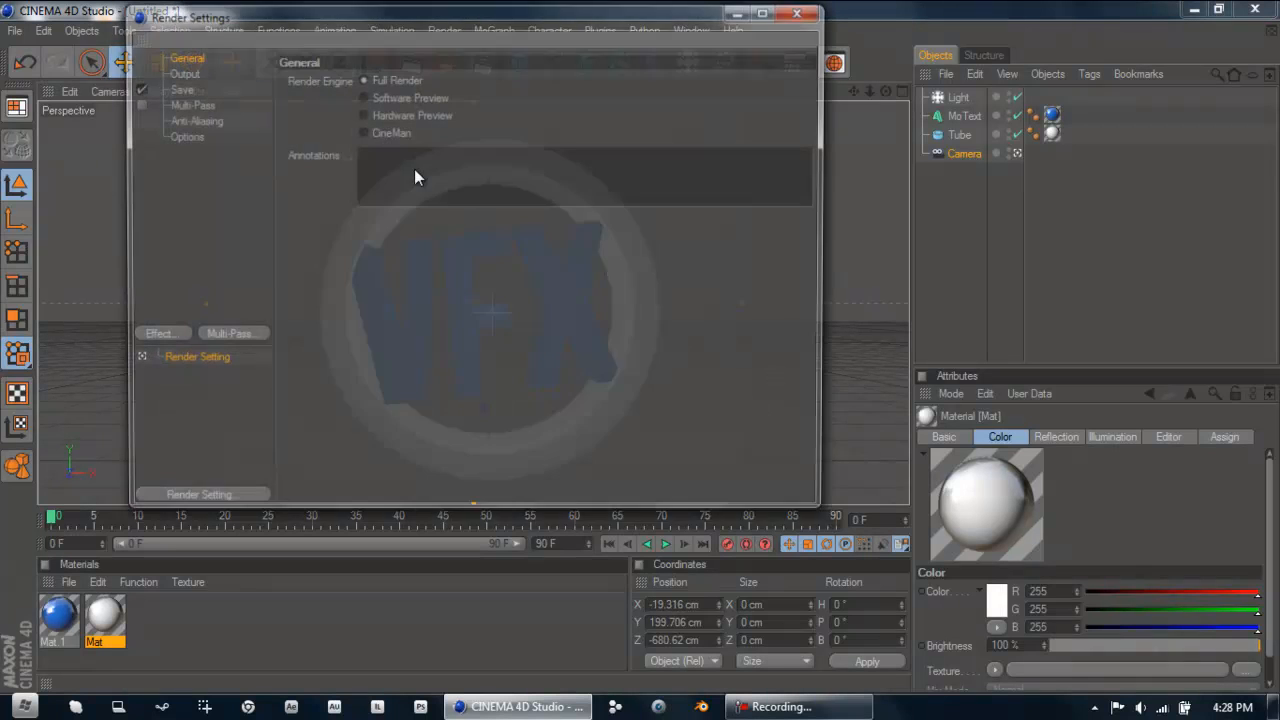
Set renders to save as PNG to the desktop
left_click(177, 88)
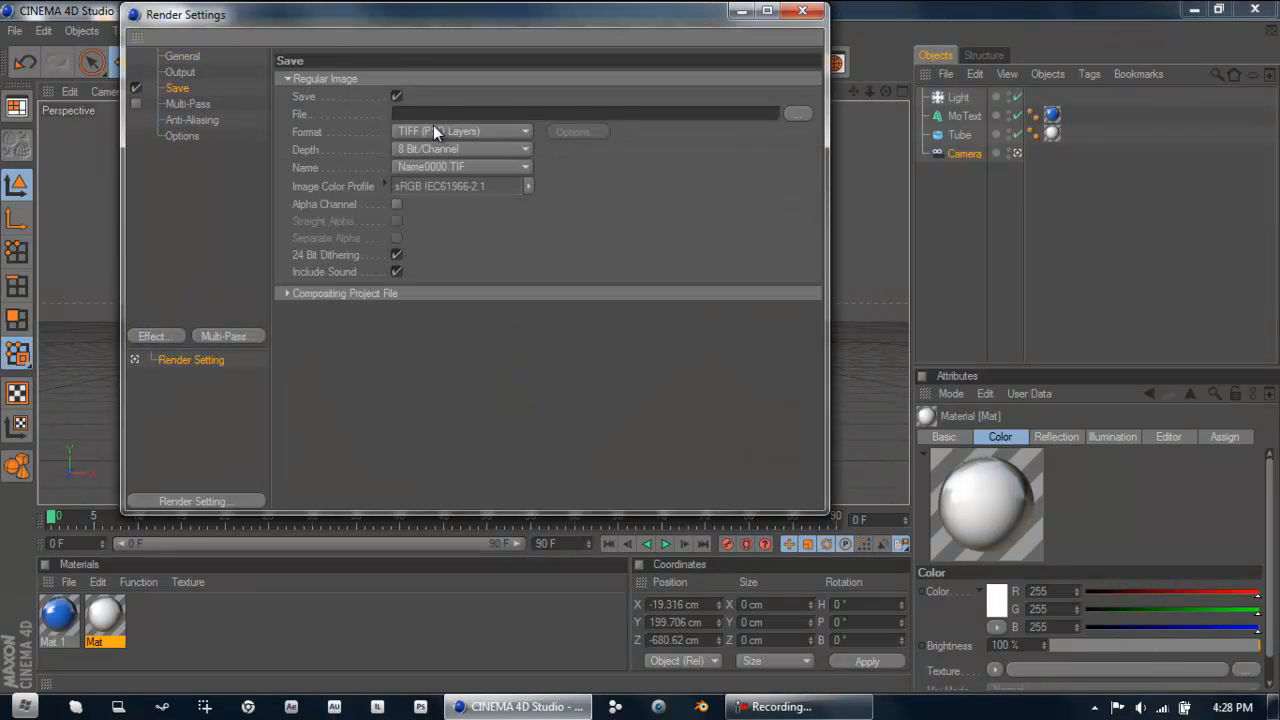
left_click(460, 131)
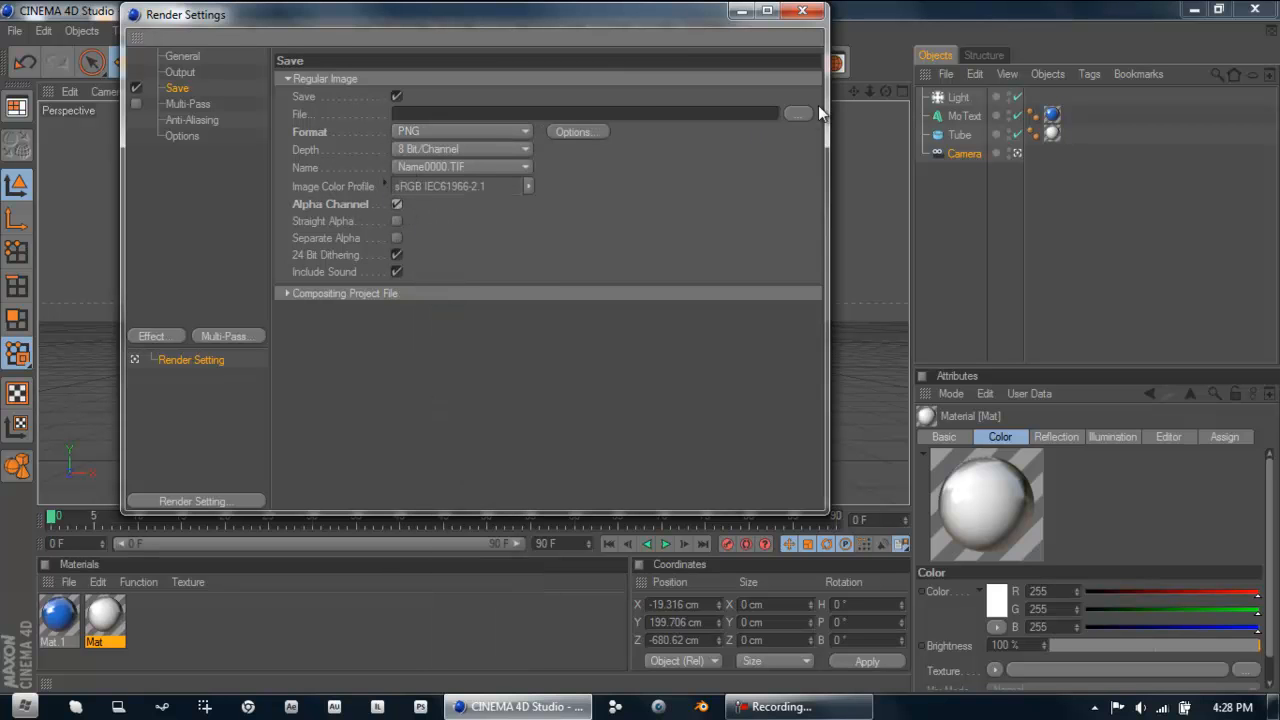
left_click(797, 113)
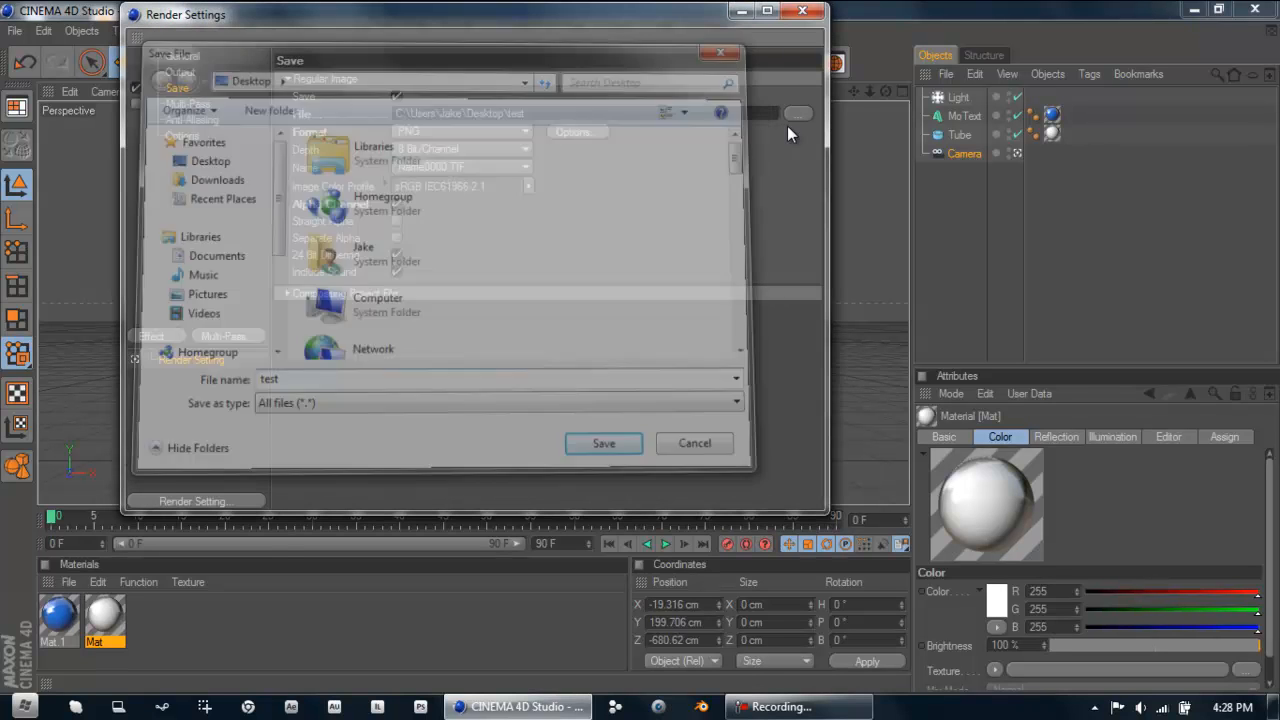
left_click(151, 336)
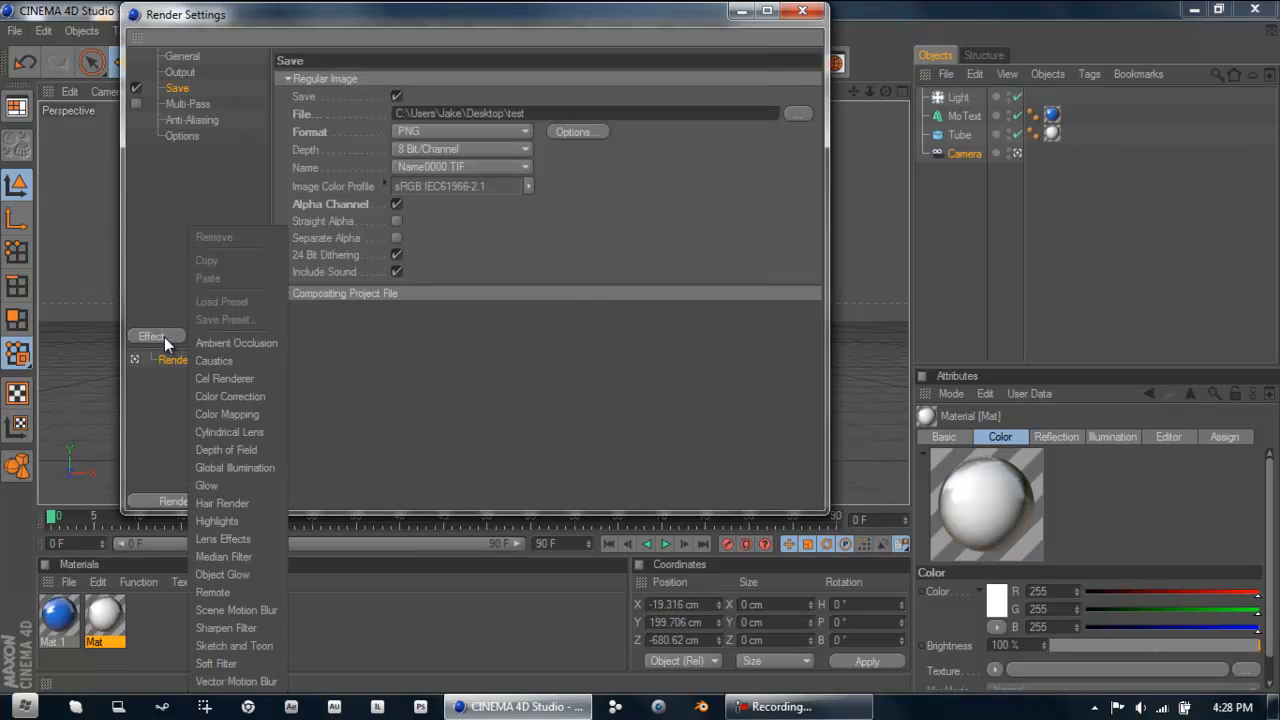
Add Global Illumination, set output to 1280×720, and close Render Settings
left_click(235, 467)
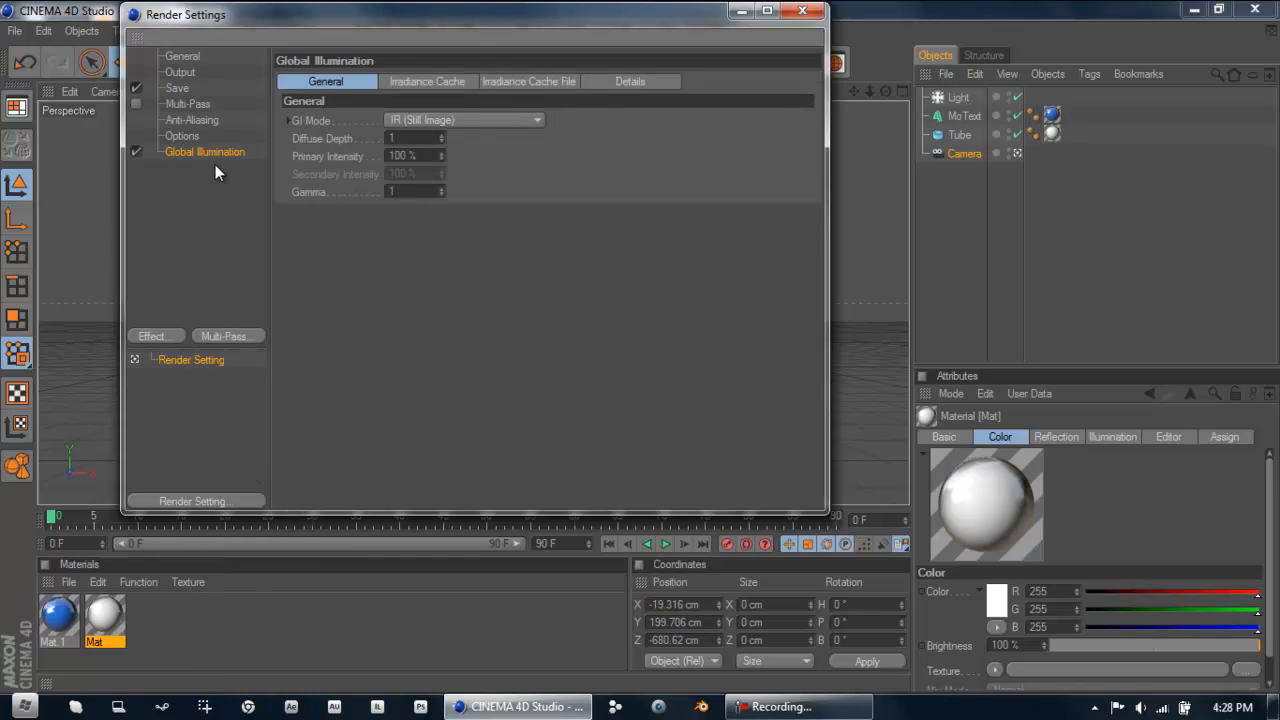
mouse_move(215, 165)
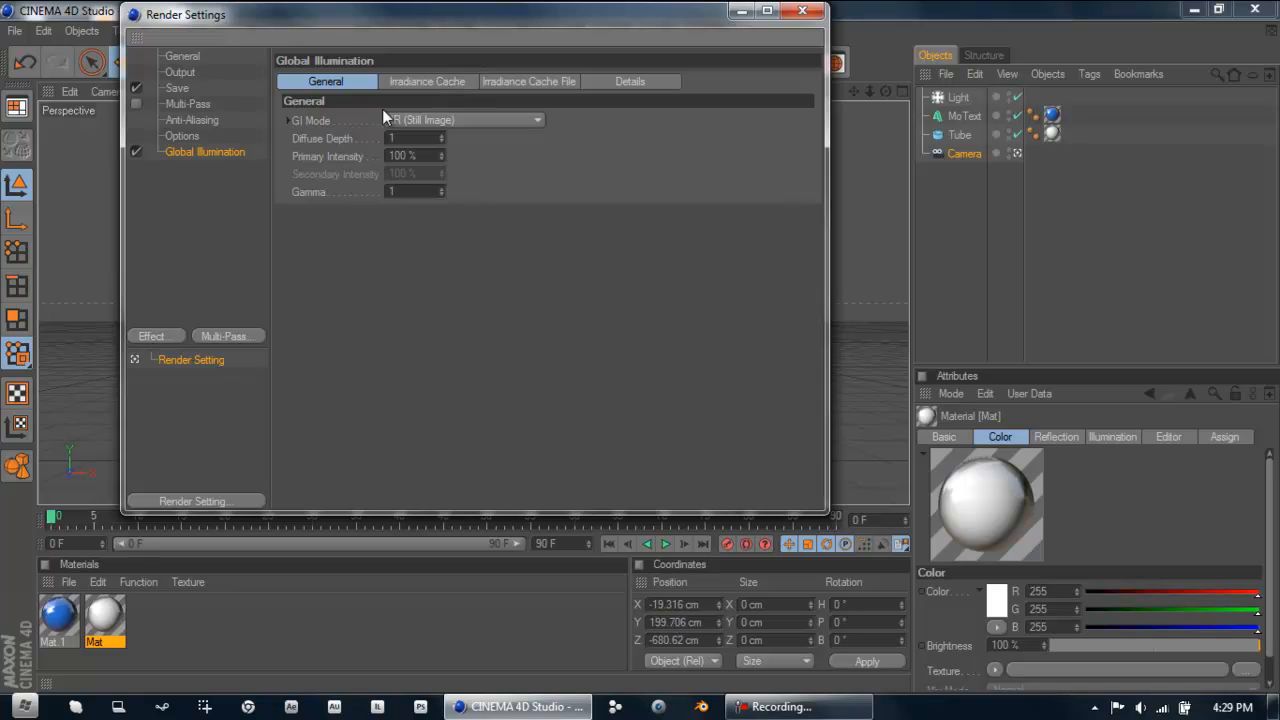
left_click(803, 11)
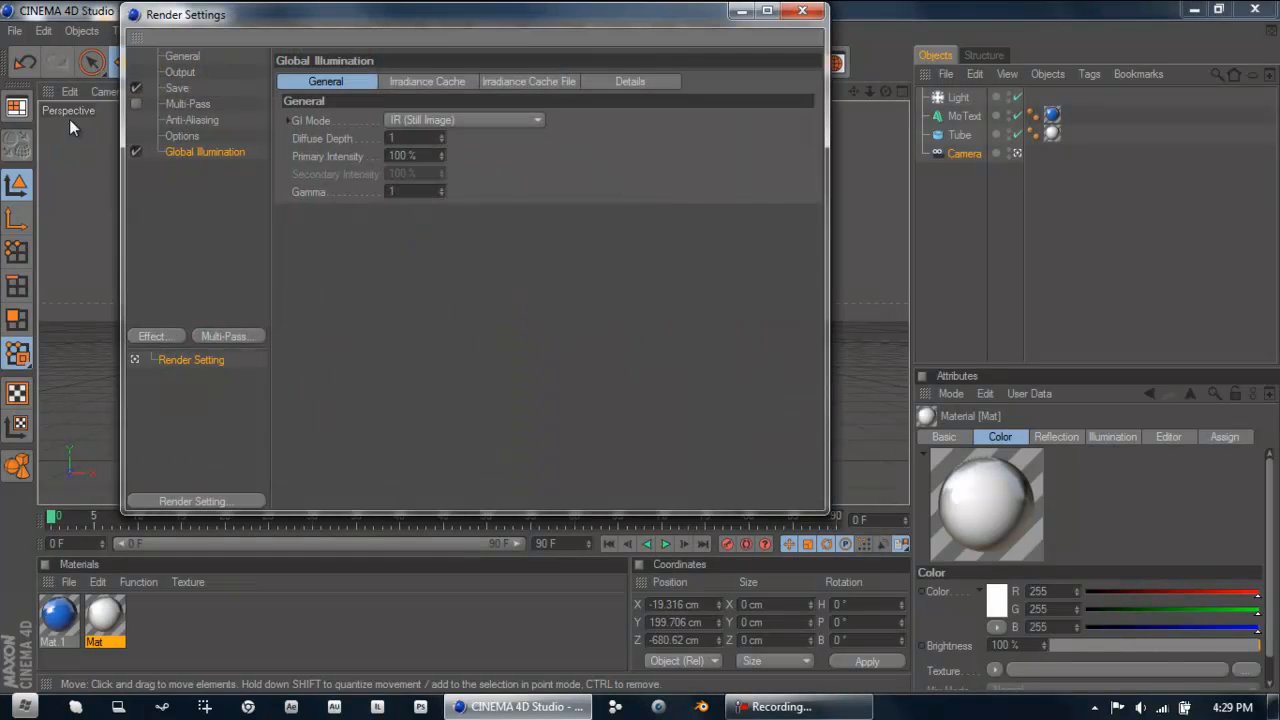
left_click(177, 88)
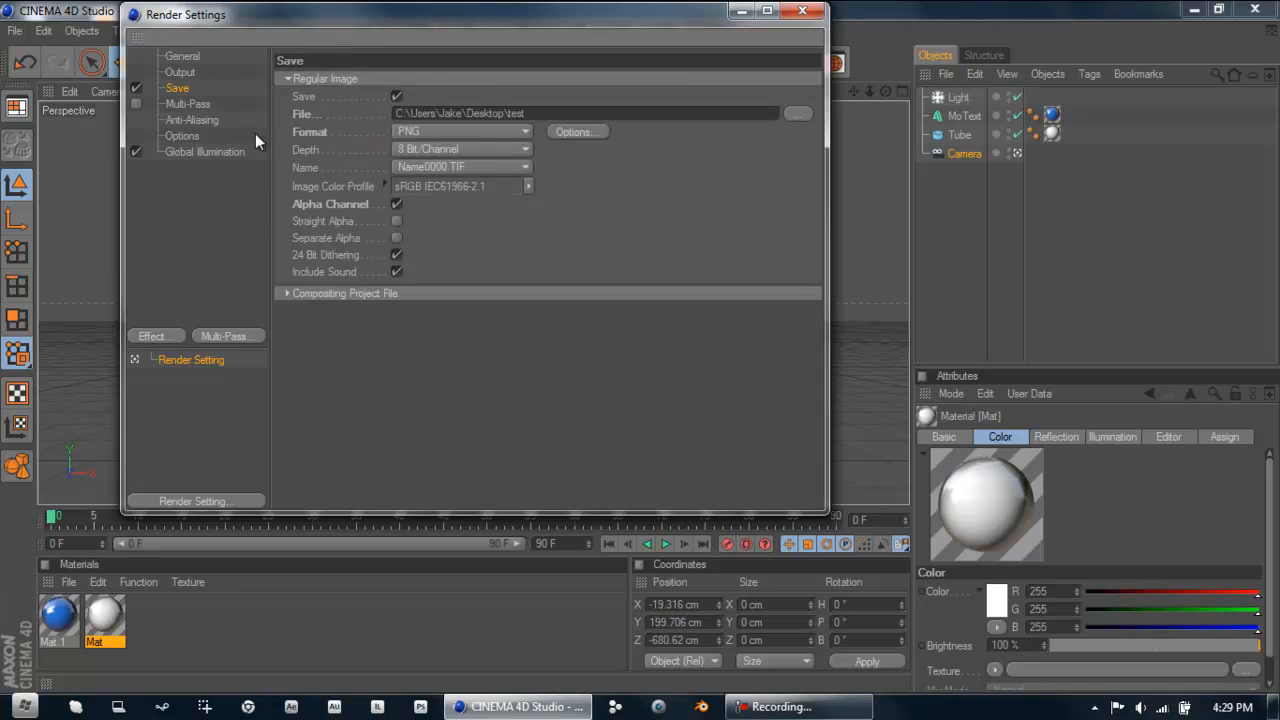
left_click(180, 72)
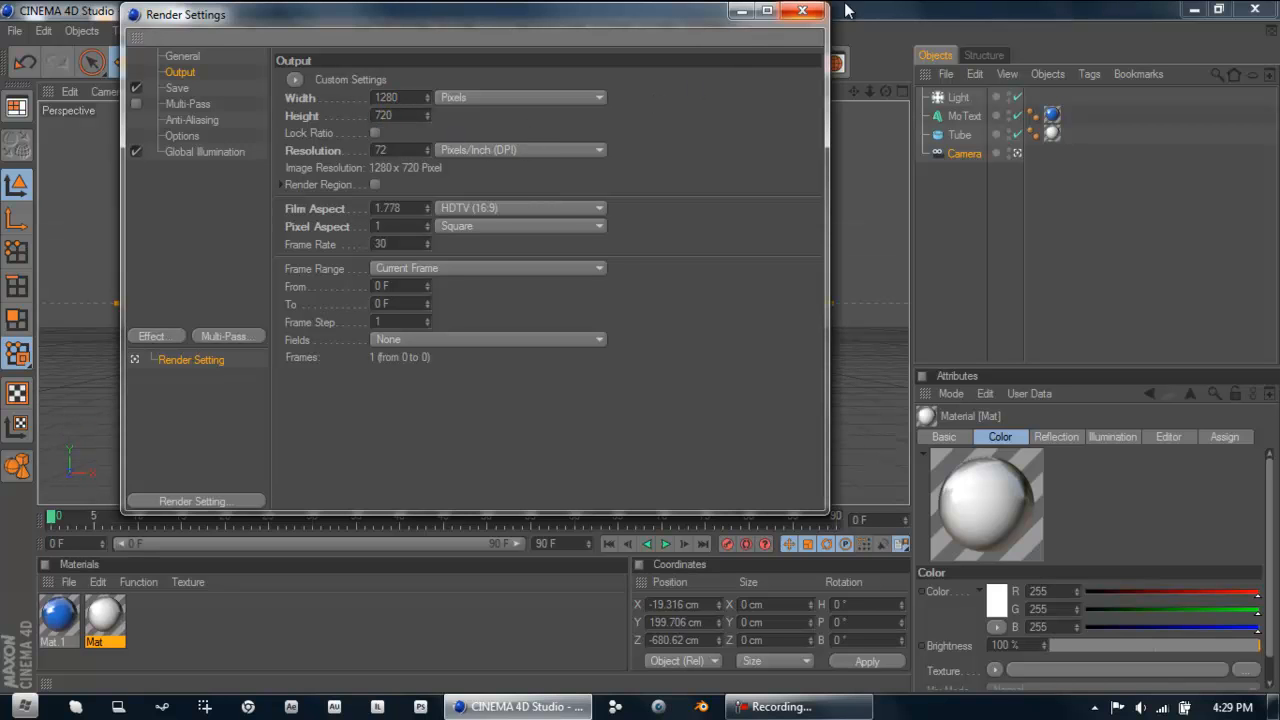
left_click(802, 11)
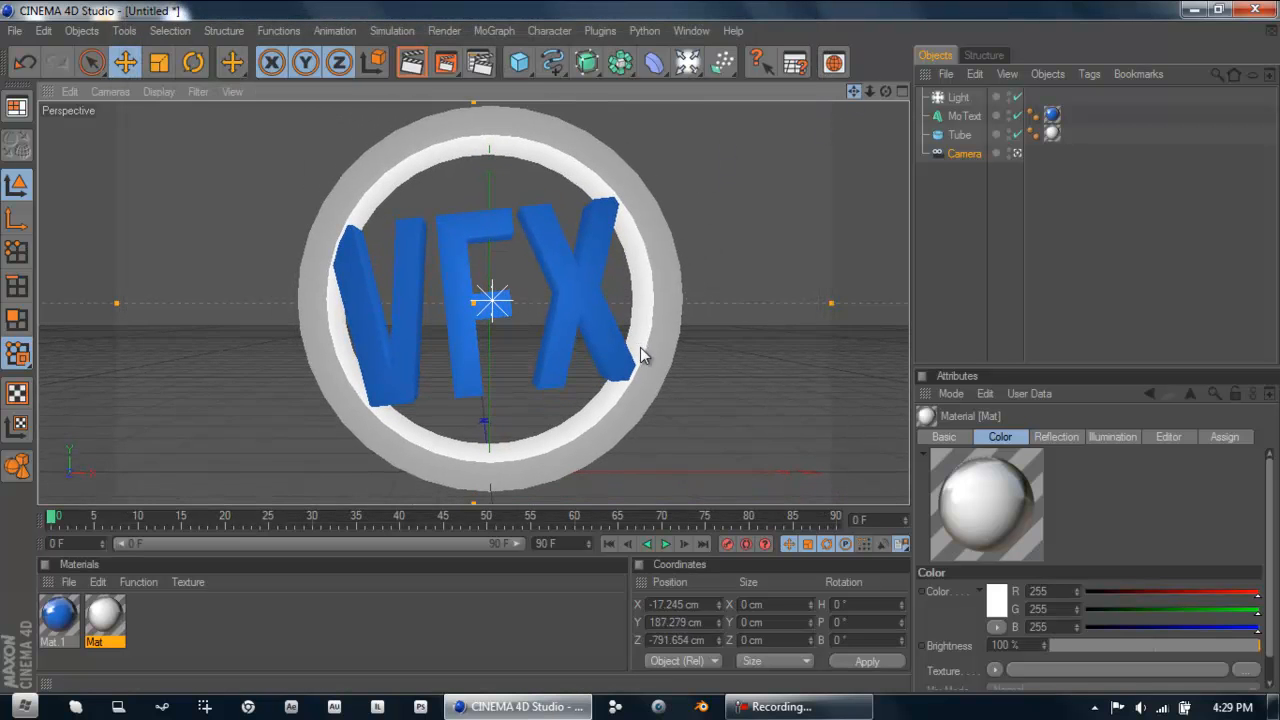
Pan the view to centre the VFX logo and render the active view
left_click_drag(500, 305, 490, 300)
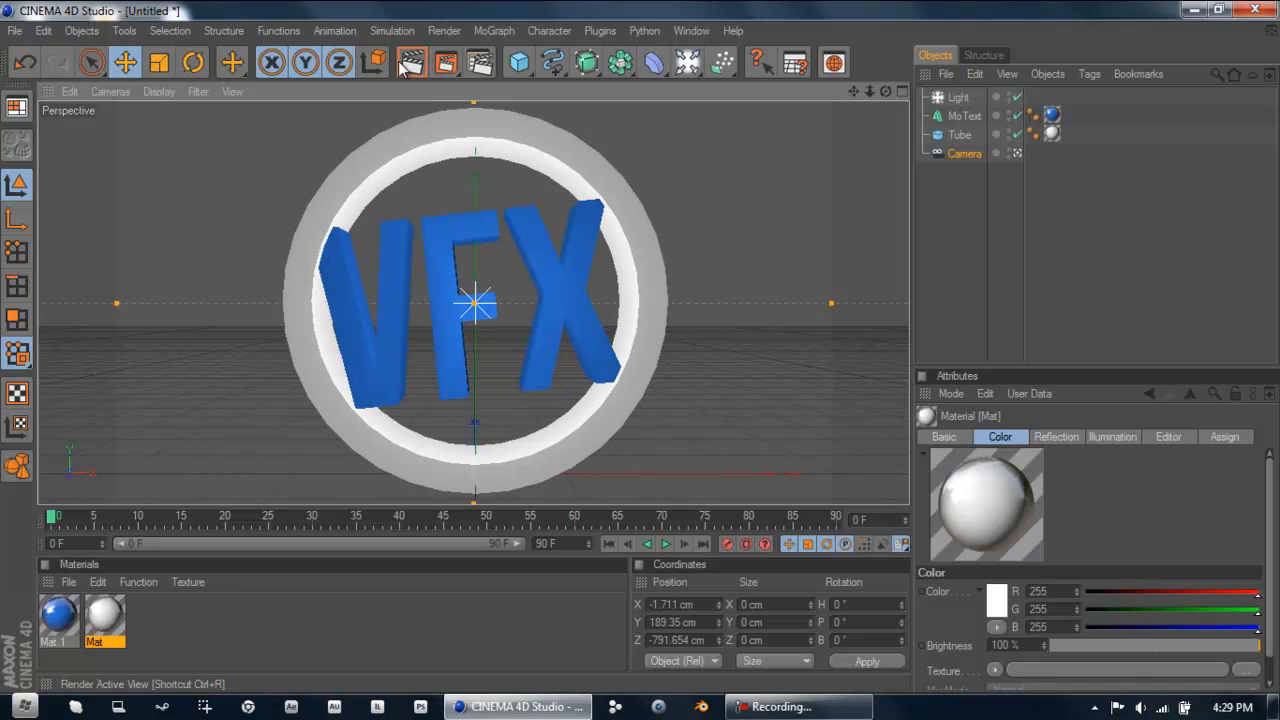
left_click(411, 63)
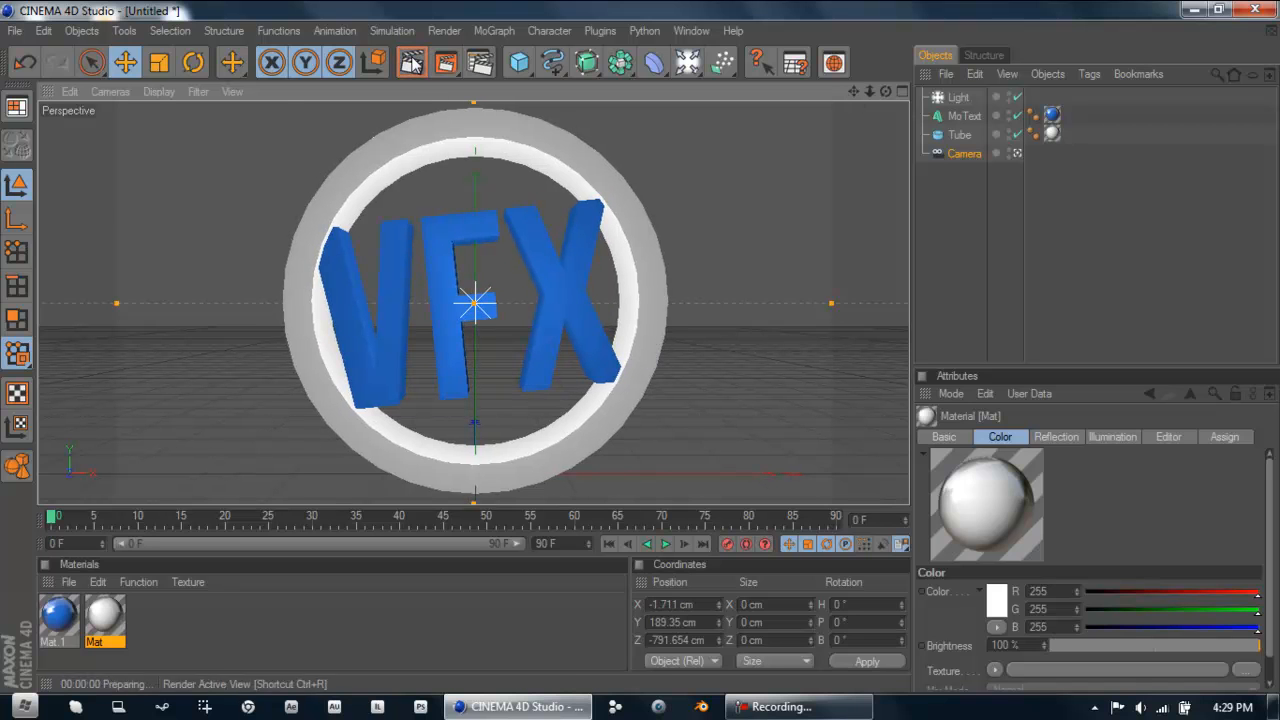
left_click(444, 63)
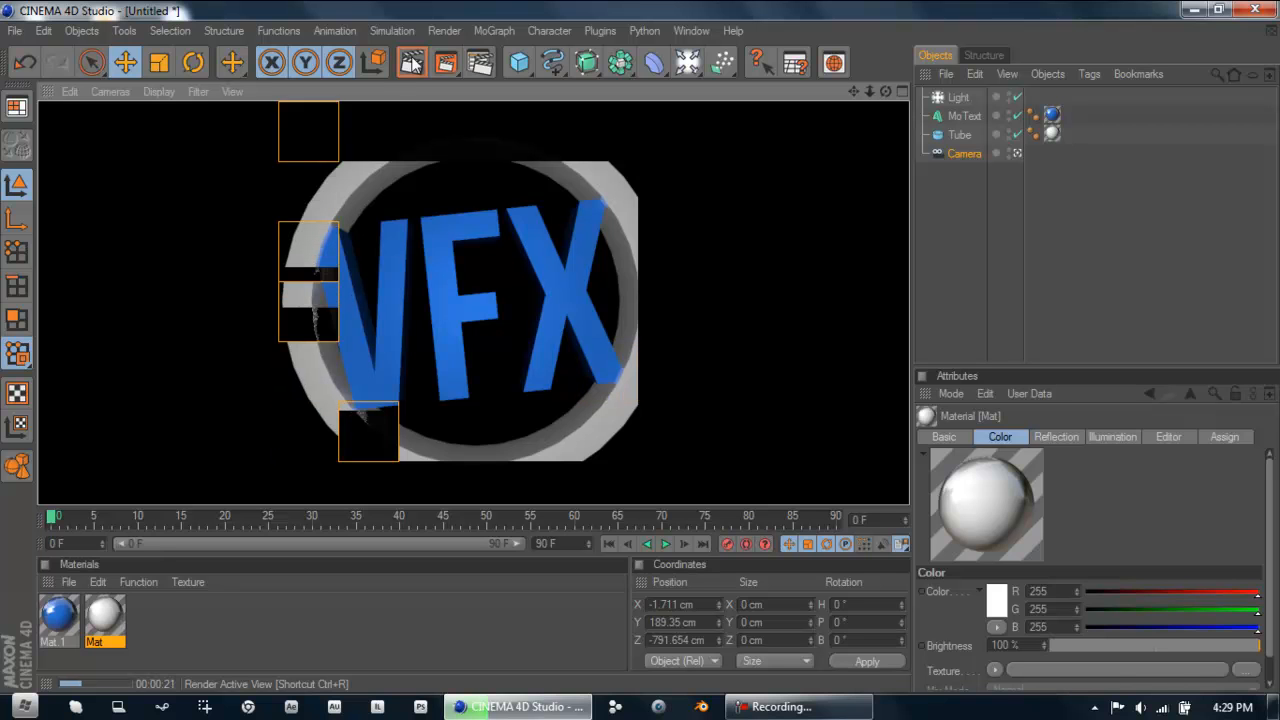
left_click(412, 63)
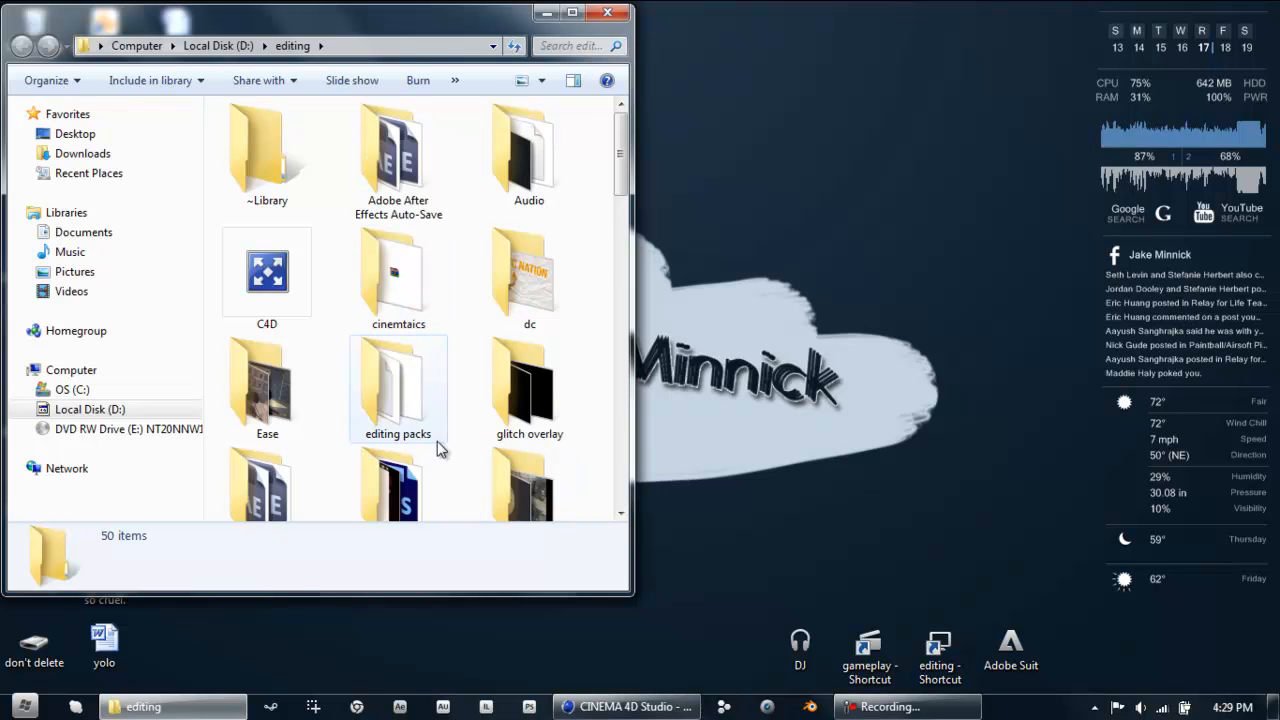
Browse the D:\editing folder, open the graphics logo item, and return to Cinema 4D
scroll("down", 3)
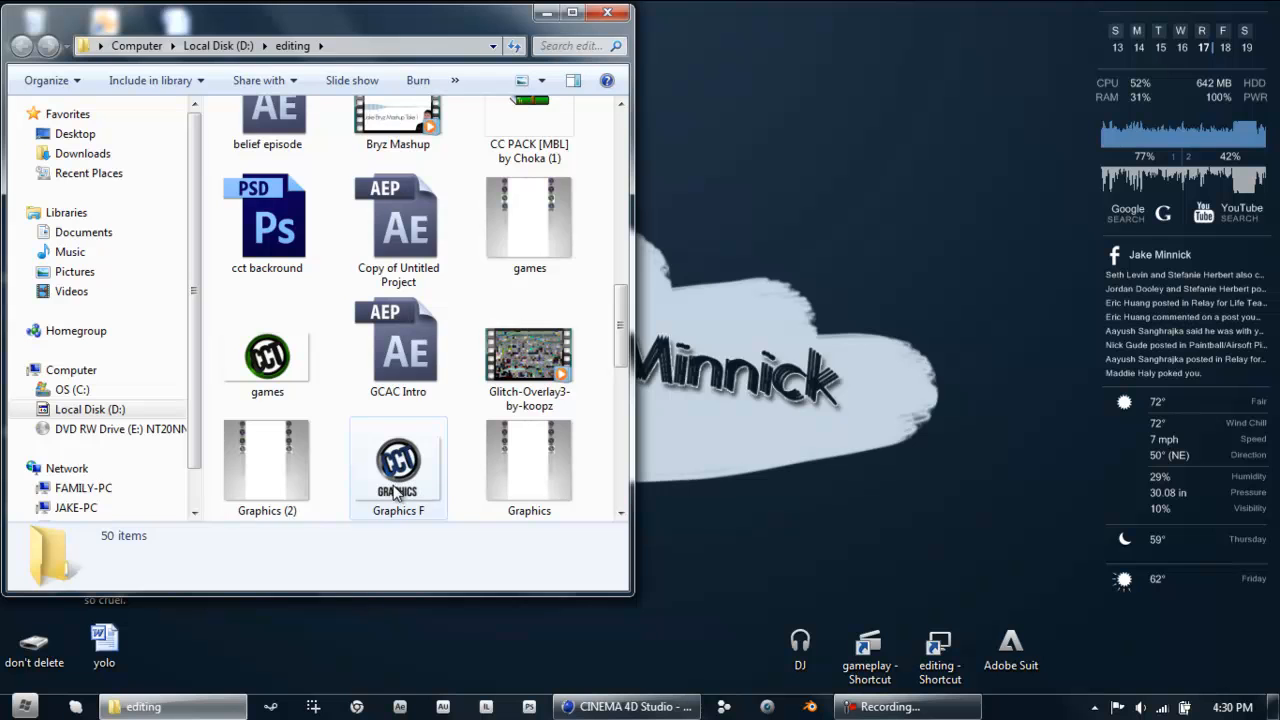
double_click(398, 460)
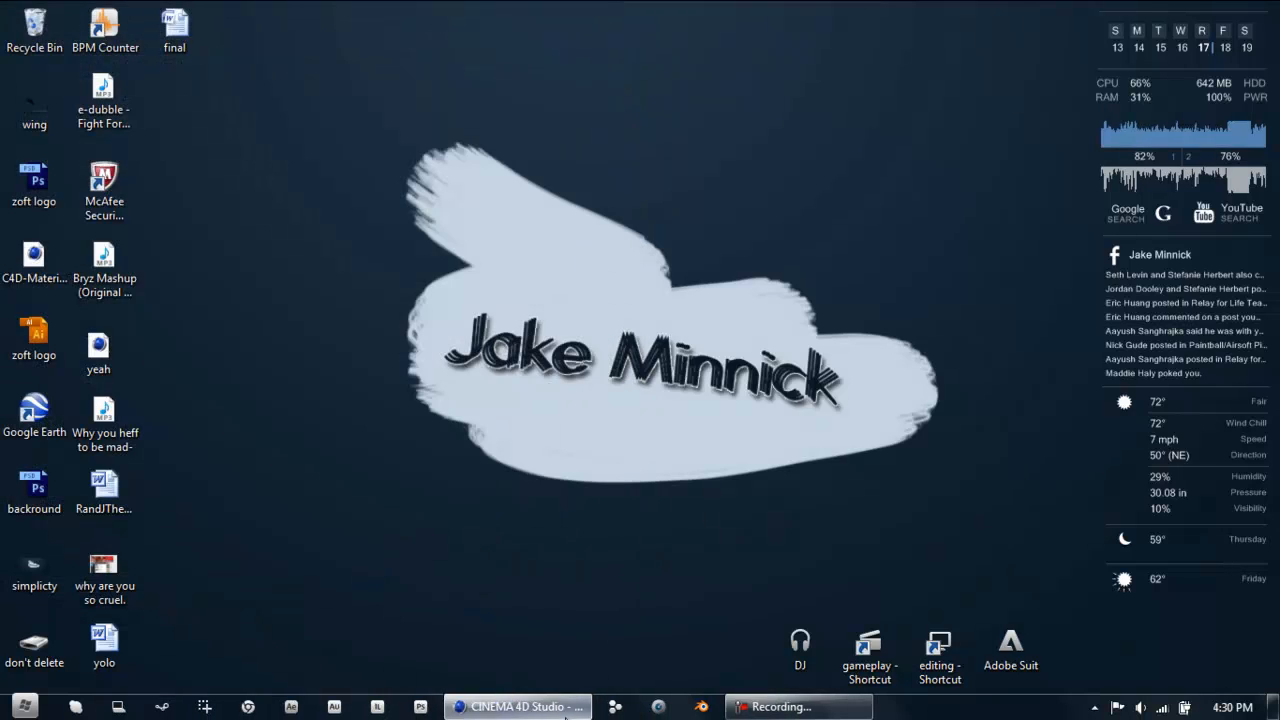
left_click(517, 707)
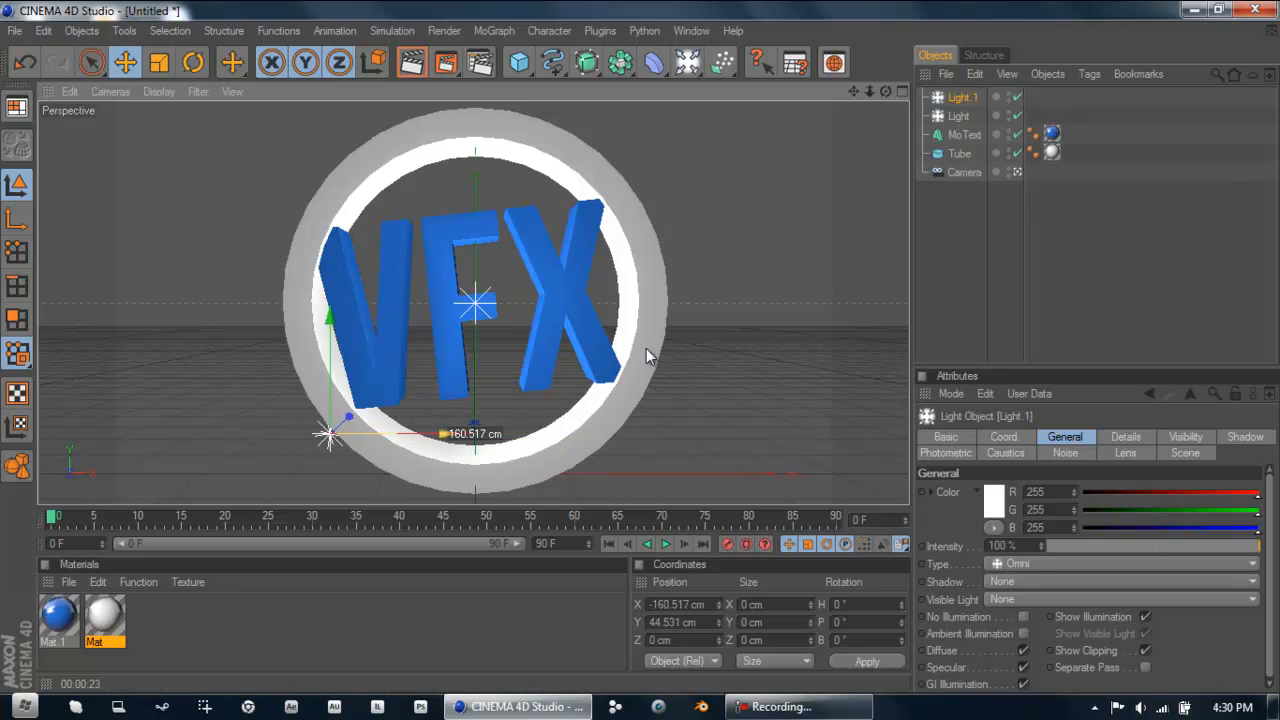
Place a second light at the ring's lower left, re-render, and minimize Cinema 4D
left_click(413, 62)
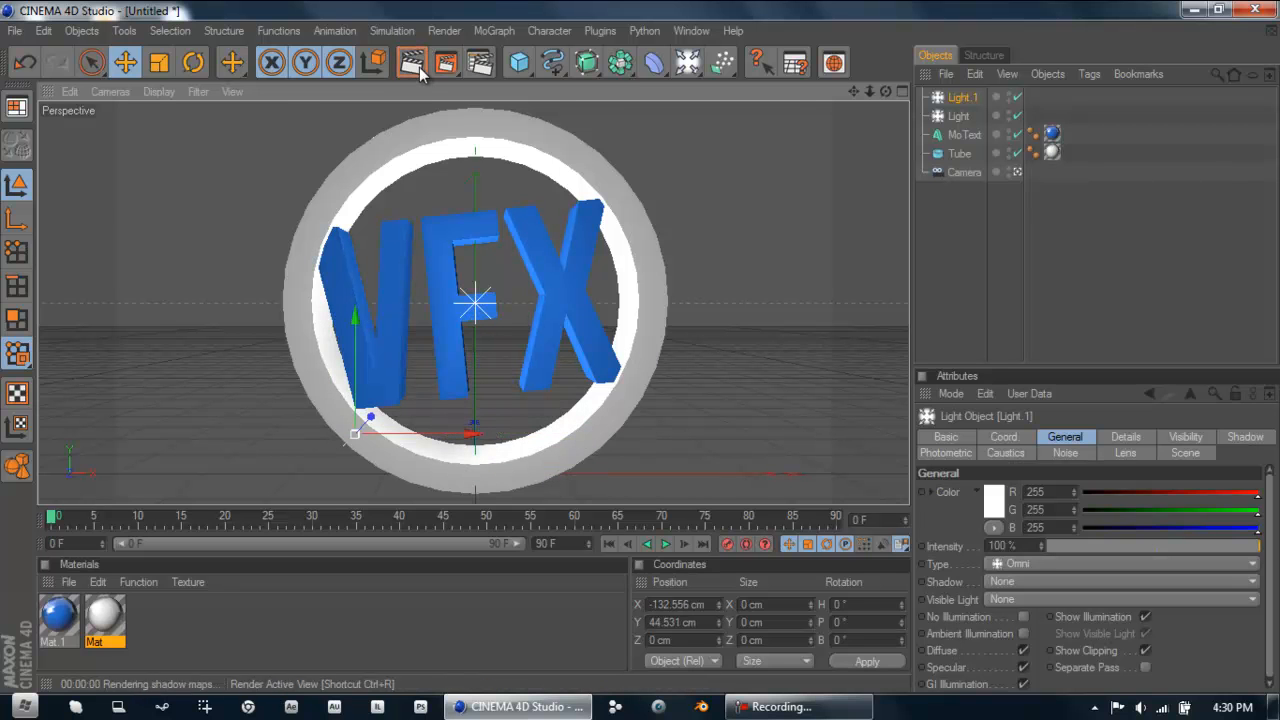
left_click(411, 62)
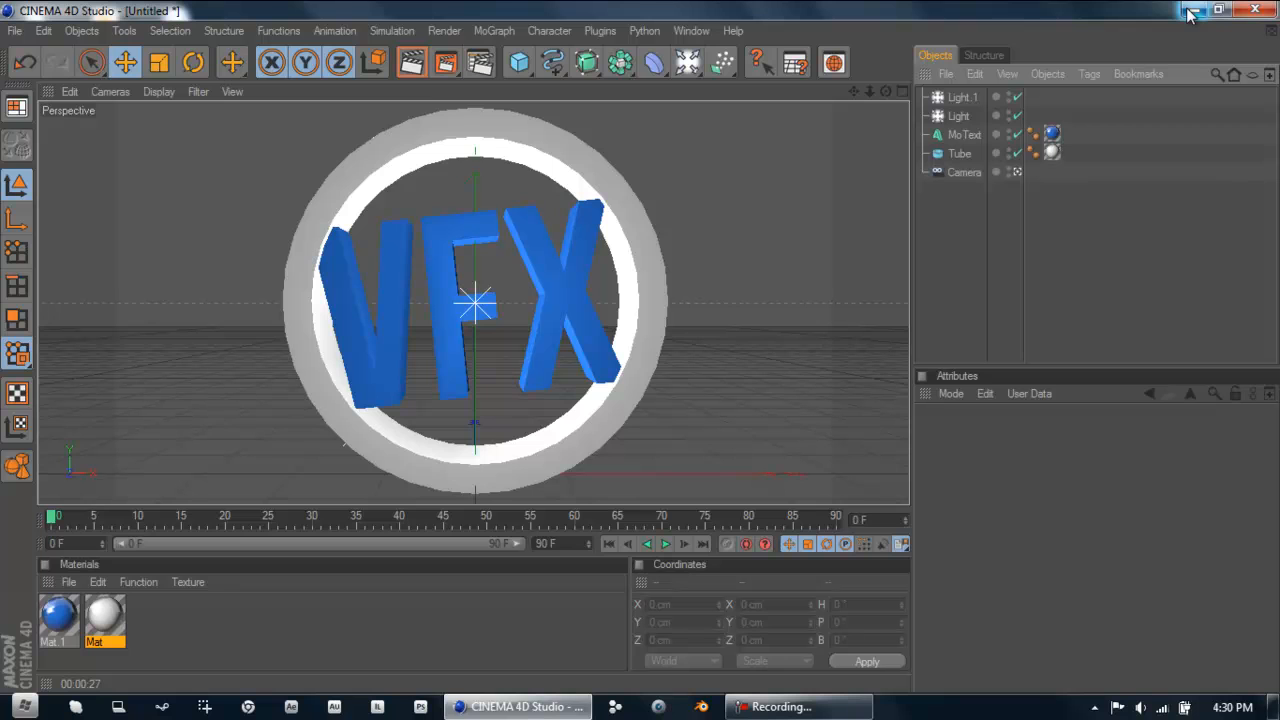
mouse_move(1192, 11)
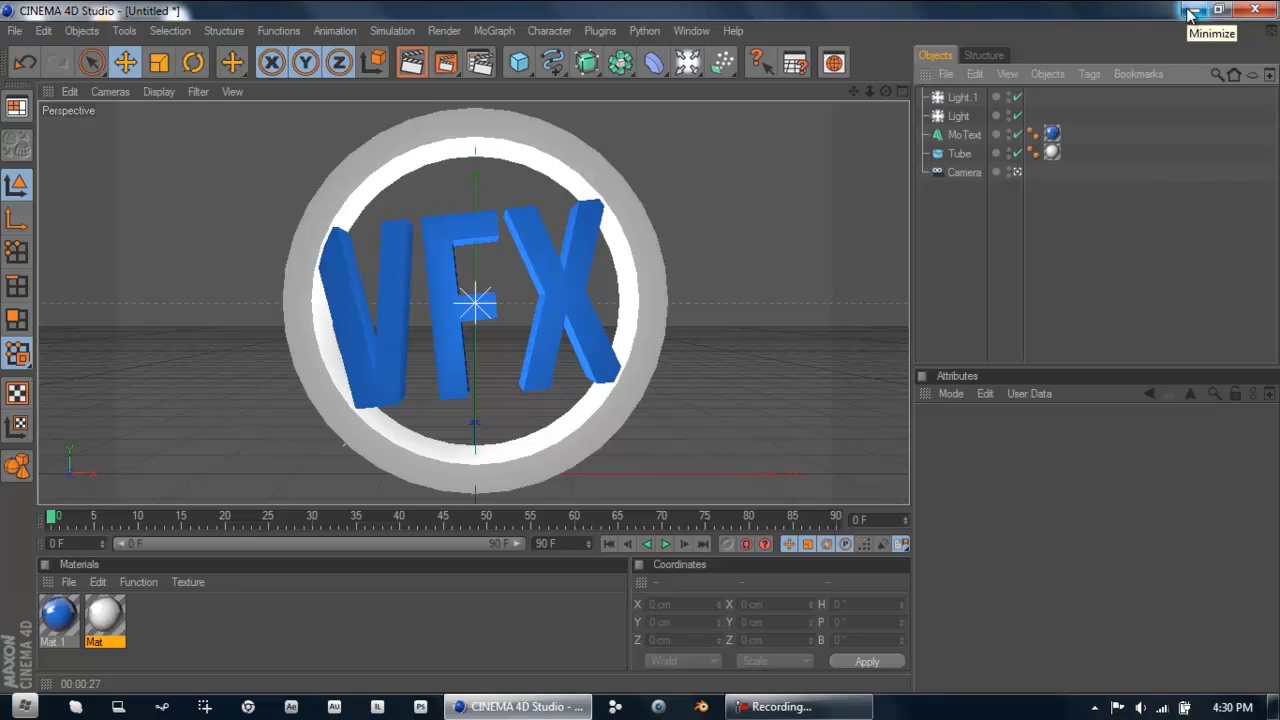
left_click(1215, 10)
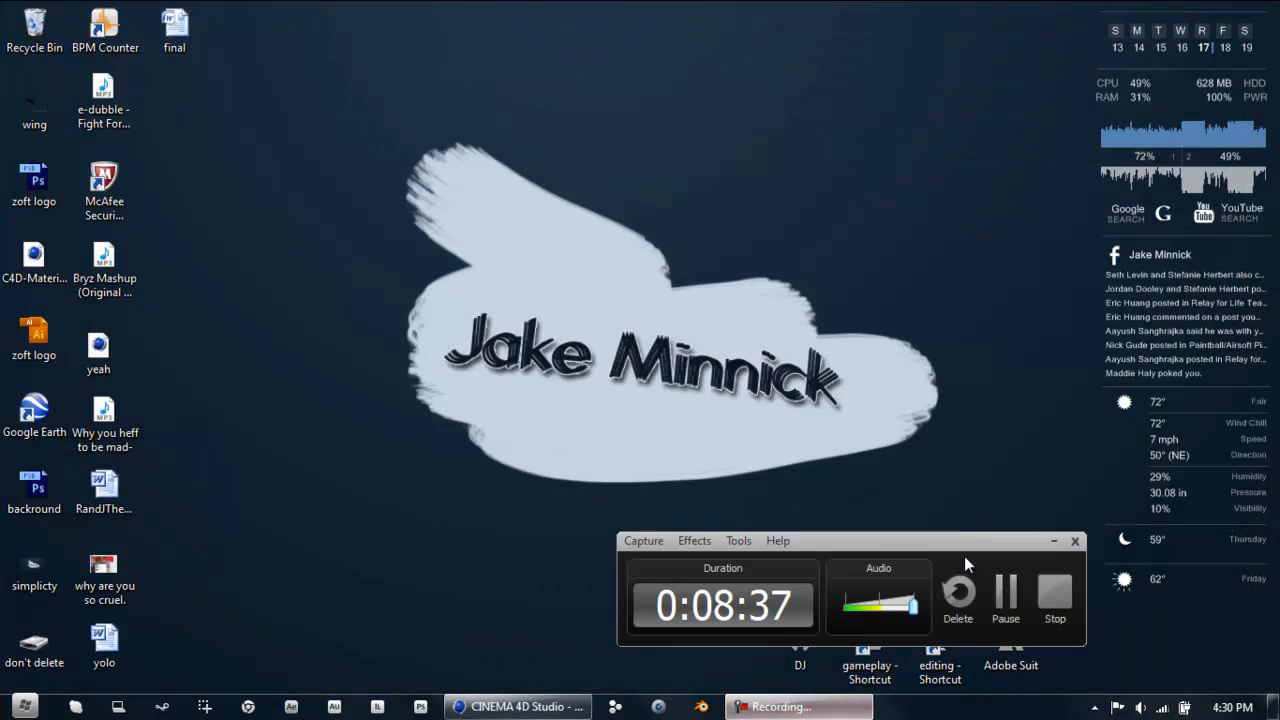